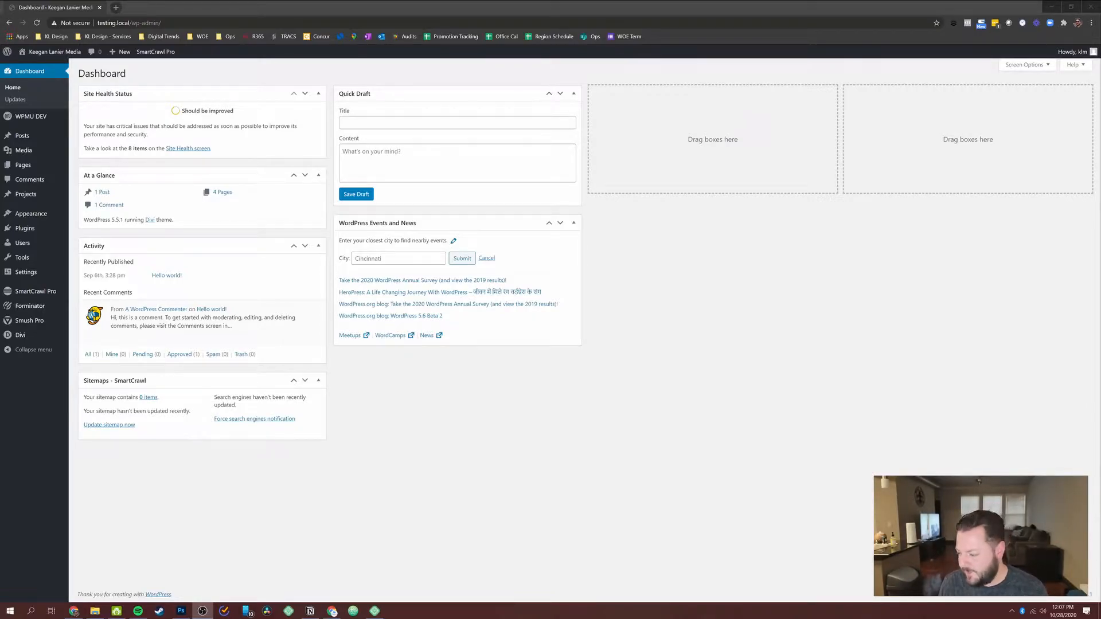
mouse_move(96, 597)
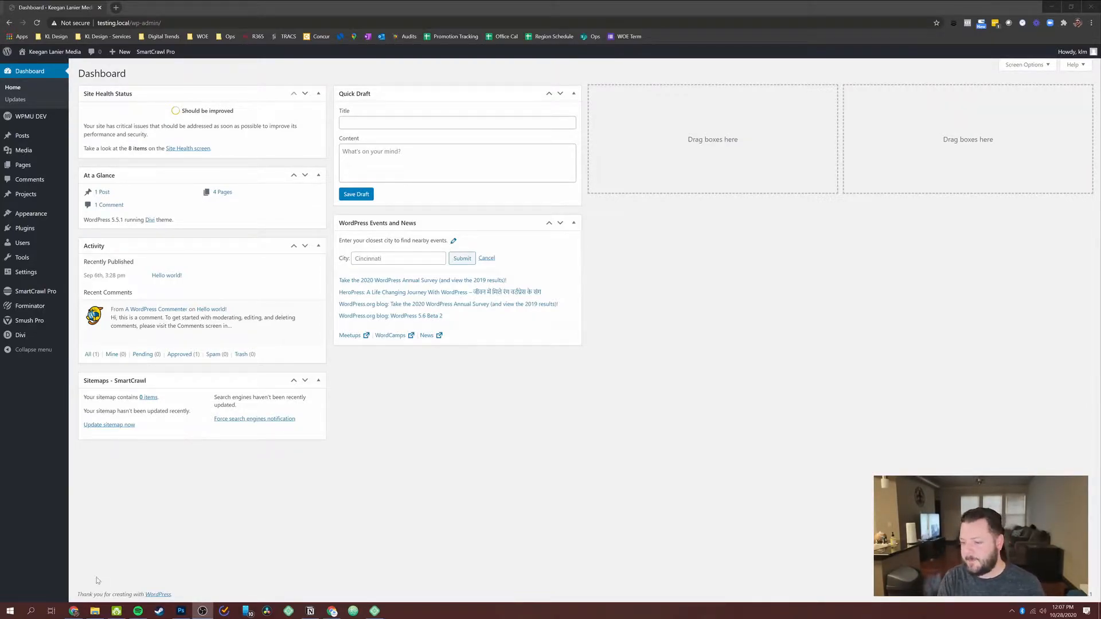
mouse_move(394, 552)
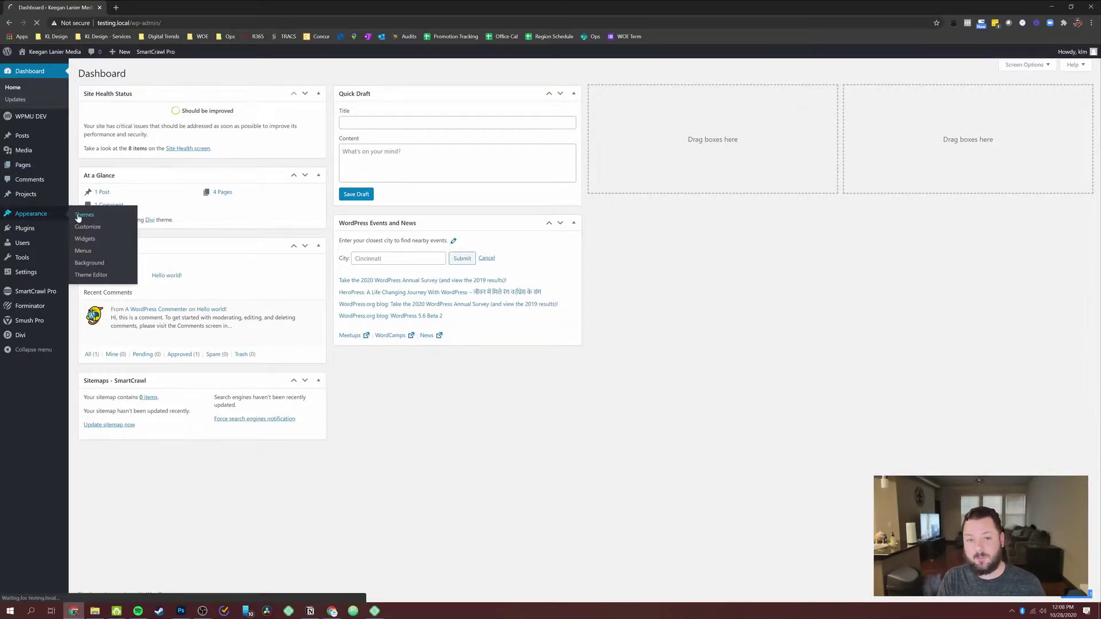
View the active Divi theme's details on the Themes page, then close the overlay
left_click(84, 215)
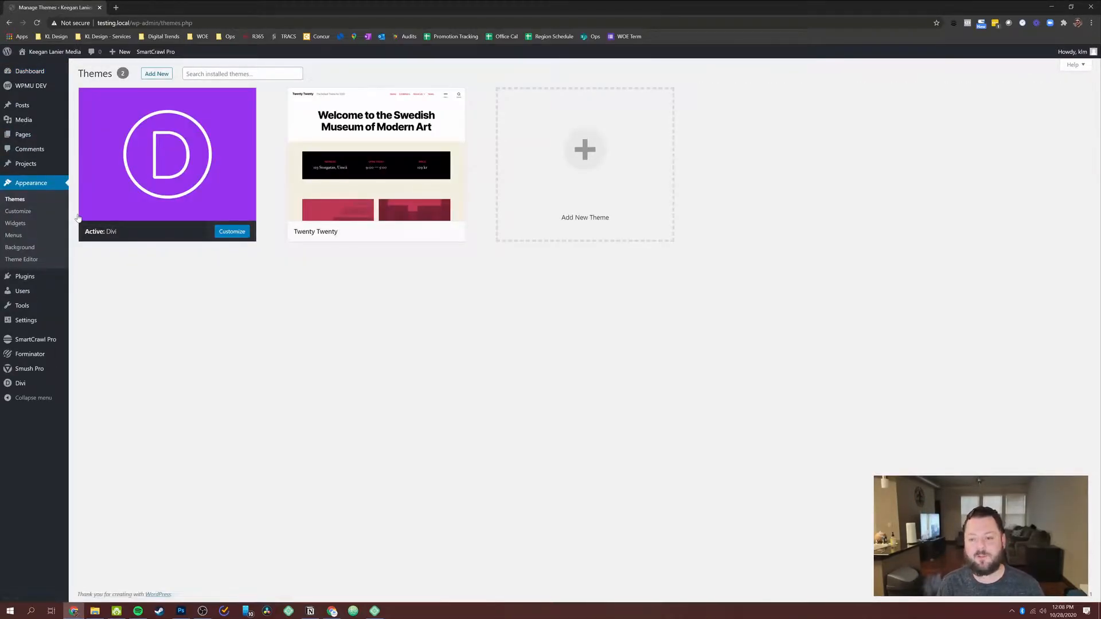
left_click(166, 155)
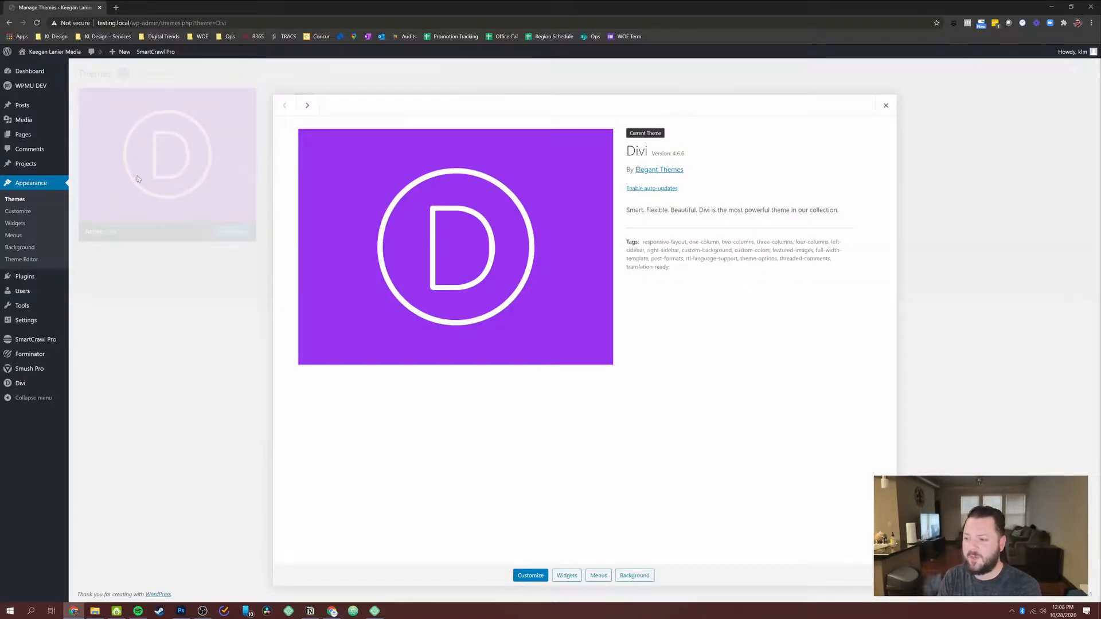
mouse_move(691, 155)
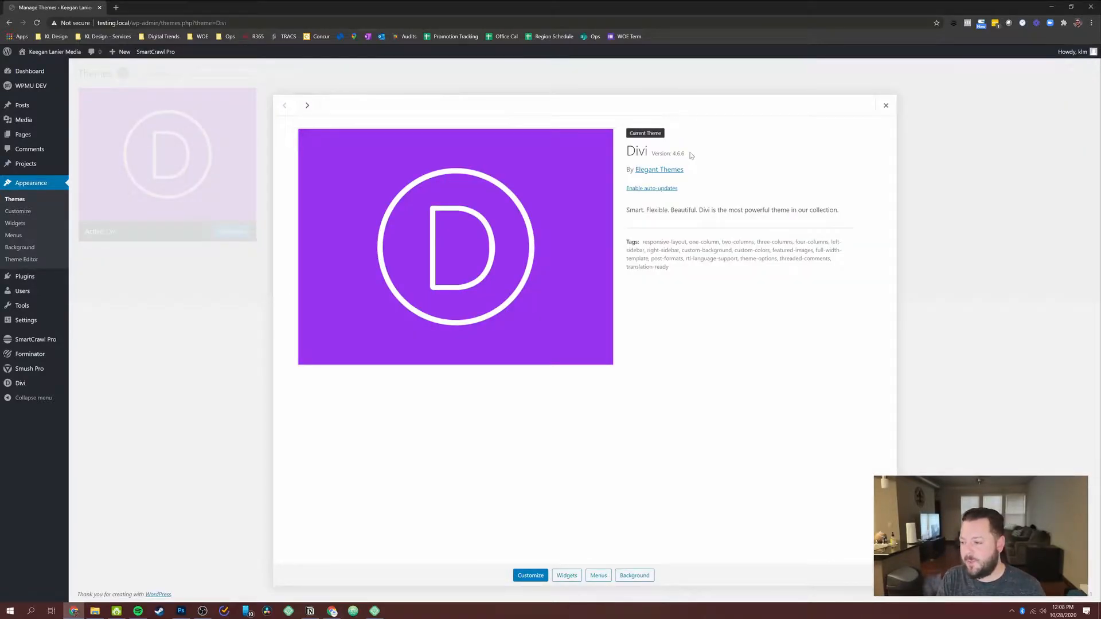
left_click(884, 107)
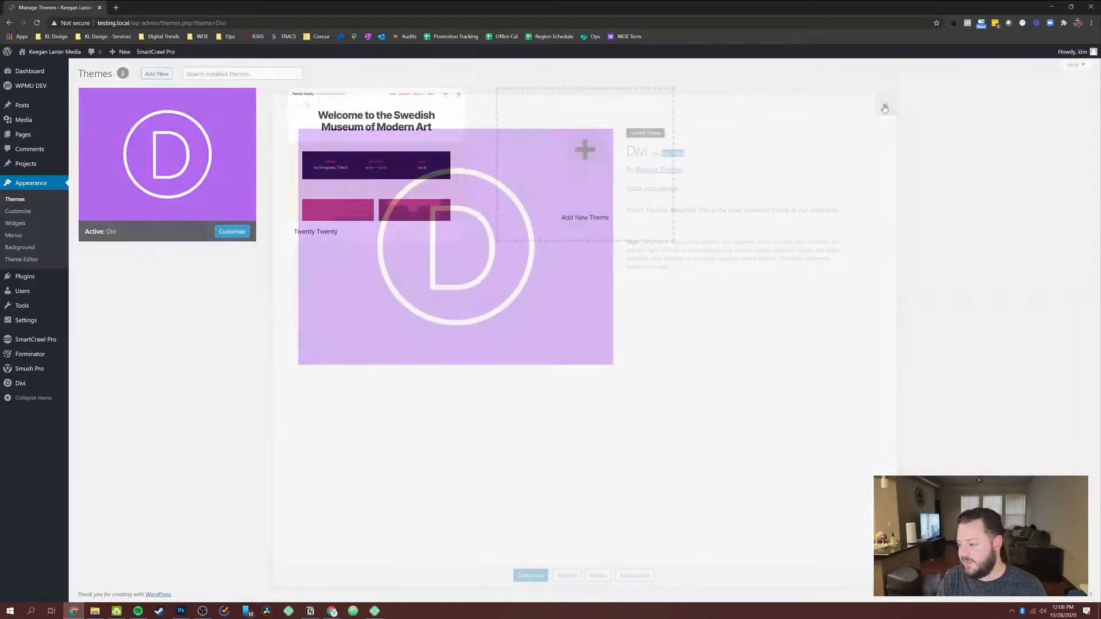
left_click(883, 107)
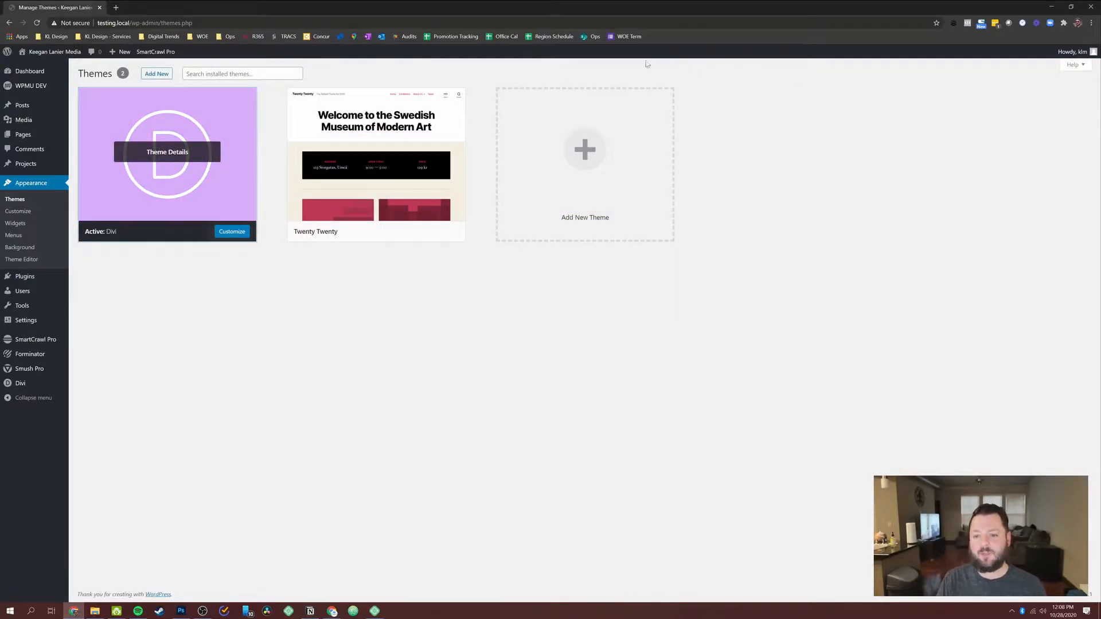
mouse_move(347, 354)
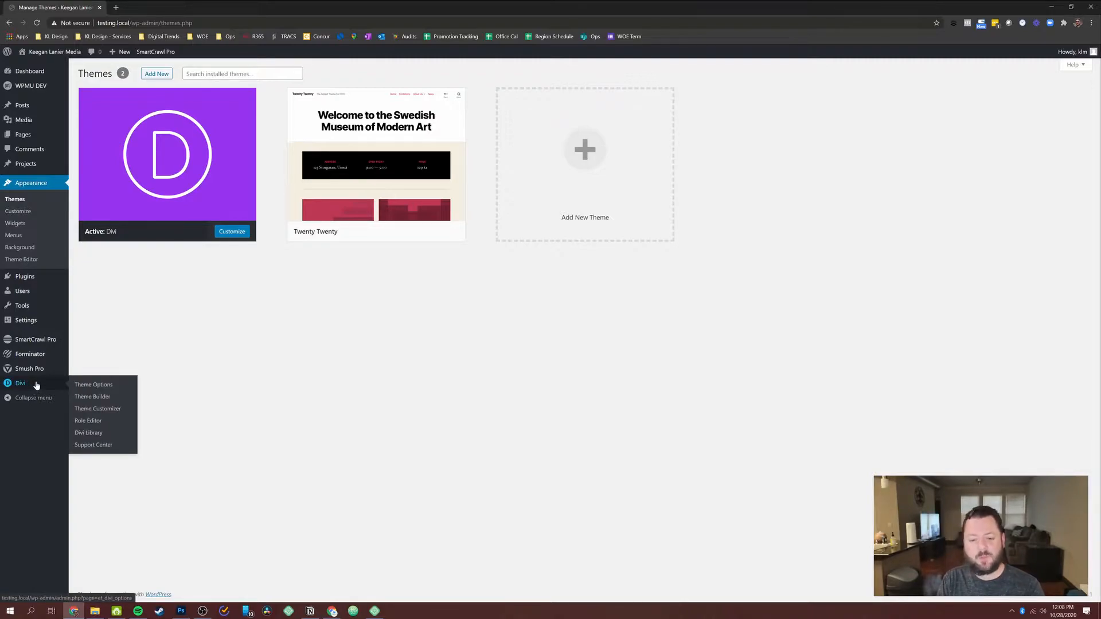
mouse_move(105, 396)
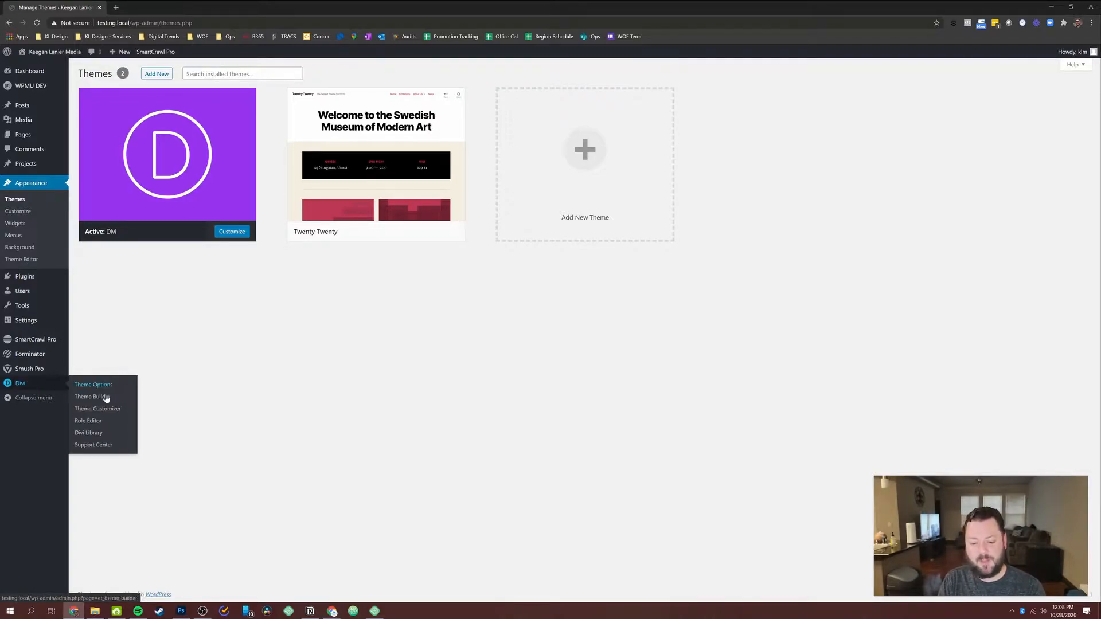
Open Divi's Theme Builder from the admin sidebar
left_click(92, 397)
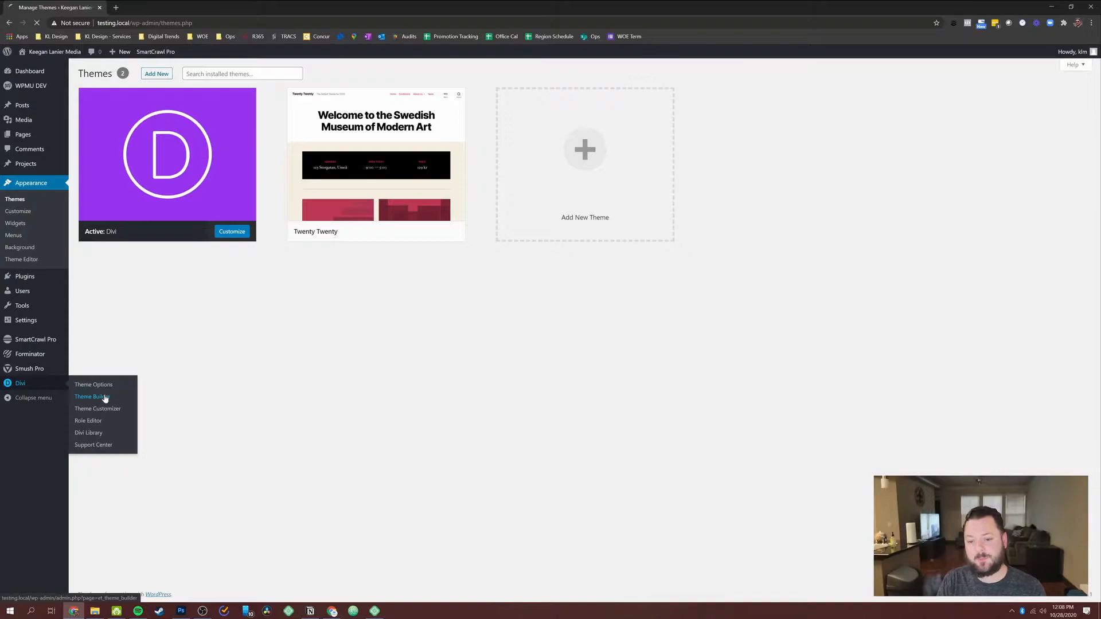
left_click(91, 396)
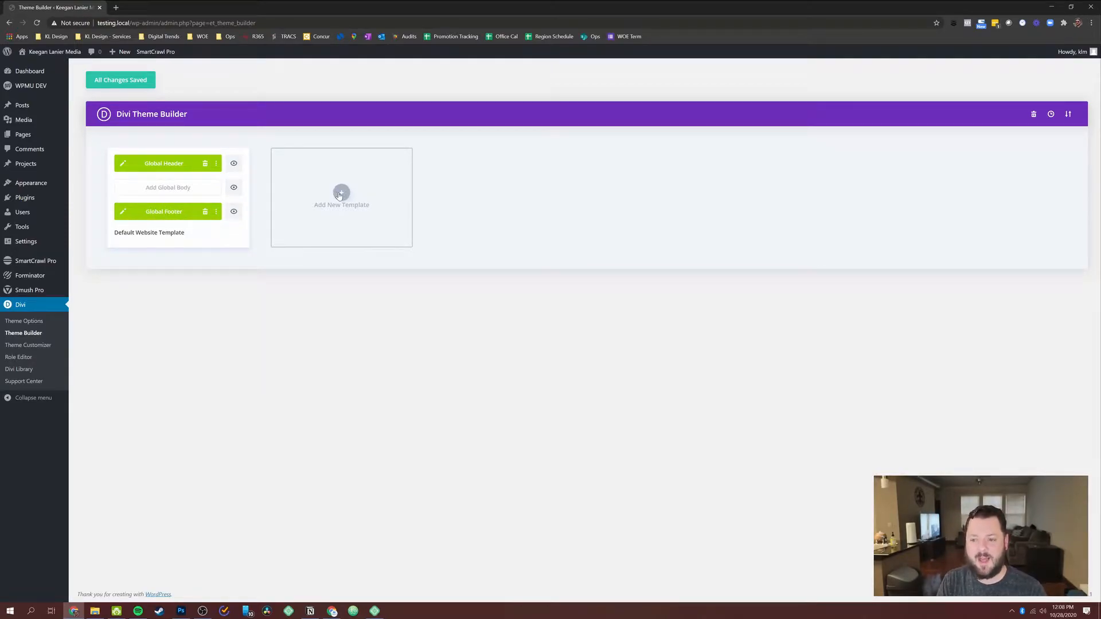
Create a template assigned to Blog, All Archive Pages and Search Results
left_click(342, 194)
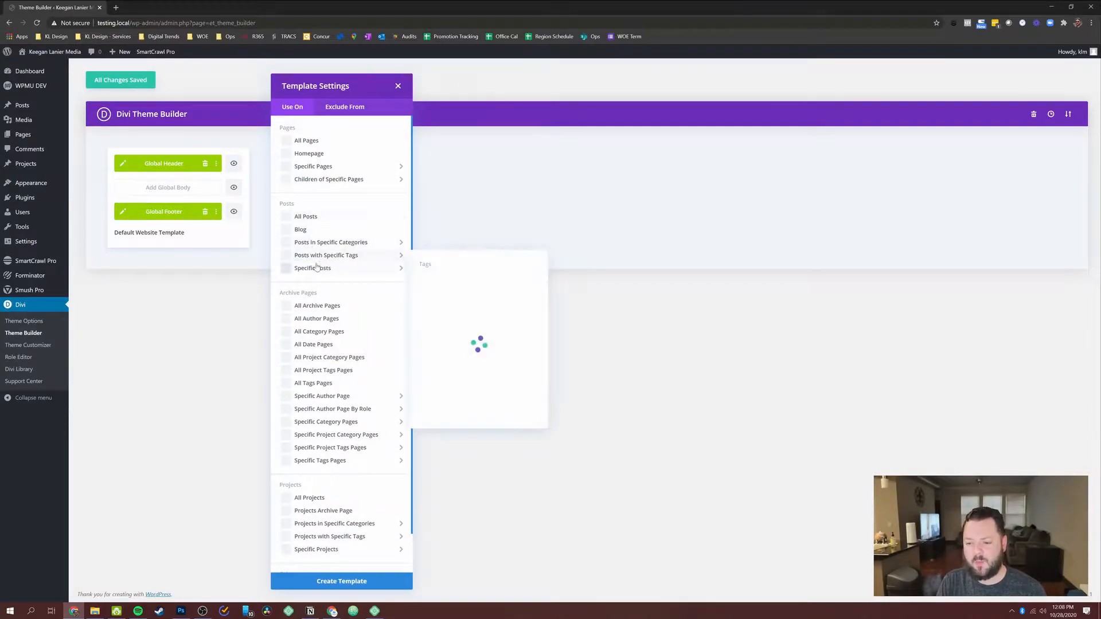
scroll("down", 3)
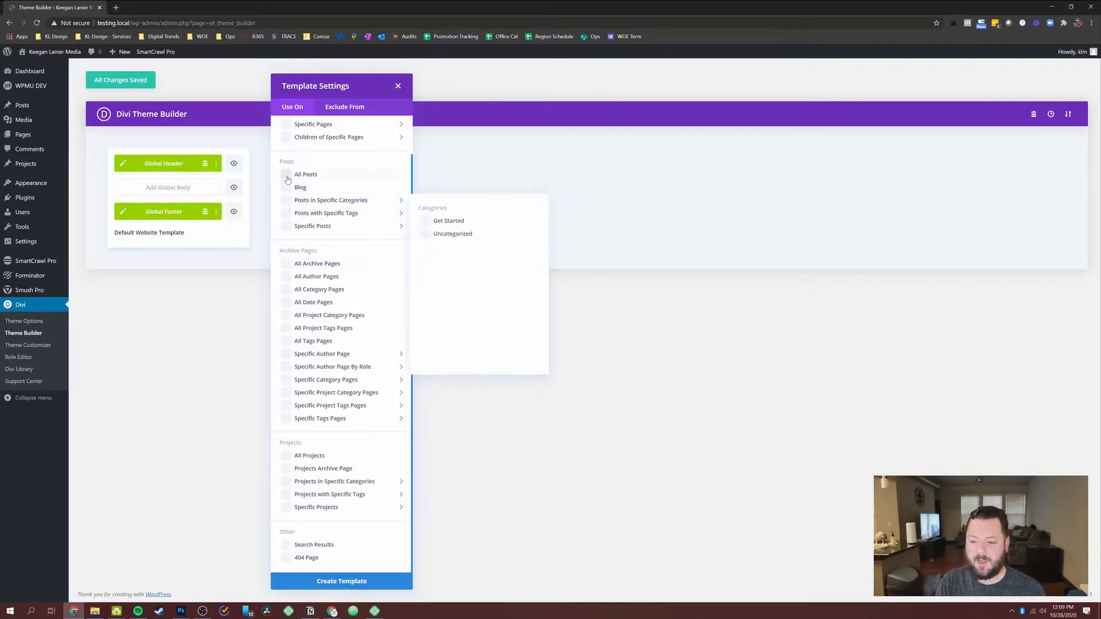
left_click(285, 187)
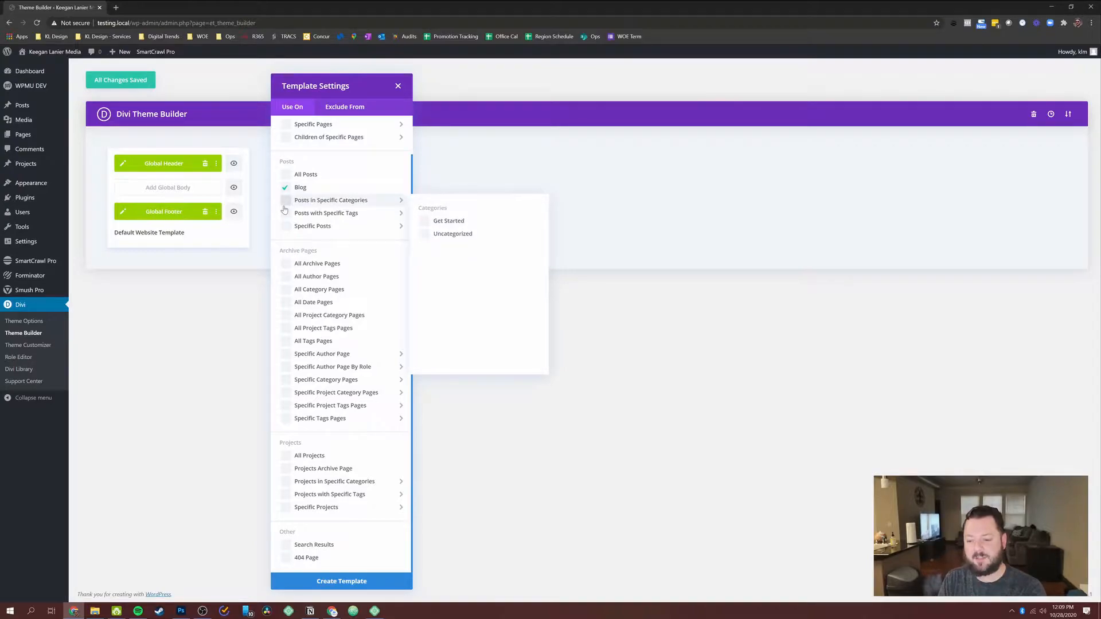
left_click(284, 263)
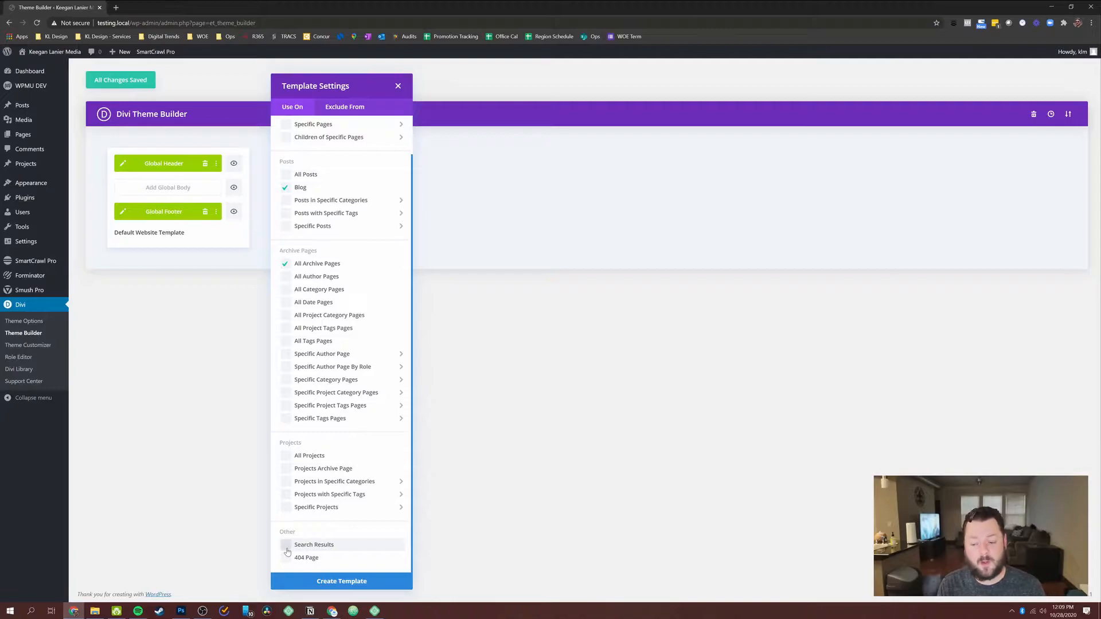
left_click(286, 545)
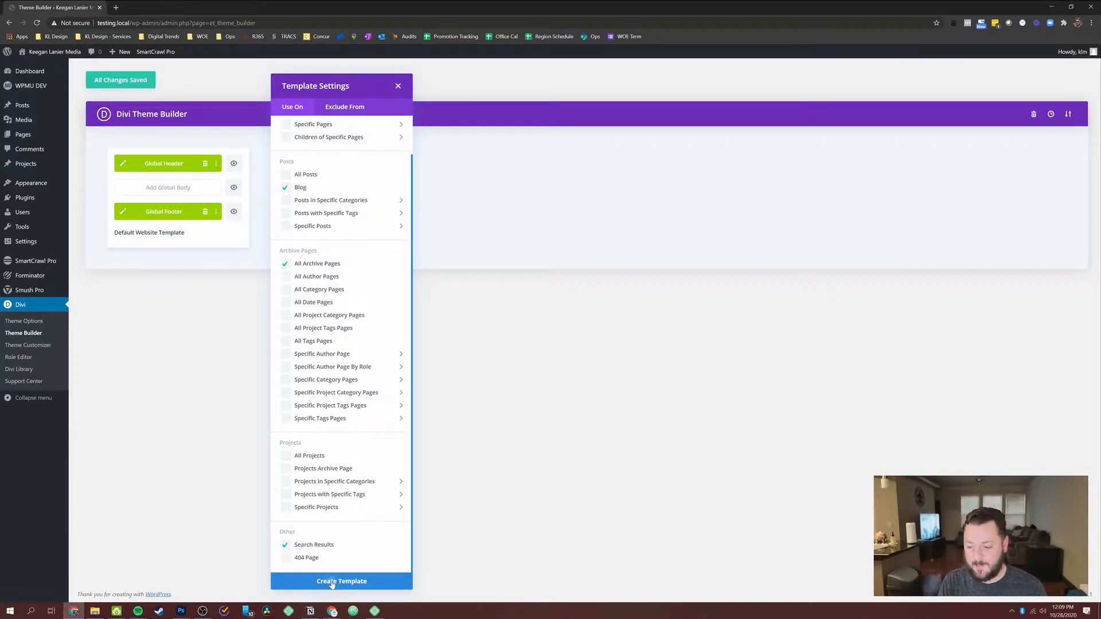
left_click(341, 581)
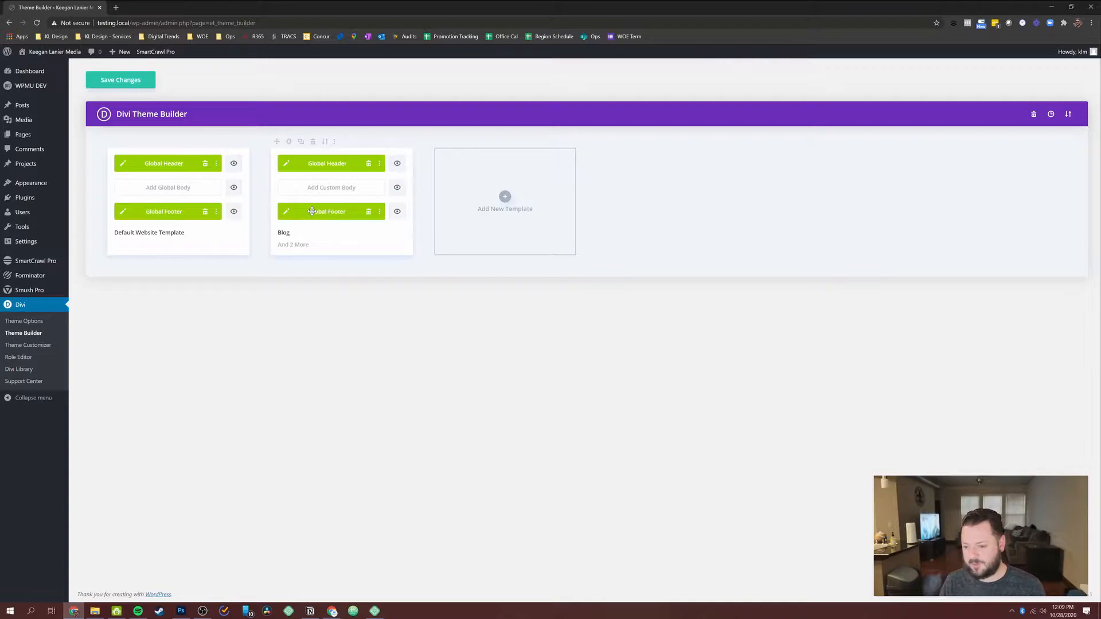
mouse_move(340, 188)
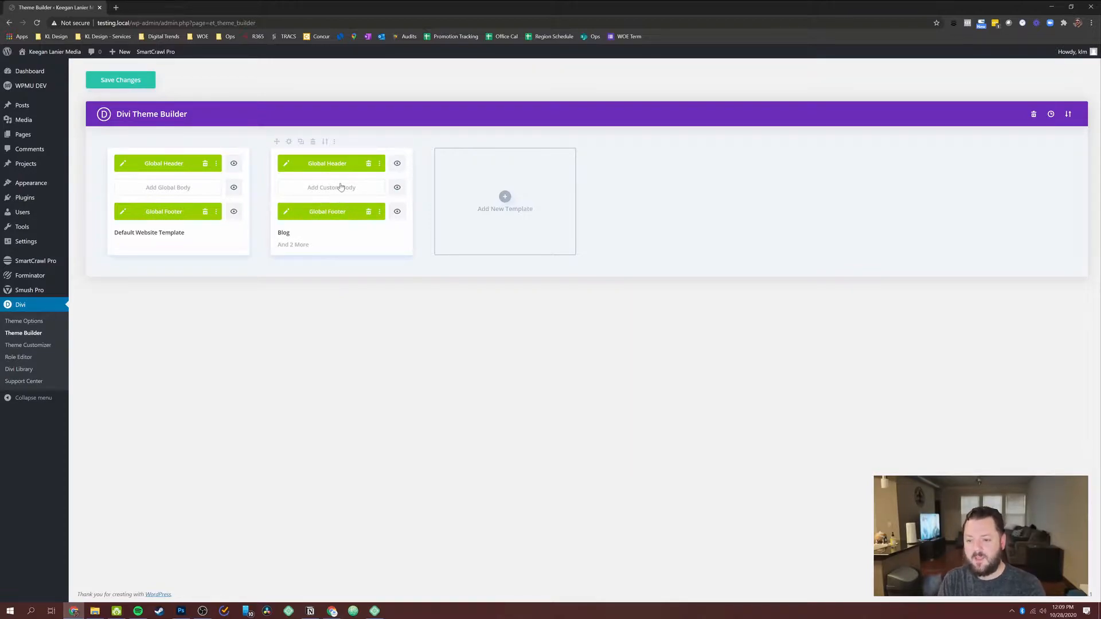
Add a custom body to the Blog template and choose to build it
left_click(330, 188)
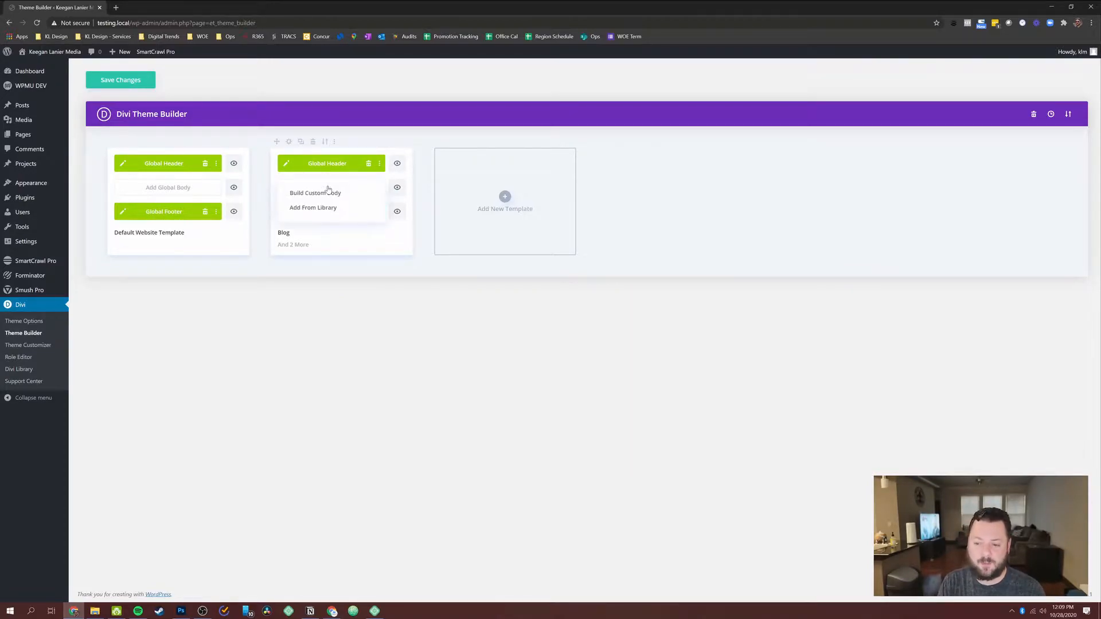
mouse_move(343, 195)
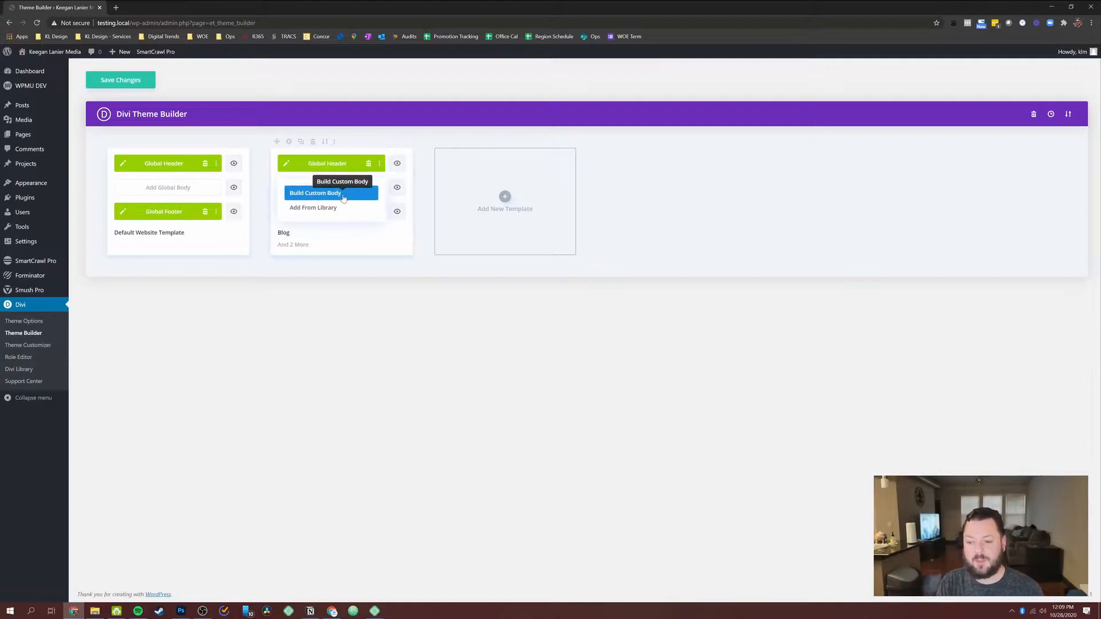
mouse_move(327, 210)
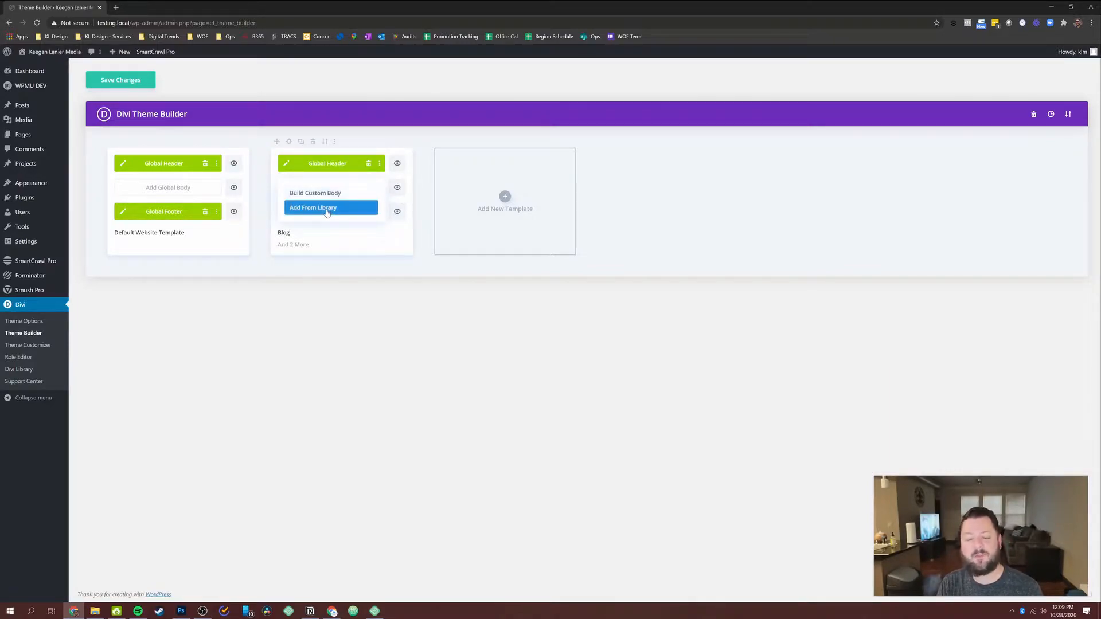
mouse_move(326, 198)
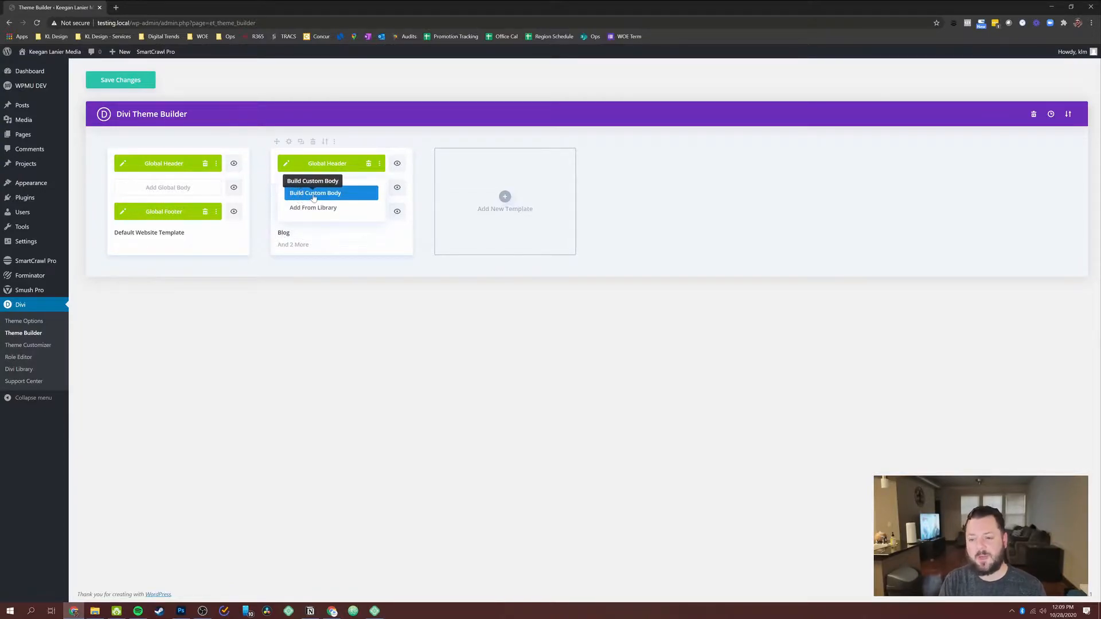
left_click(314, 193)
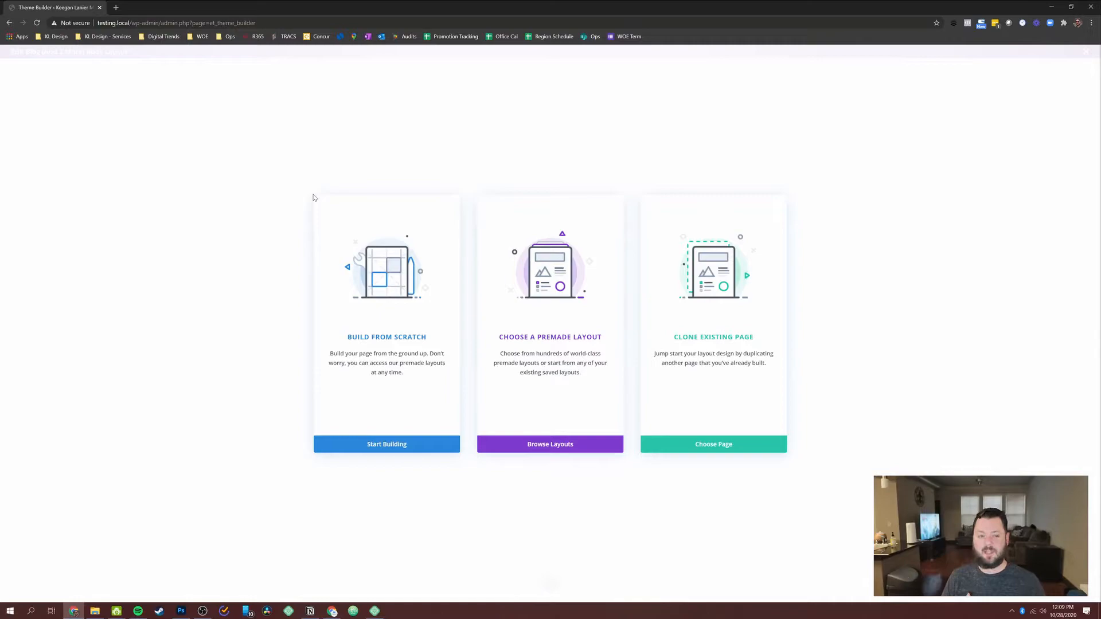
mouse_move(502, 296)
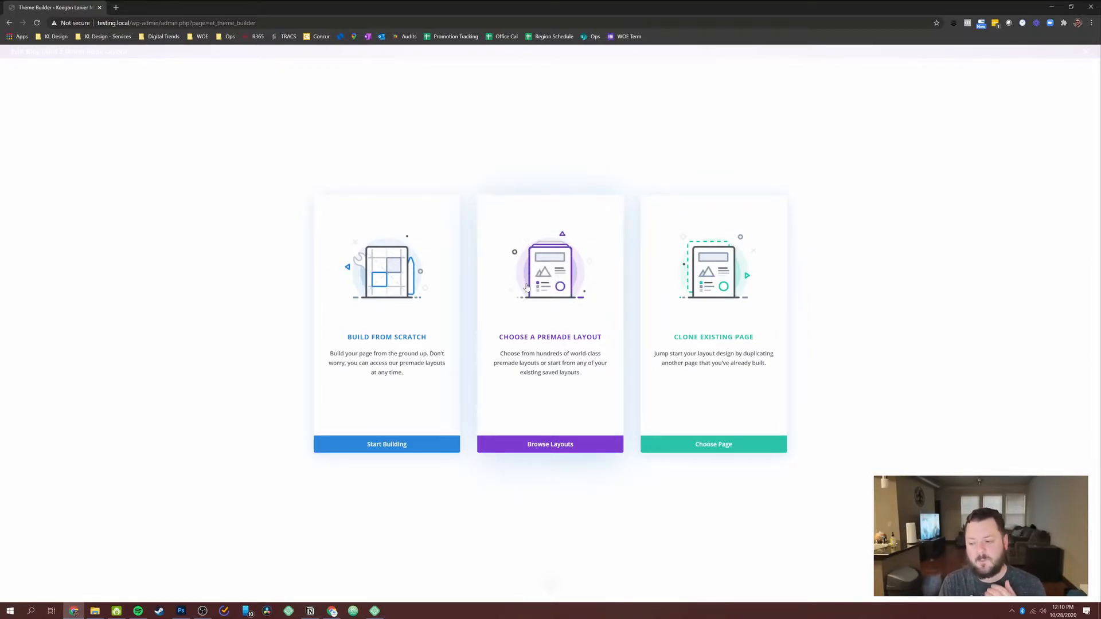
Browse the premade layout library for the Blog template's body
left_click(550, 444)
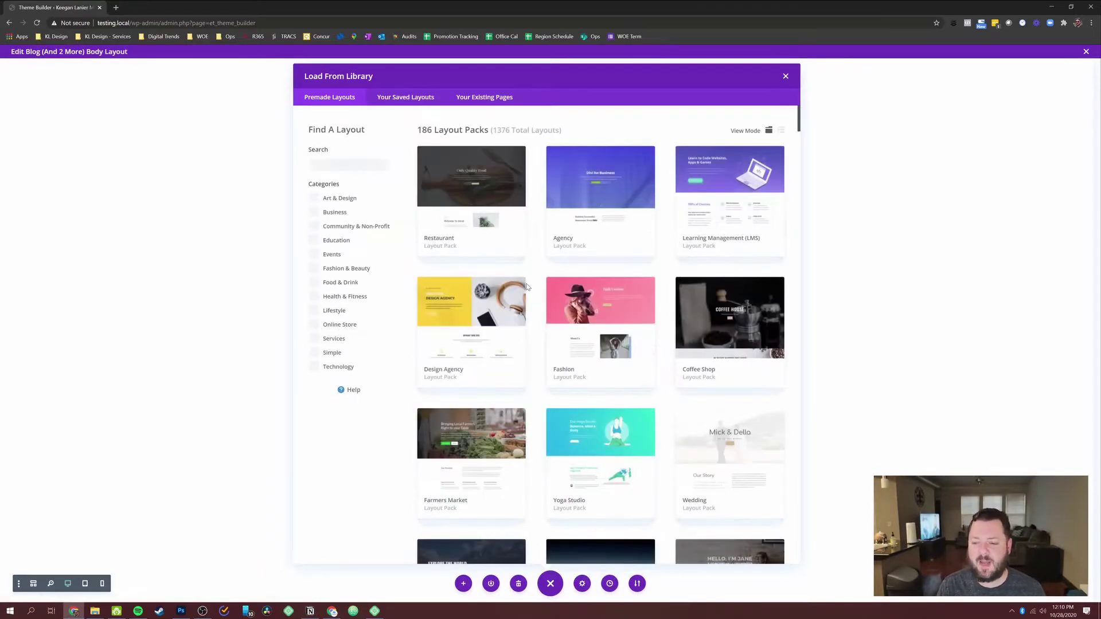
Search layouts for 'fit' and view the Fitness Gym Blog Page layout details
left_click(348, 164)
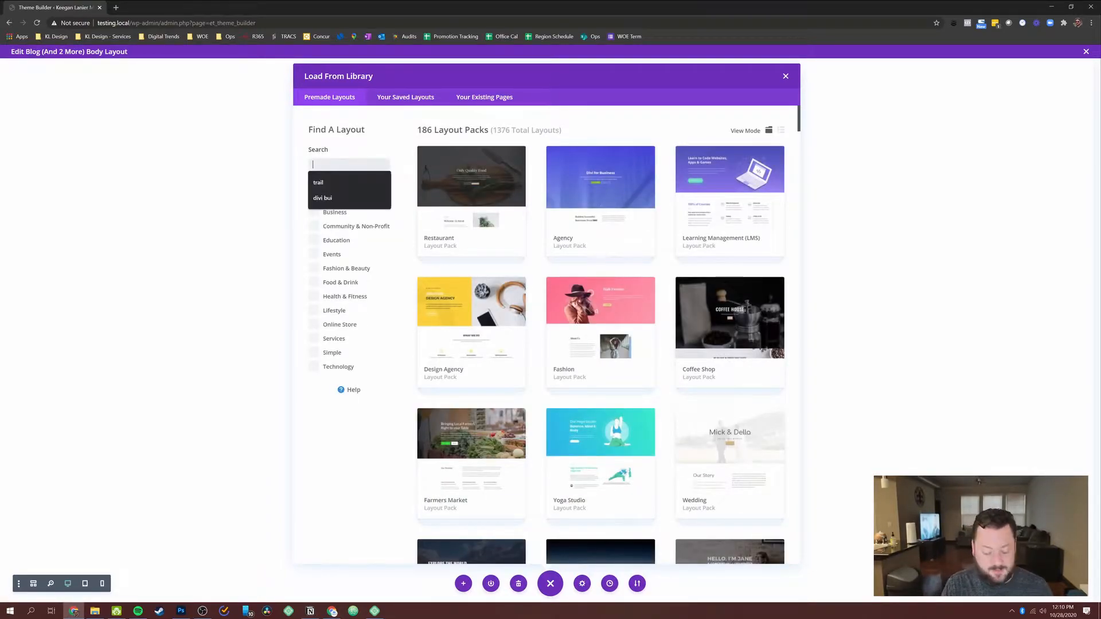
type("fit")
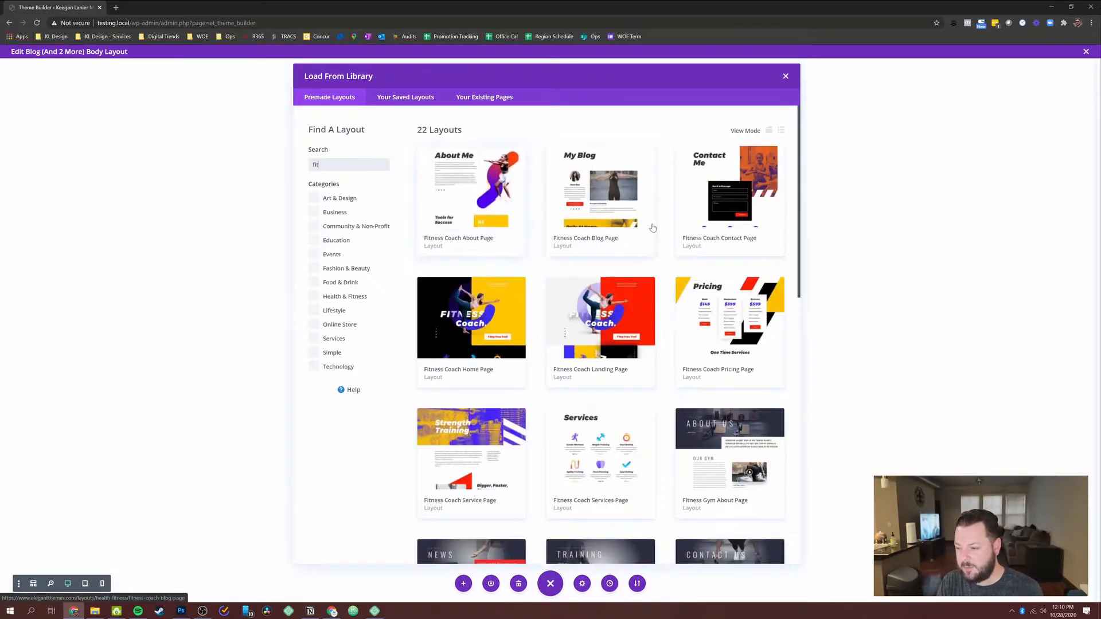
scroll("down", 3)
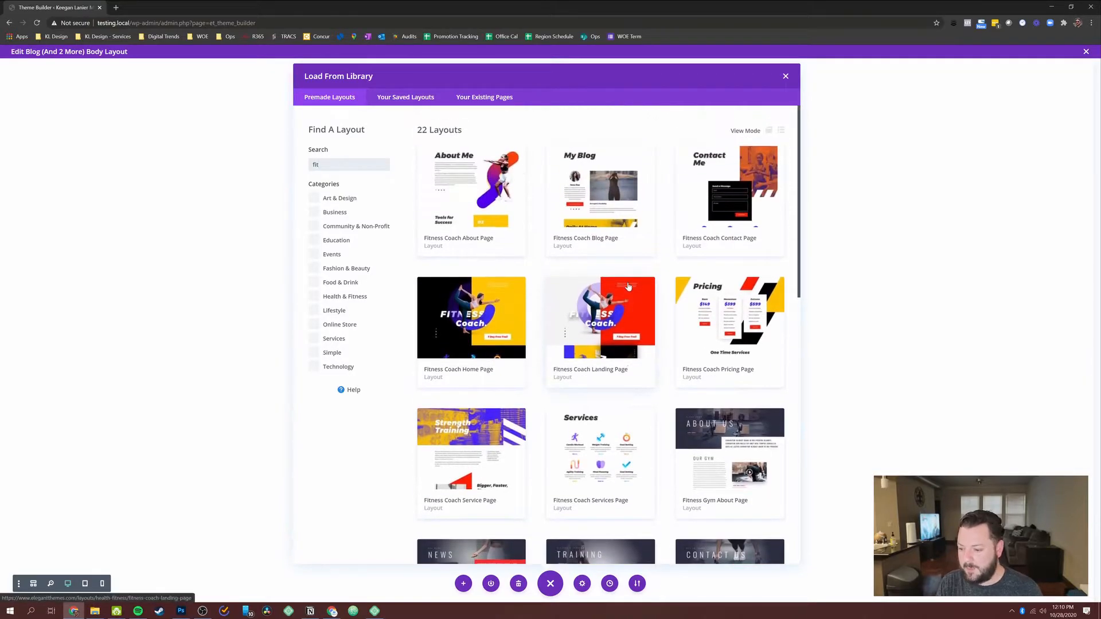
mouse_move(599, 176)
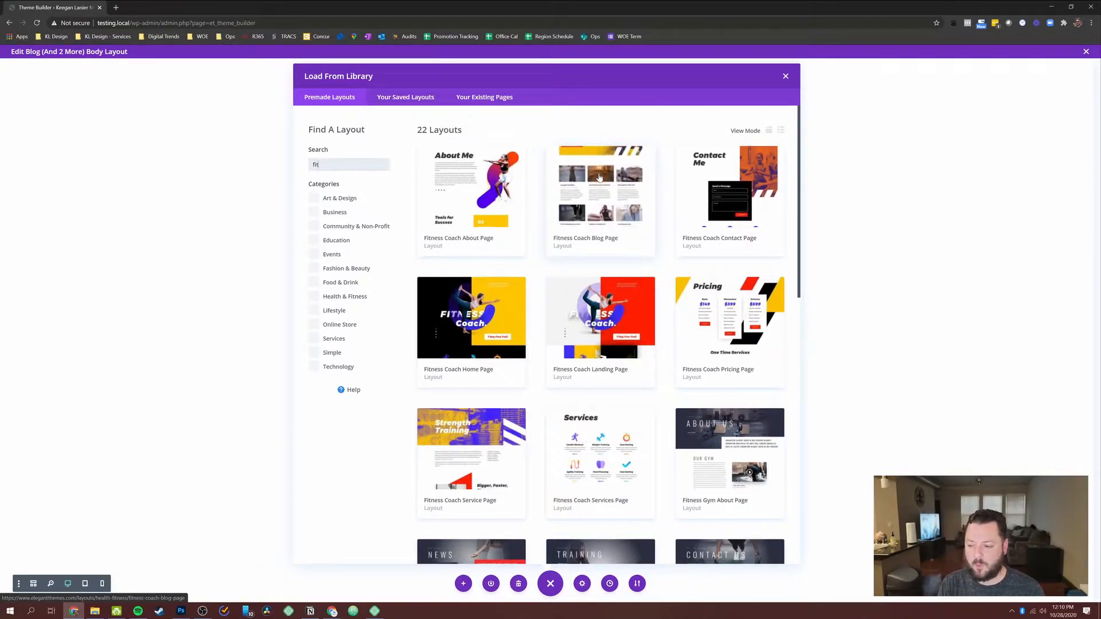
scroll("down", 3)
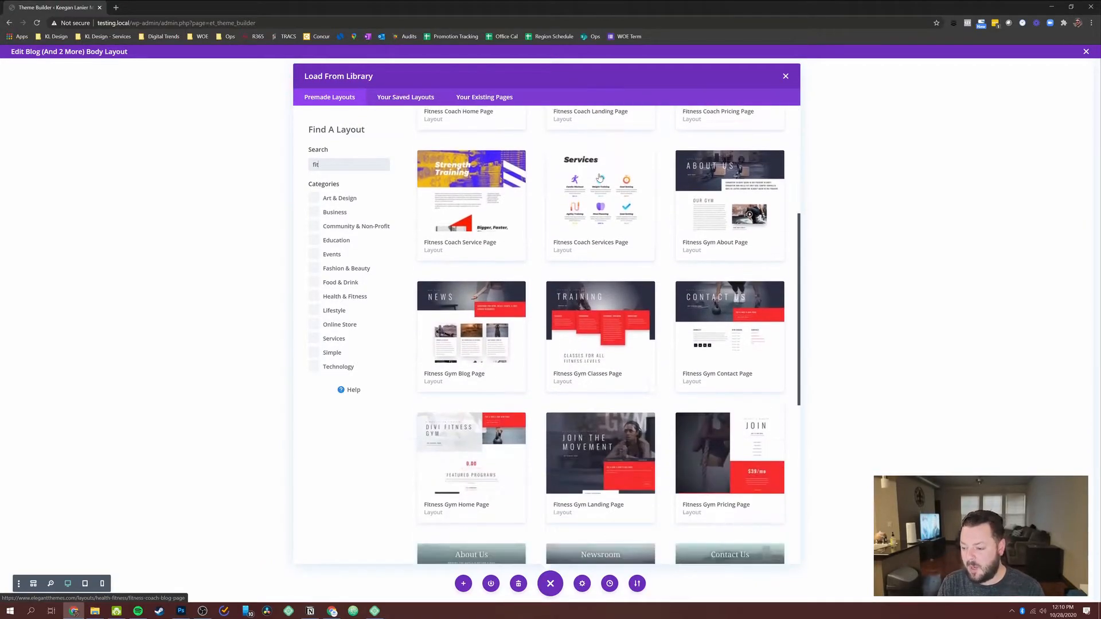
scroll("down", 3)
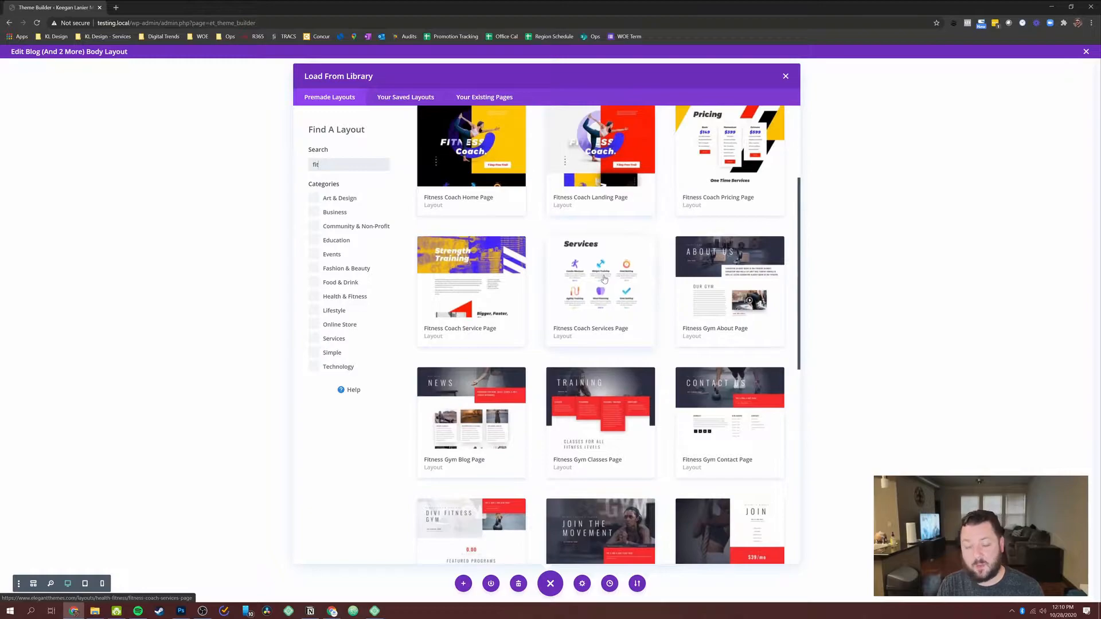
mouse_move(481, 455)
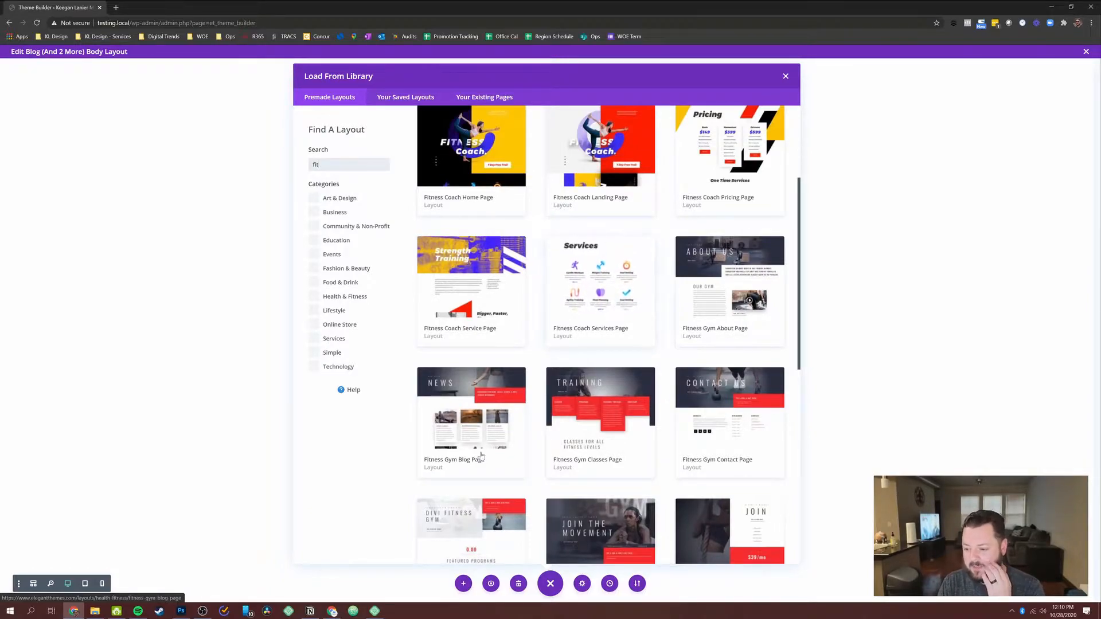
scroll("down", 3)
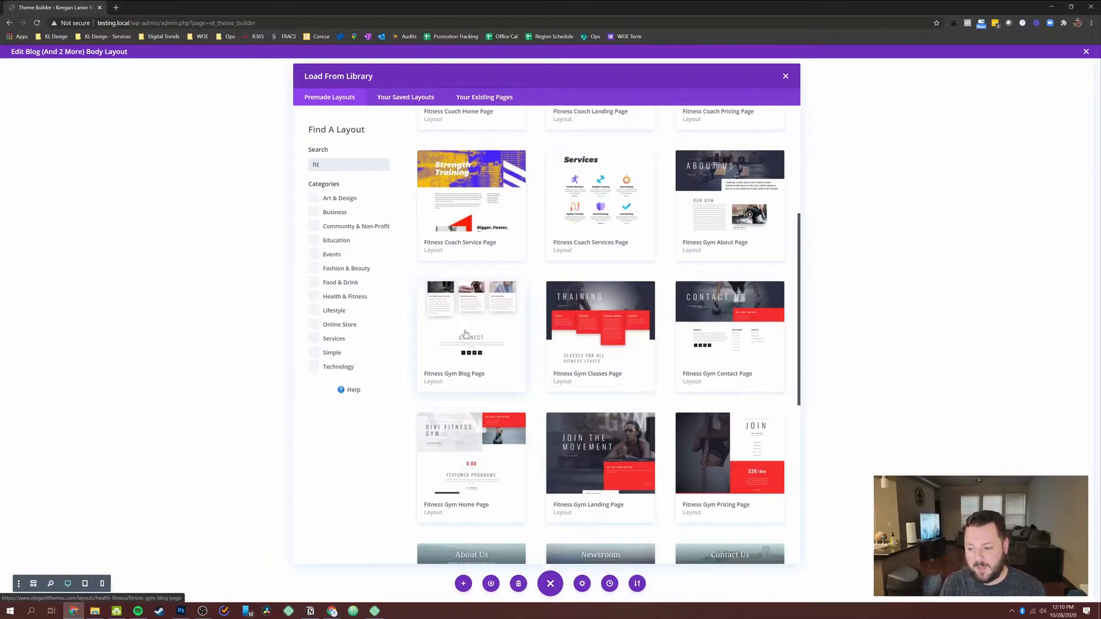
left_click(466, 333)
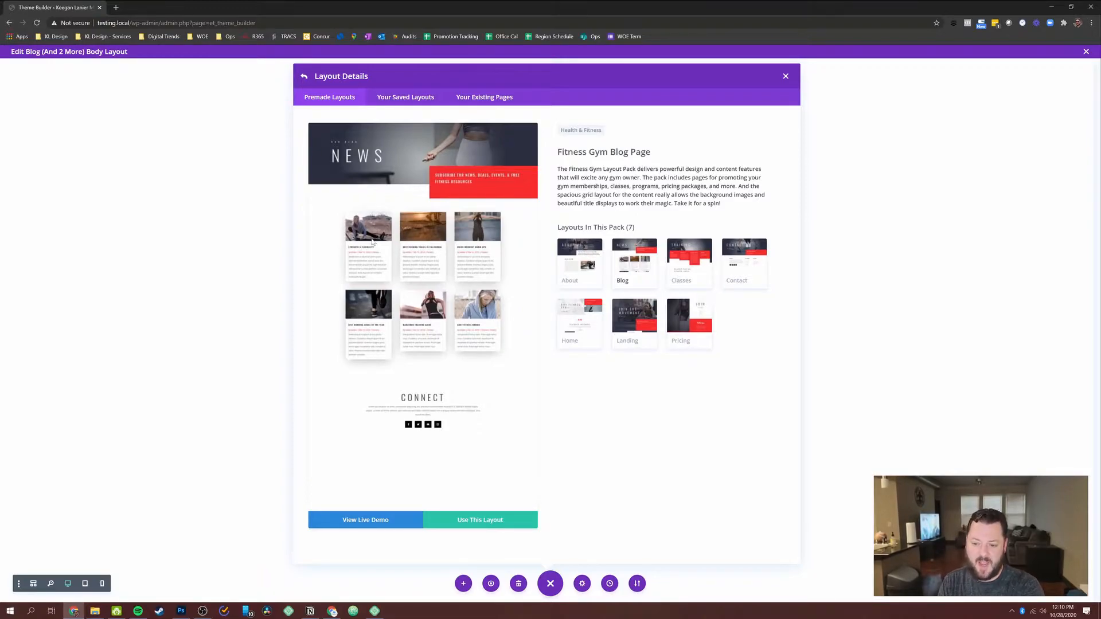
mouse_move(421, 446)
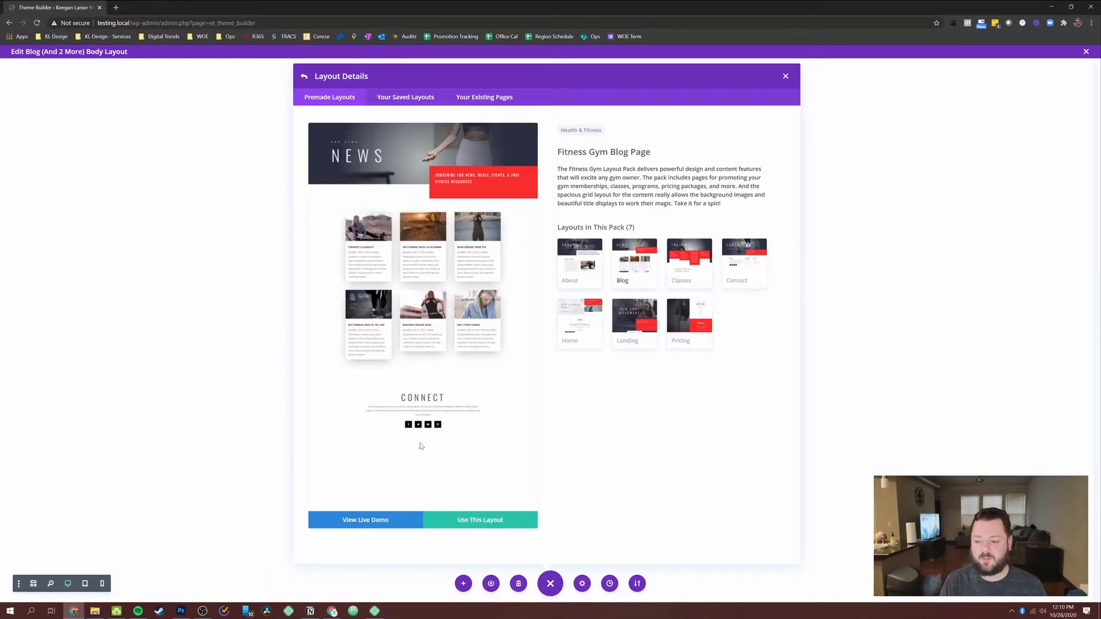
mouse_move(483, 520)
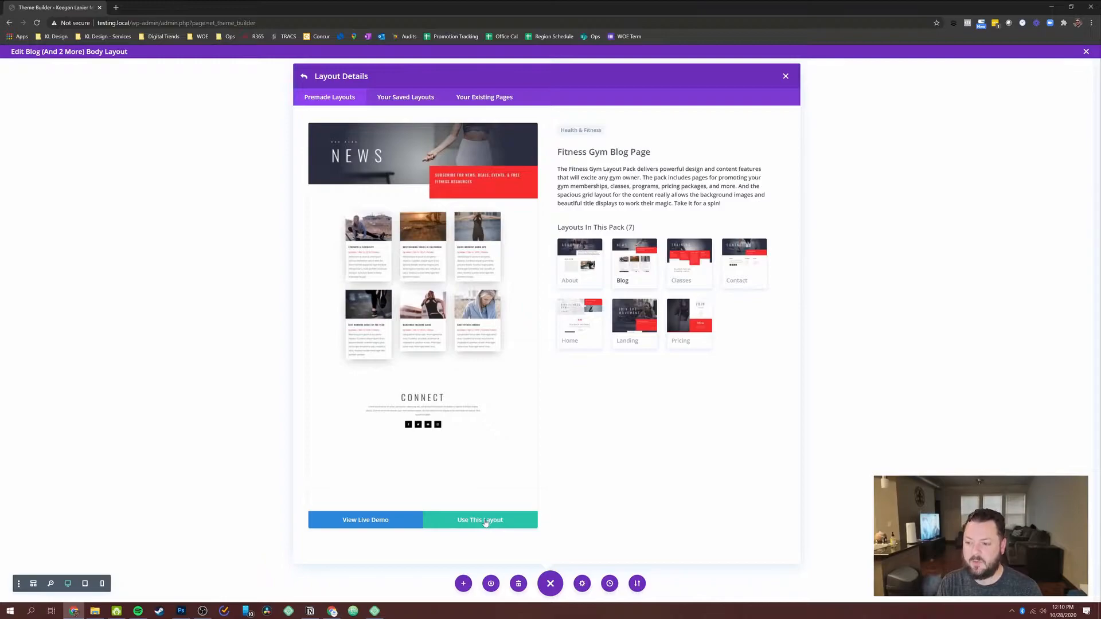
Load the Fitness Gym Blog Page layout into the template body
left_click(479, 520)
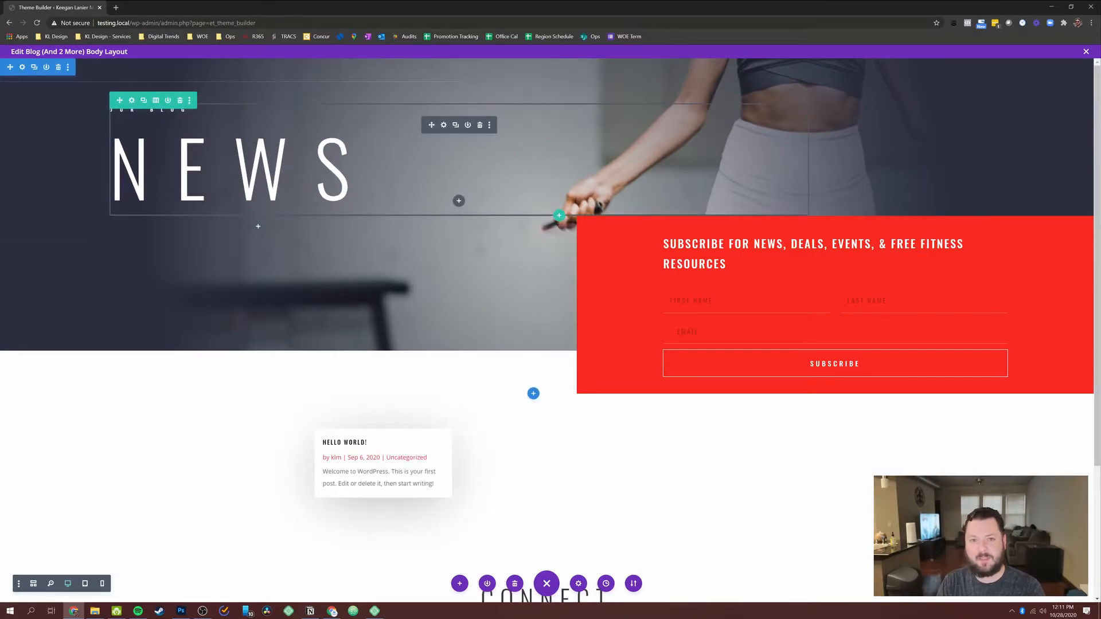
Scroll through the imported fitness layout, leaving only the Hello World post card
scroll("down", 3)
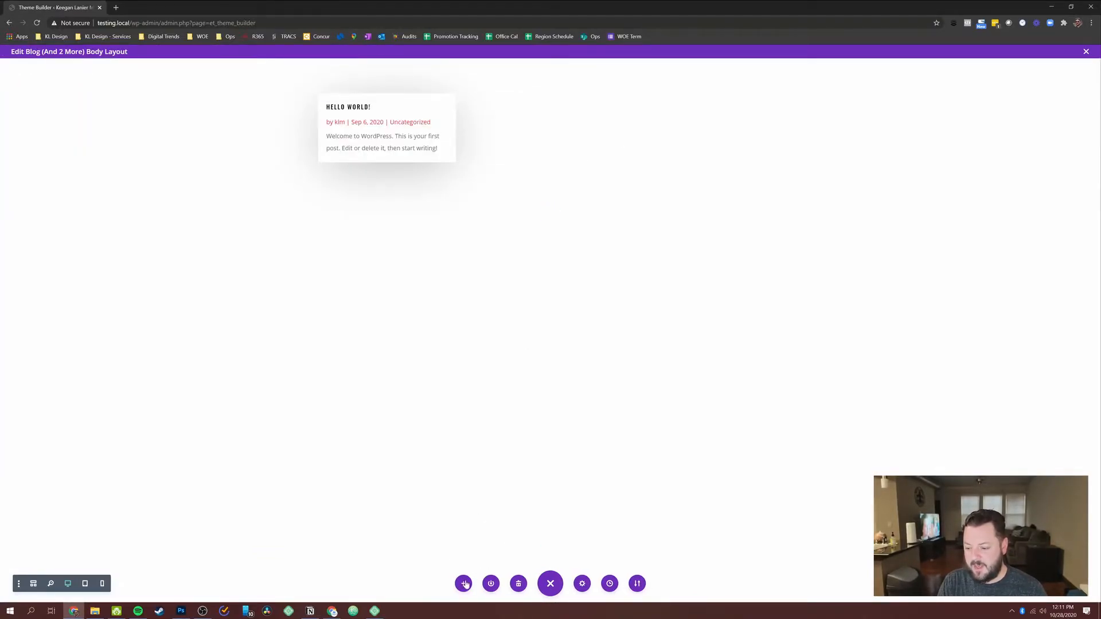
mouse_move(463, 583)
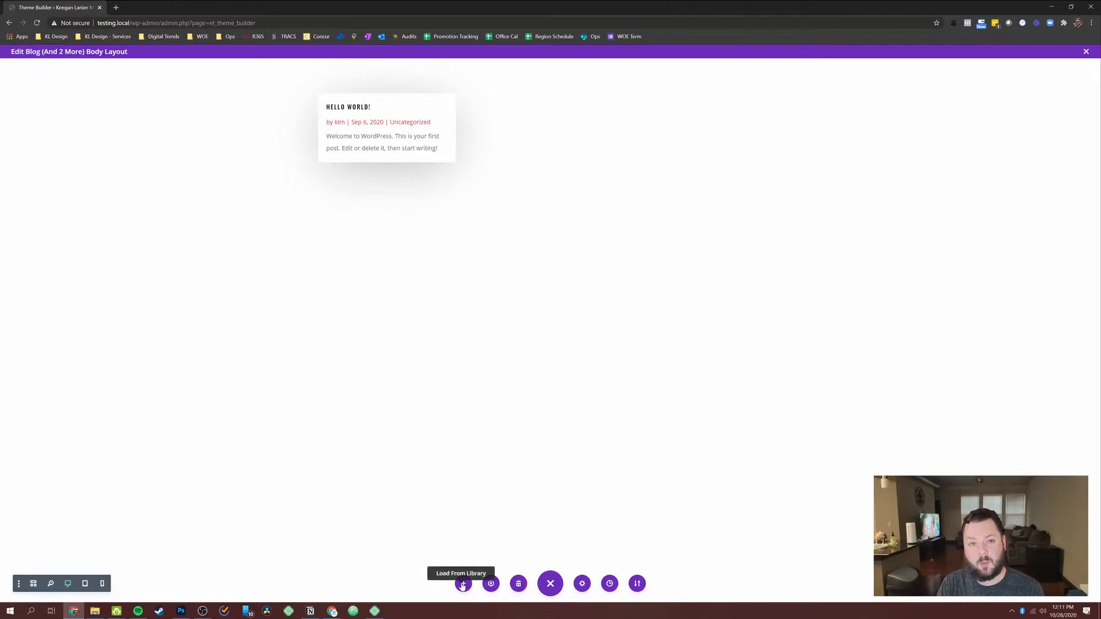
Load the Contact page's content from Your Existing Pages into the body layout
left_click(463, 583)
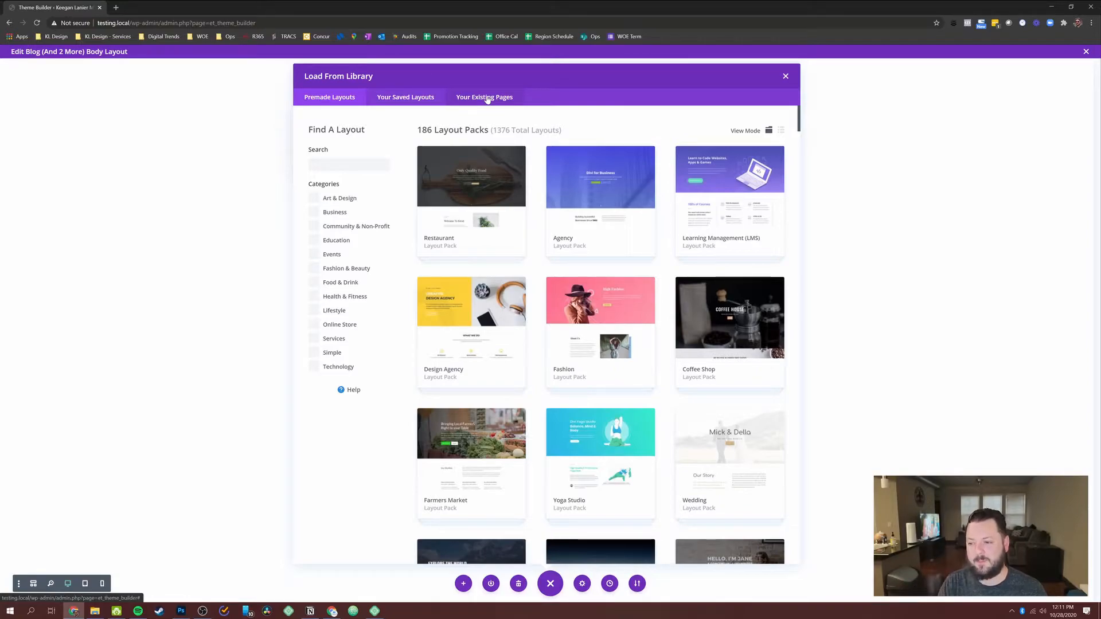
left_click(484, 97)
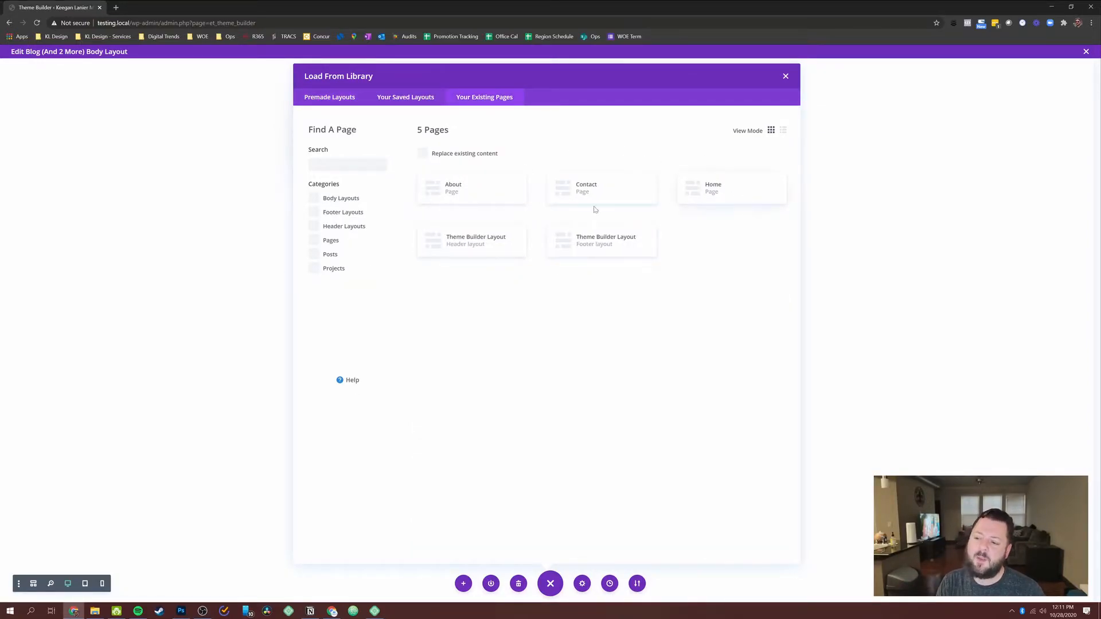
mouse_move(604, 192)
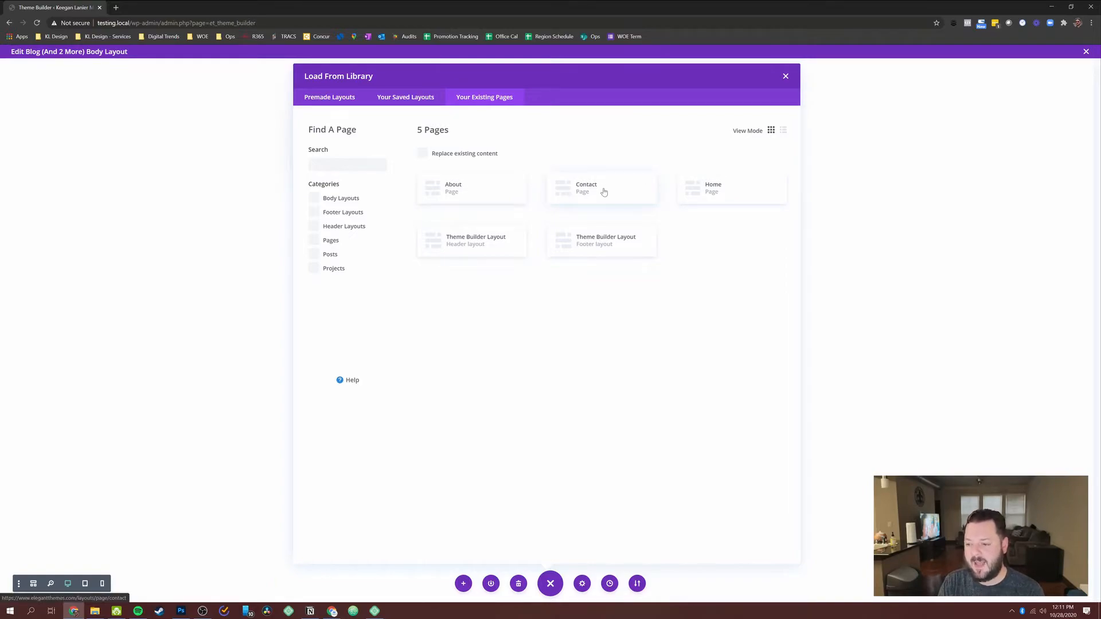
left_click(601, 188)
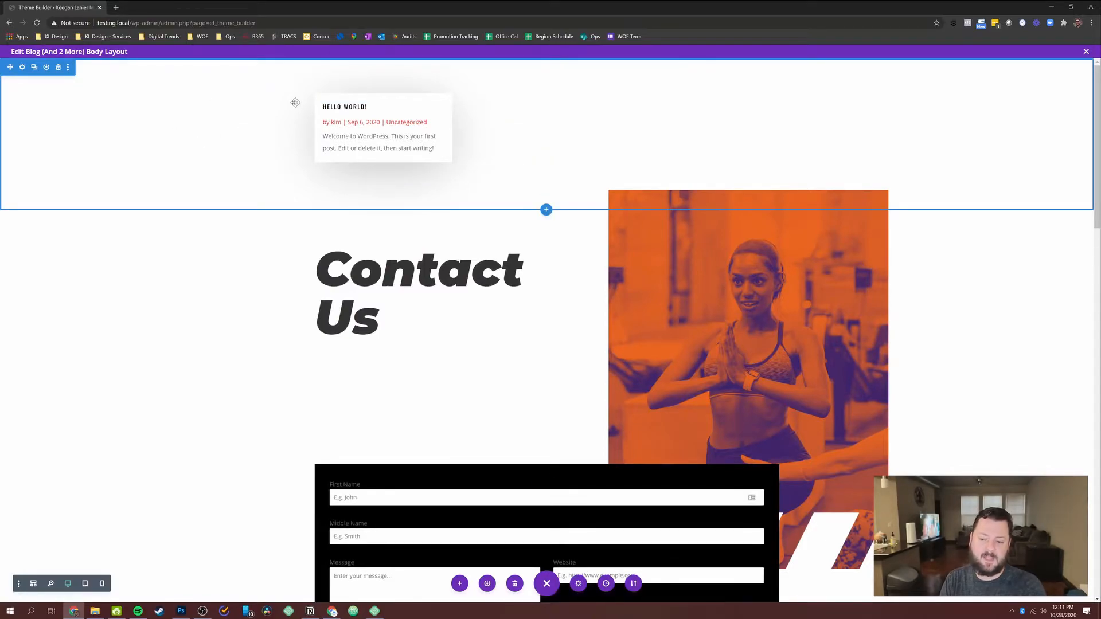
scroll("down", 3)
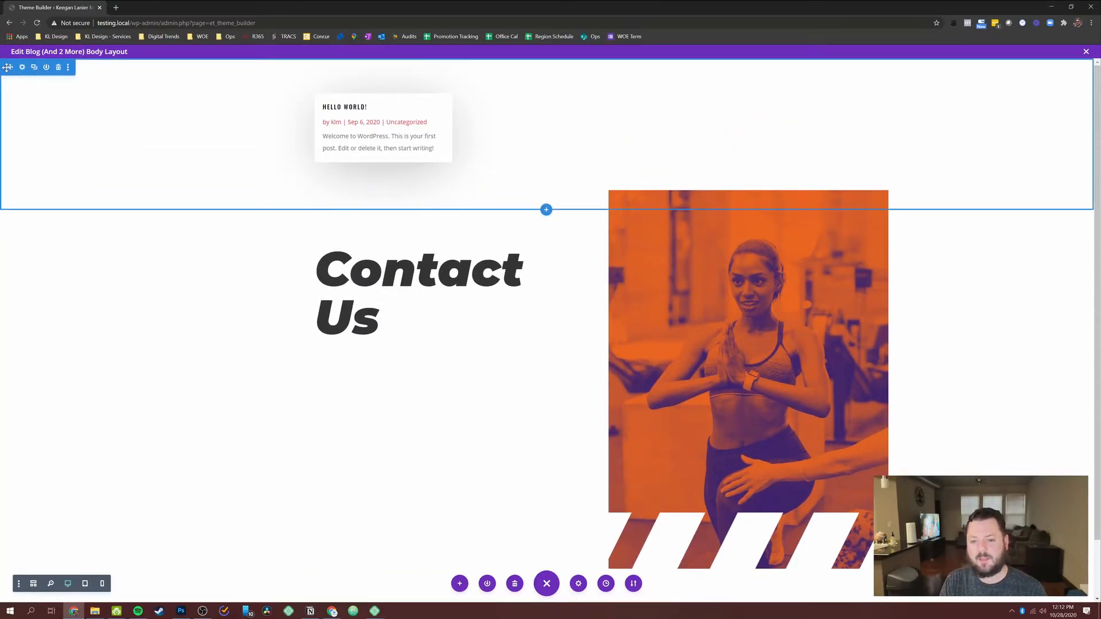
scroll("down", 3)
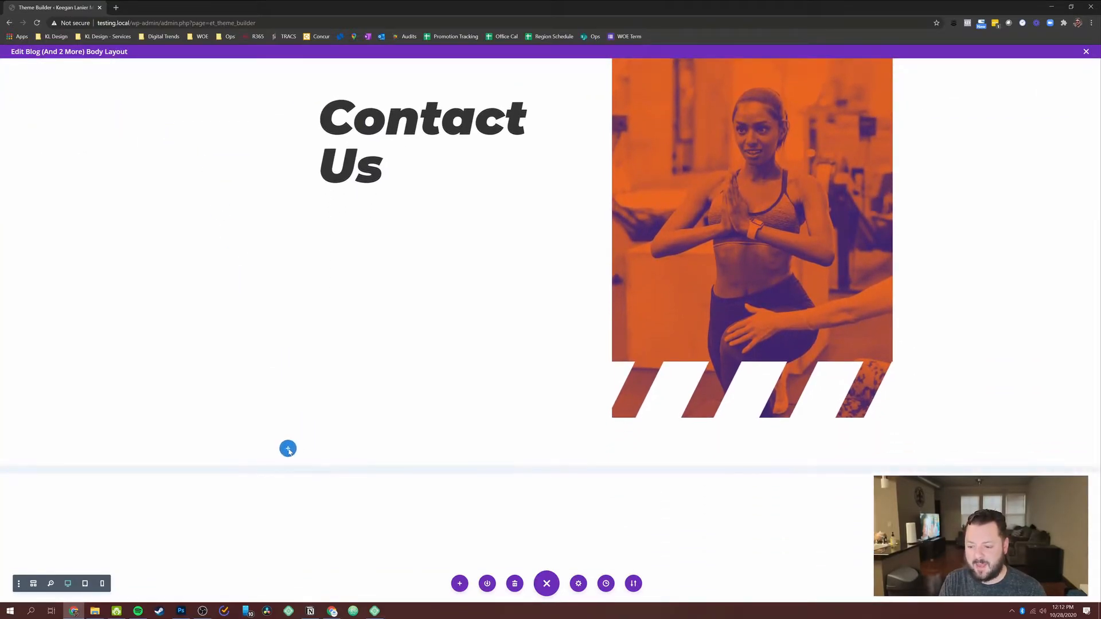
Move the post card below the contact section and rename the heading to 'Blog'
left_click(288, 448)
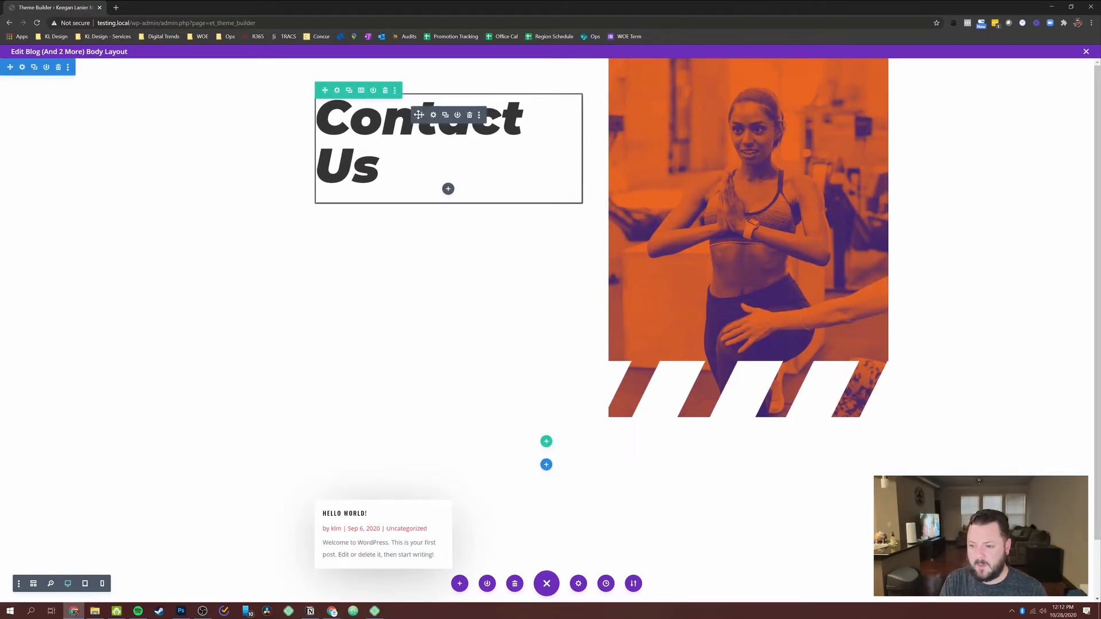
mouse_move(433, 115)
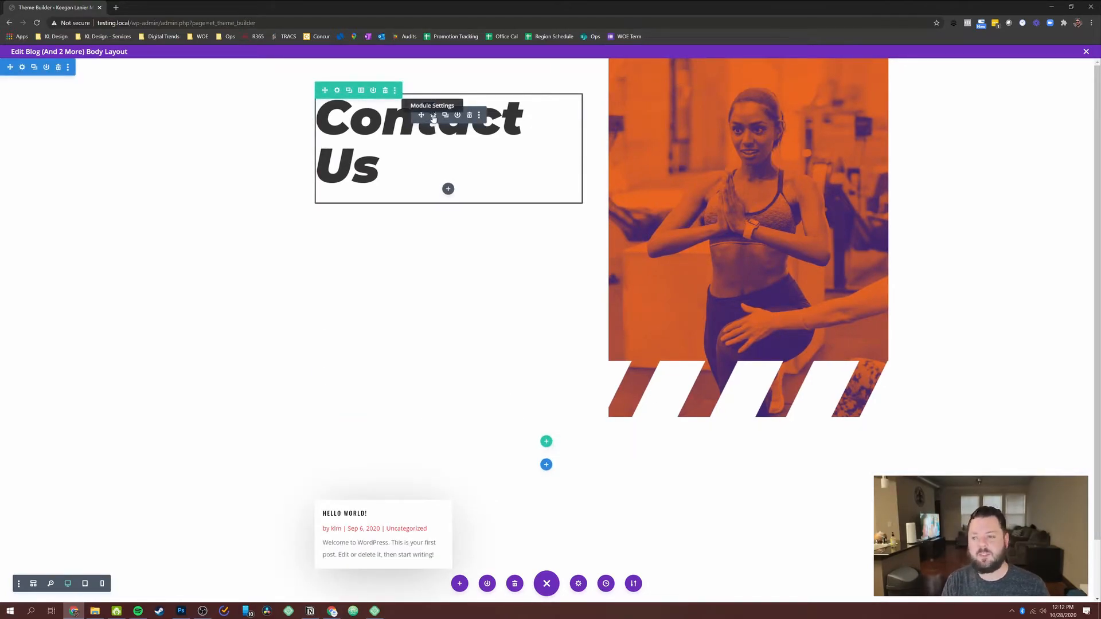
left_click(433, 115)
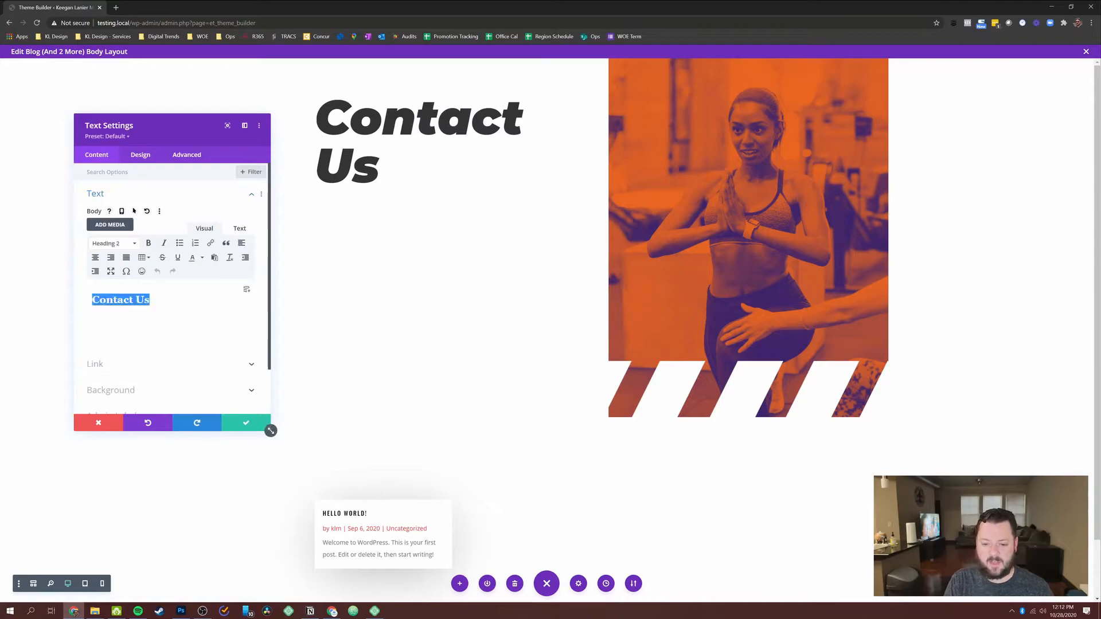
type("Blog")
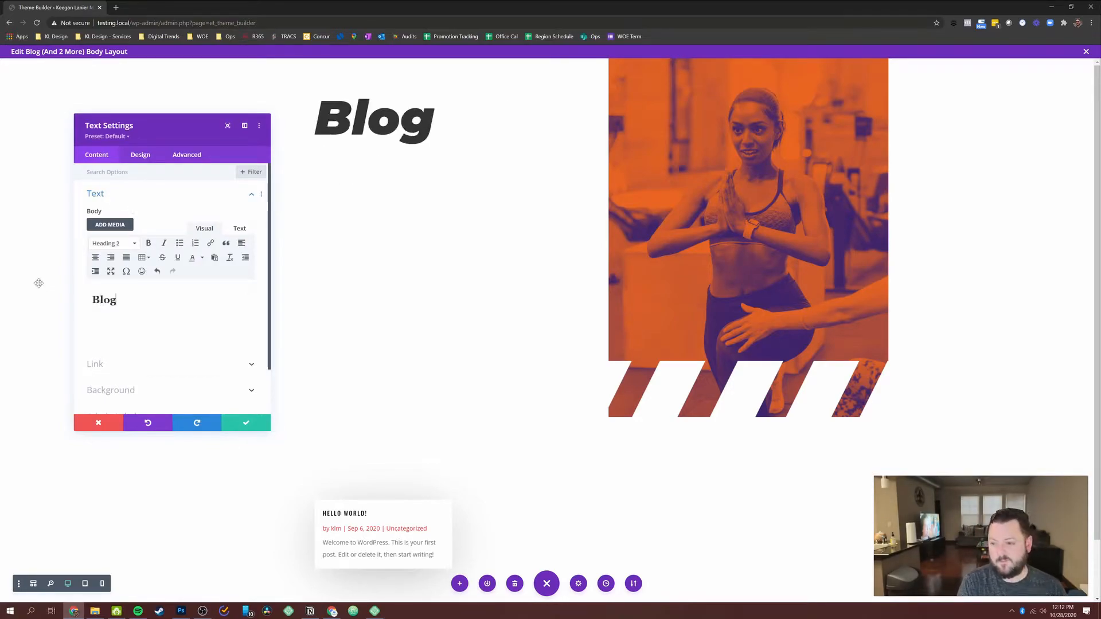
left_click(245, 423)
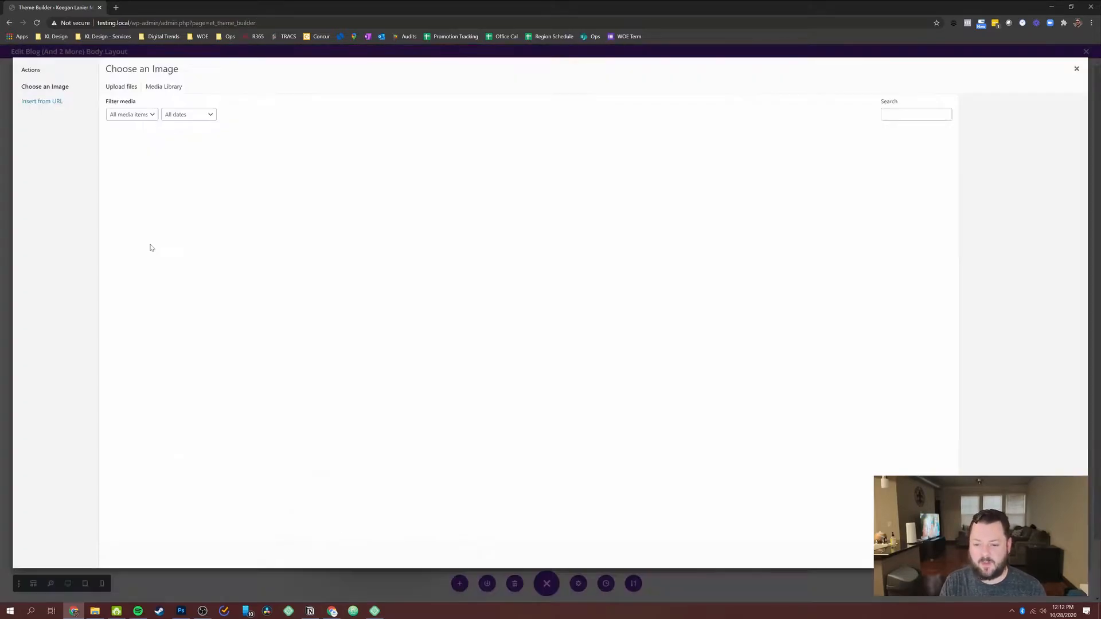
Replace the image with the yellow-and-blue fitness photo
left_click(919, 161)
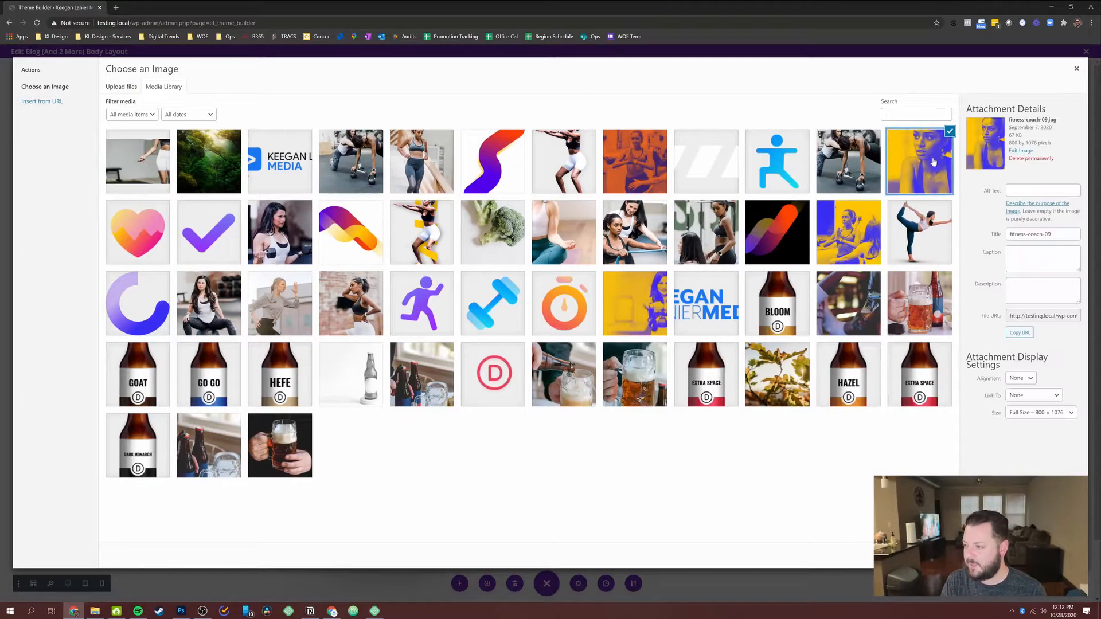
left_click(919, 161)
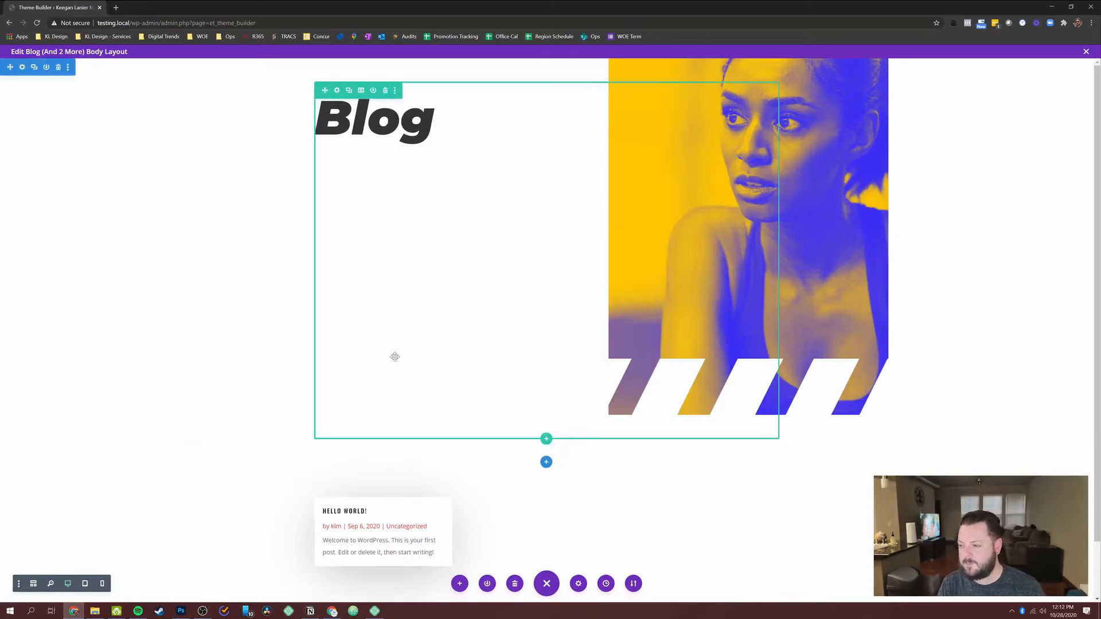
mouse_move(473, 345)
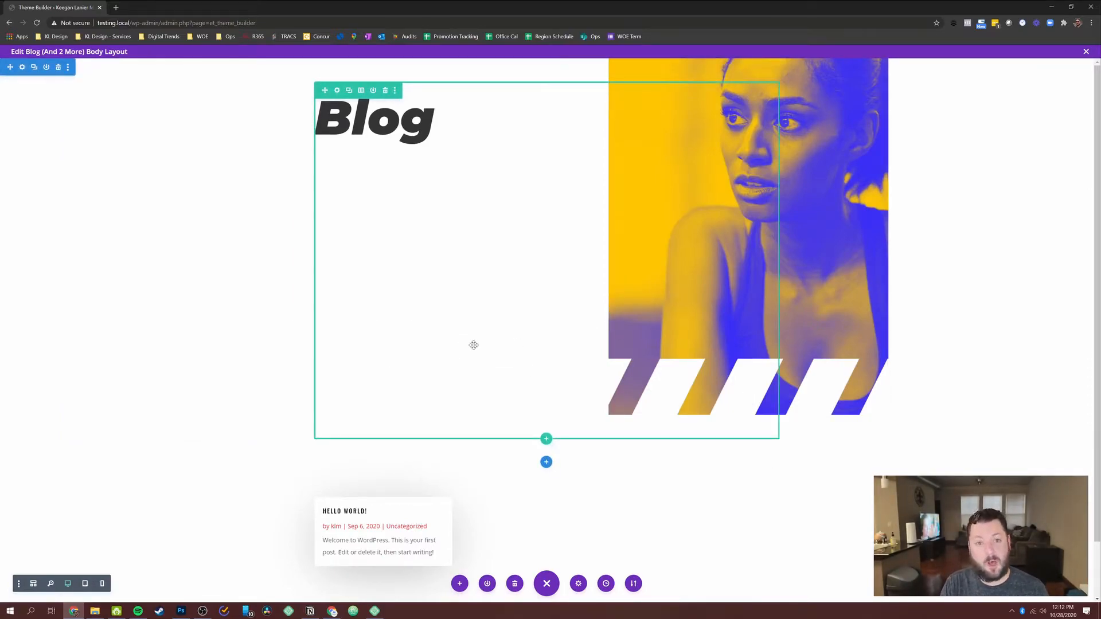
scroll("down", 3)
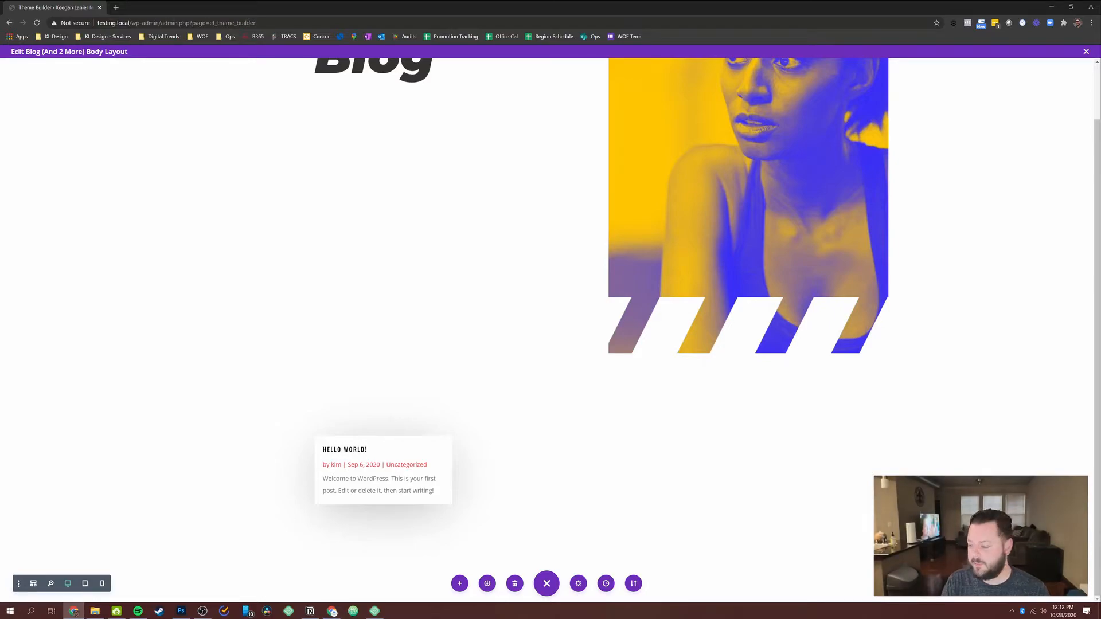
mouse_move(382, 459)
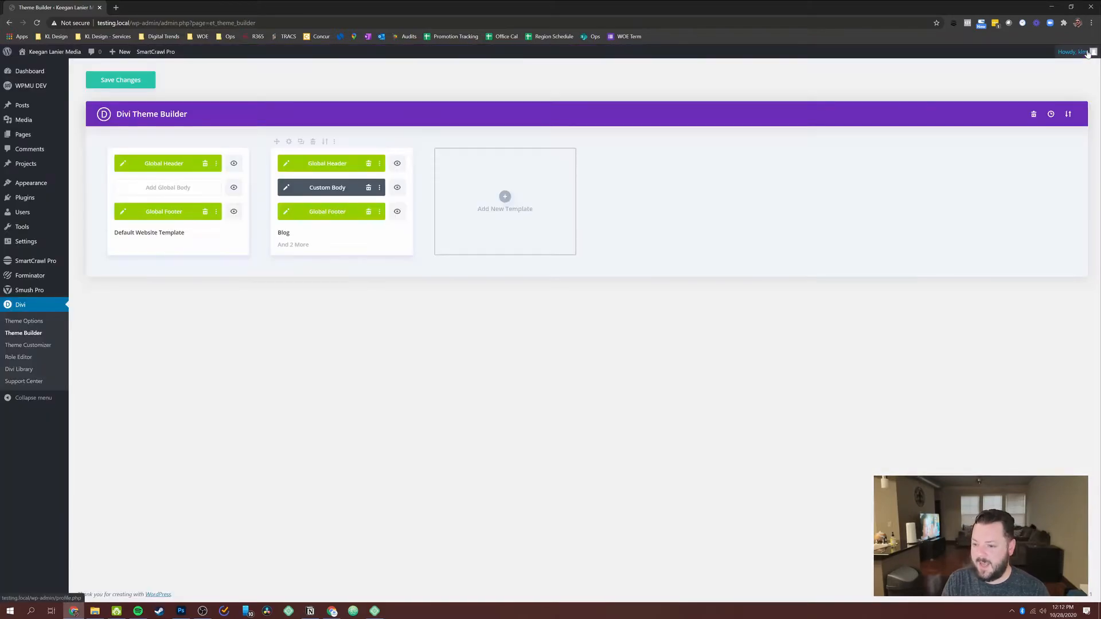
mouse_move(524, 188)
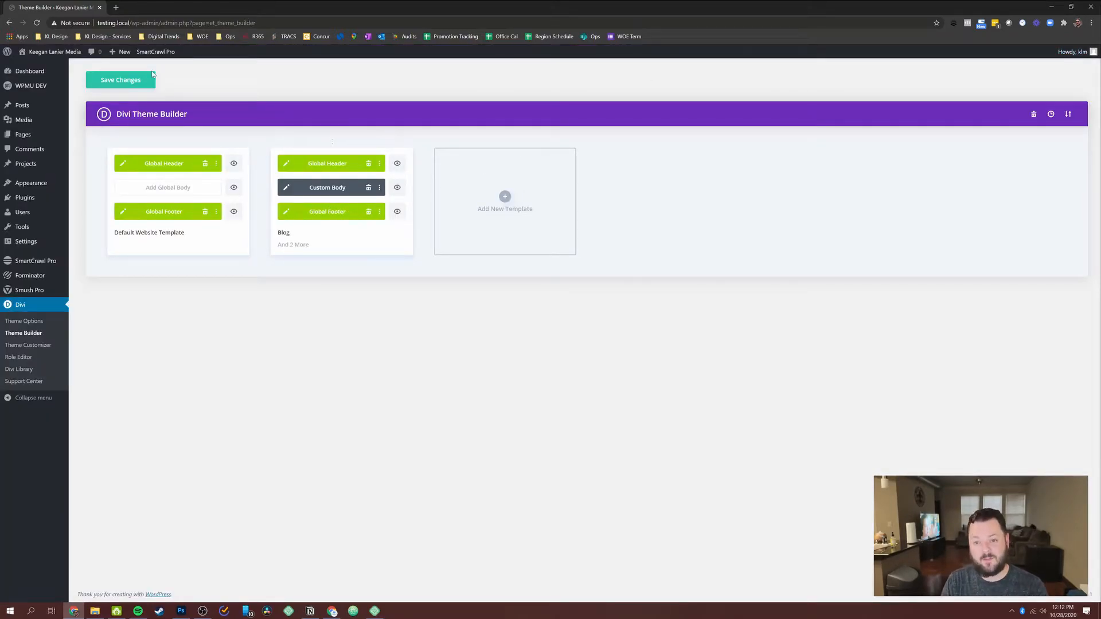
Save the Theme Builder changes so the Blog template's custom body is stored
left_click(120, 80)
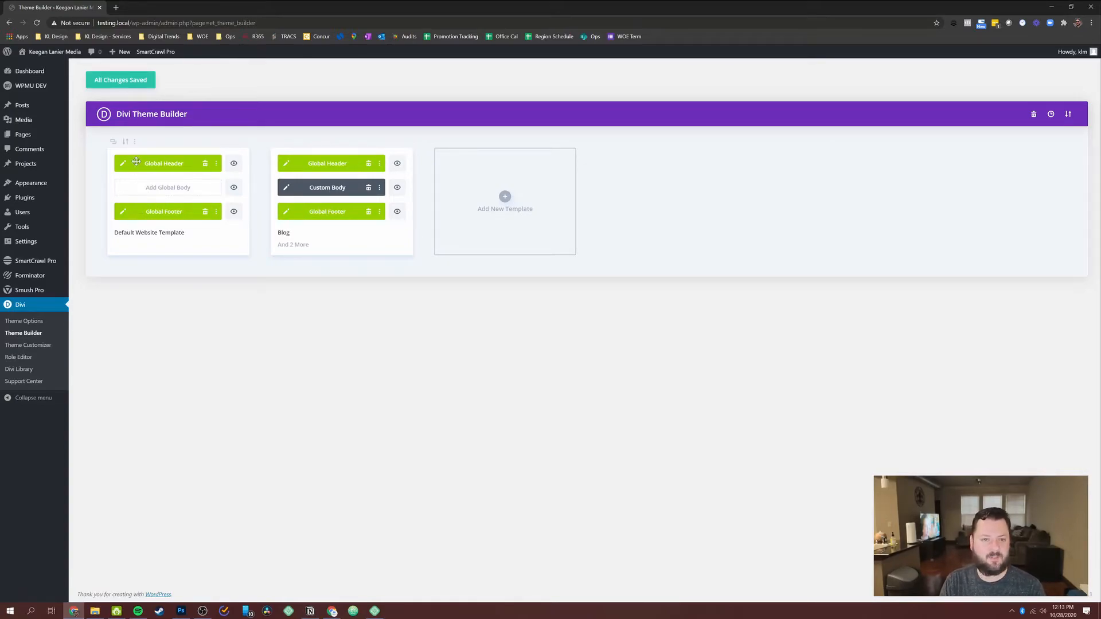
mouse_move(261, 260)
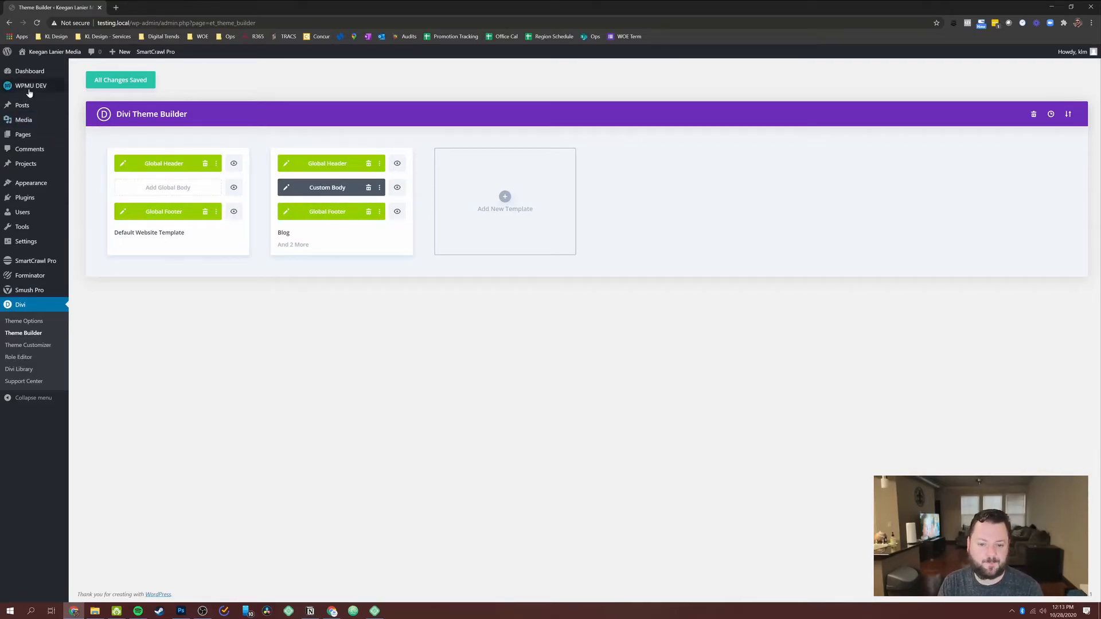
Open Test Blog Post from the All Posts list for editing
left_click(22, 105)
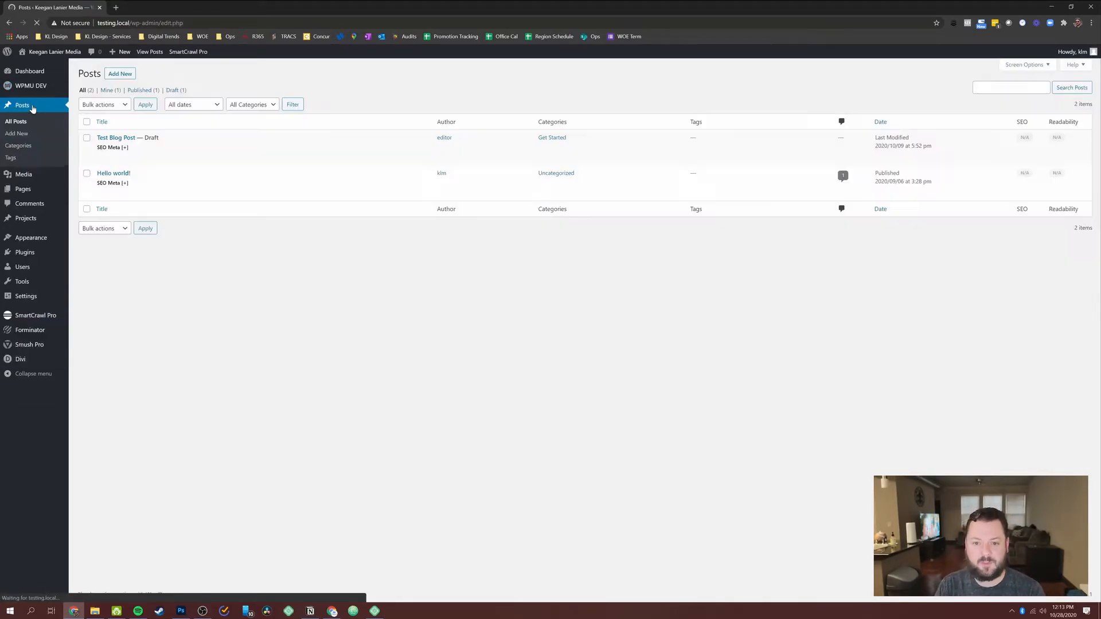
mouse_move(116, 138)
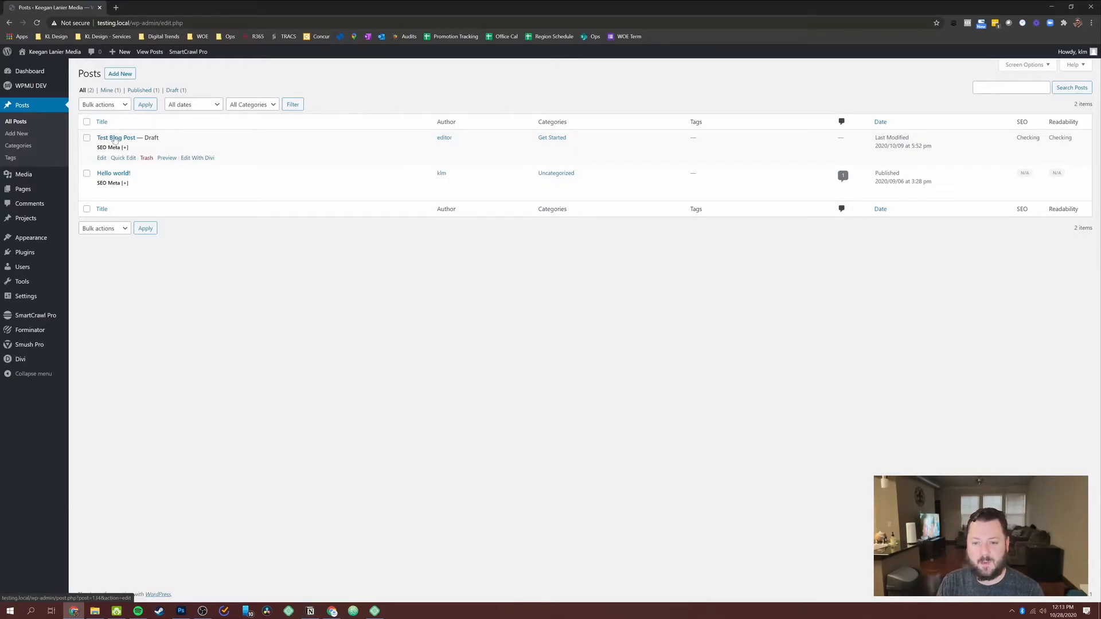
left_click(101, 158)
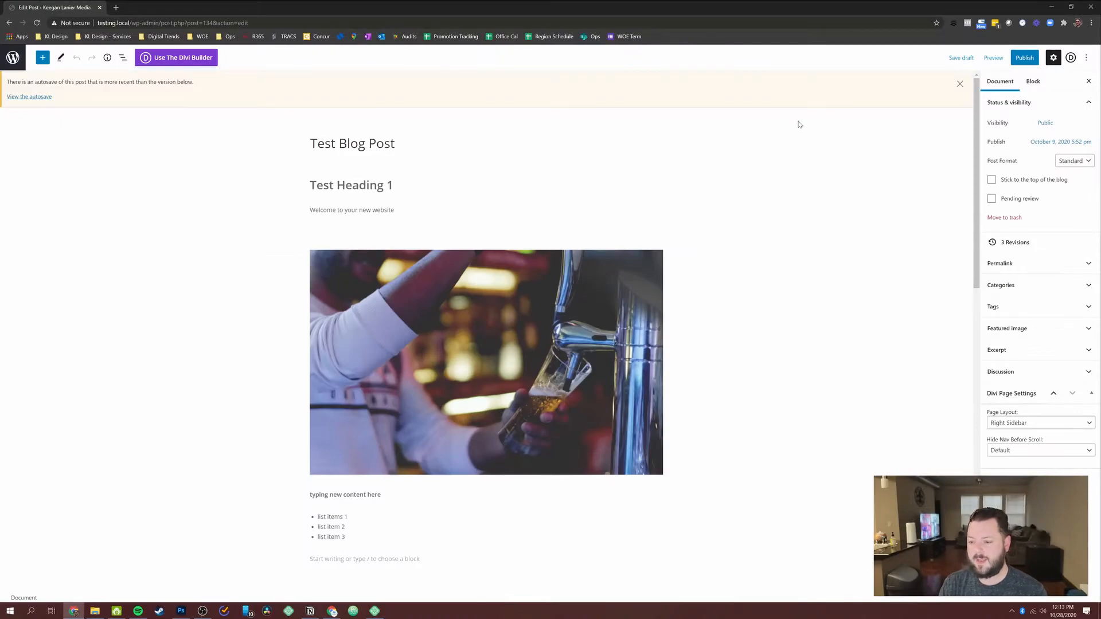
scroll("down", 3)
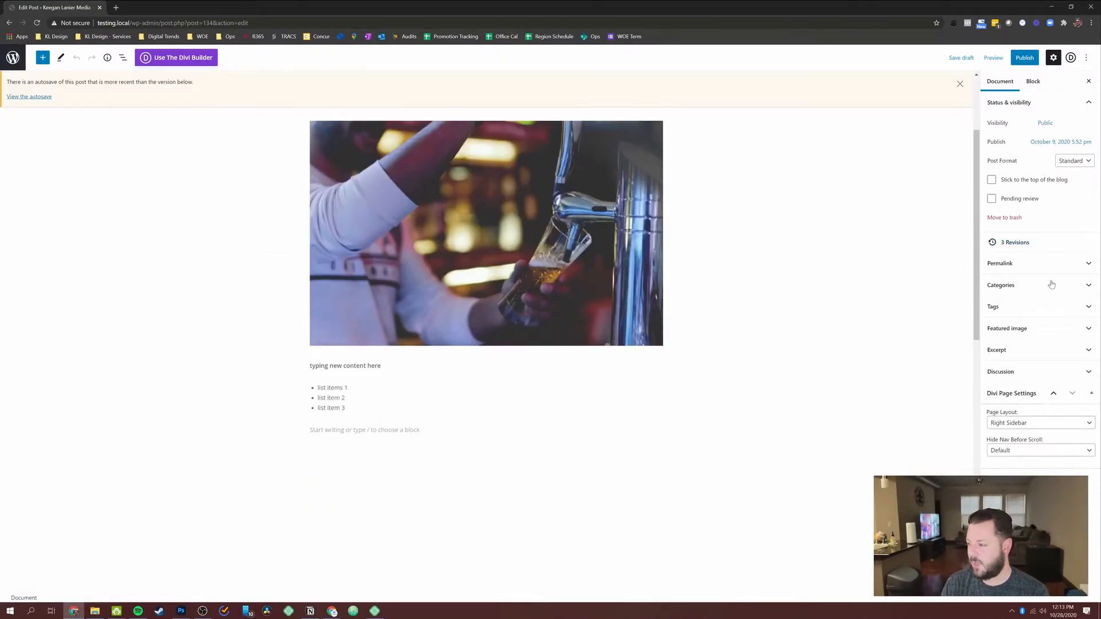
Set the beer-pouring brewery-21.jpg photo as featured image and publish the post
left_click(1006, 328)
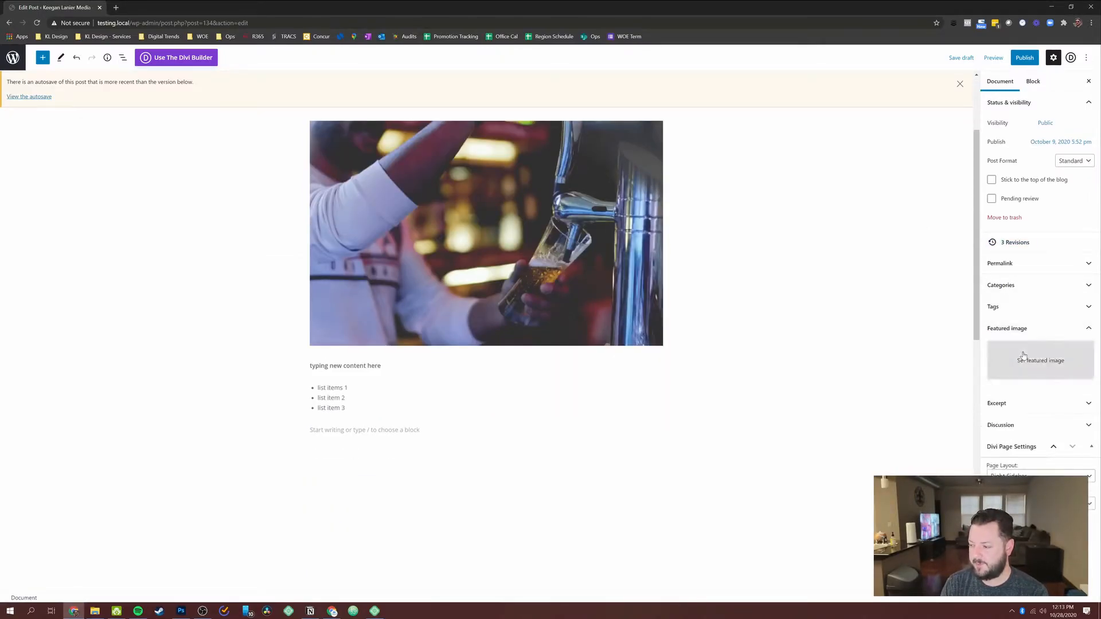
left_click(1039, 360)
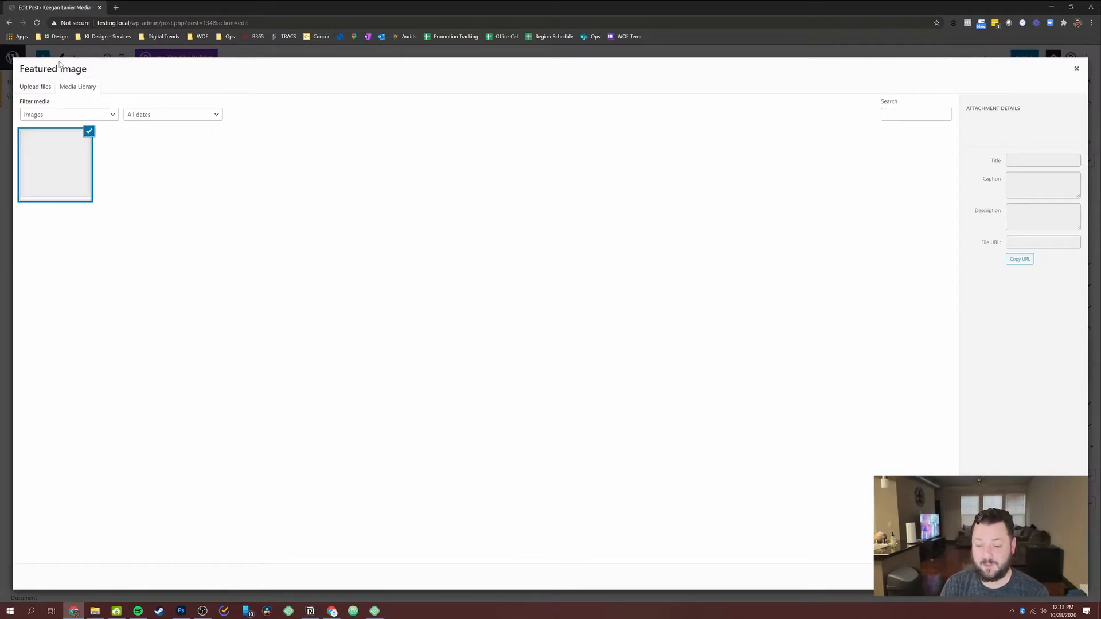
mouse_move(113, 168)
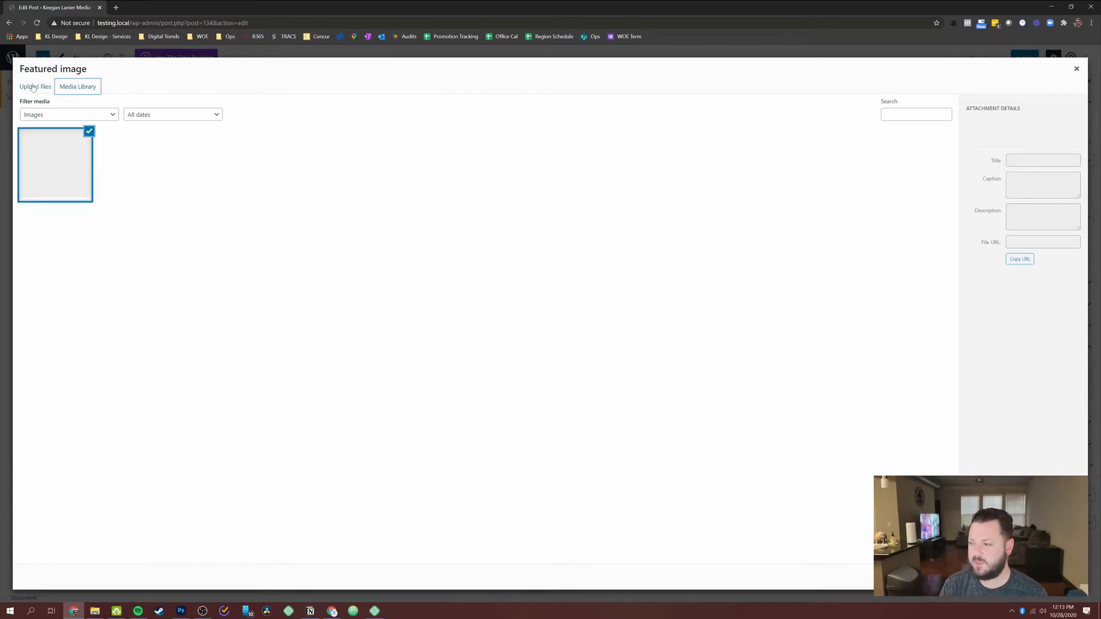
left_click(759, 321)
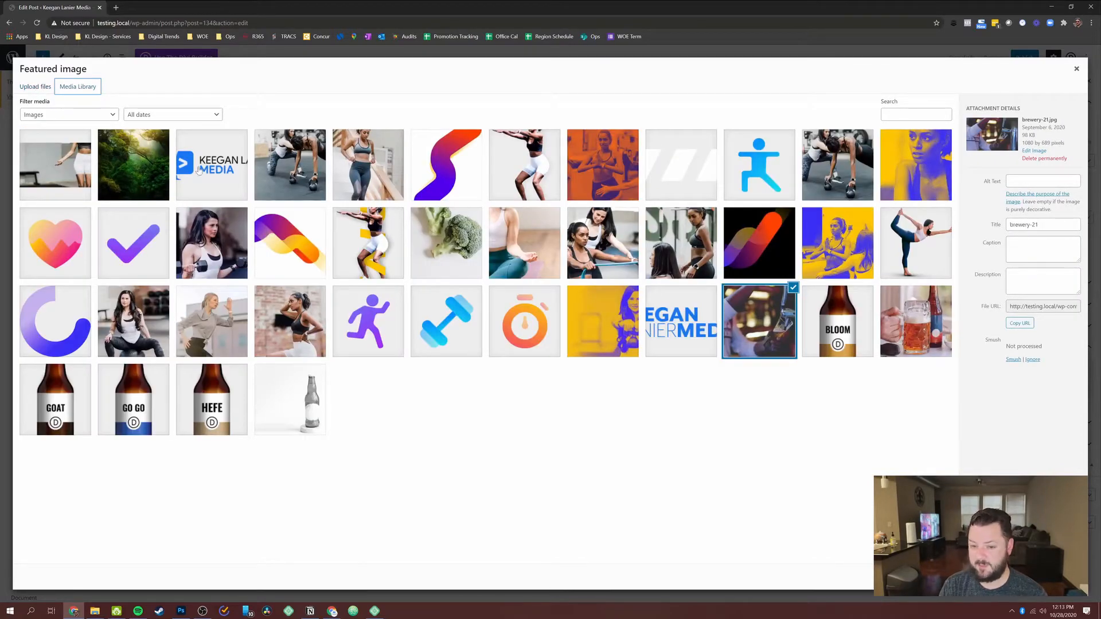
left_click(290, 164)
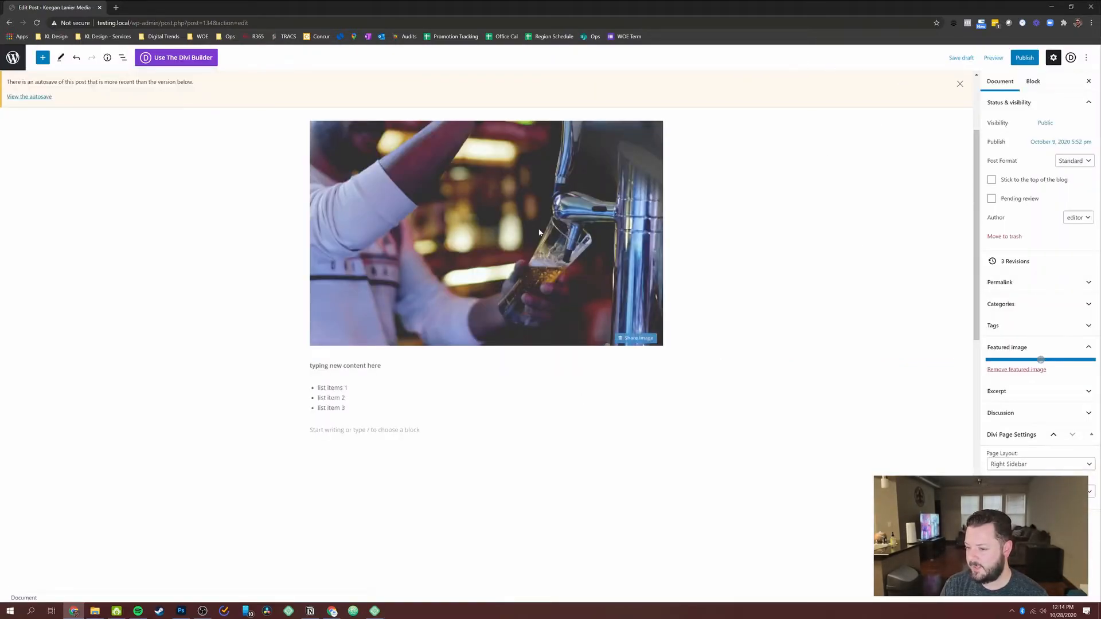
left_click(1024, 58)
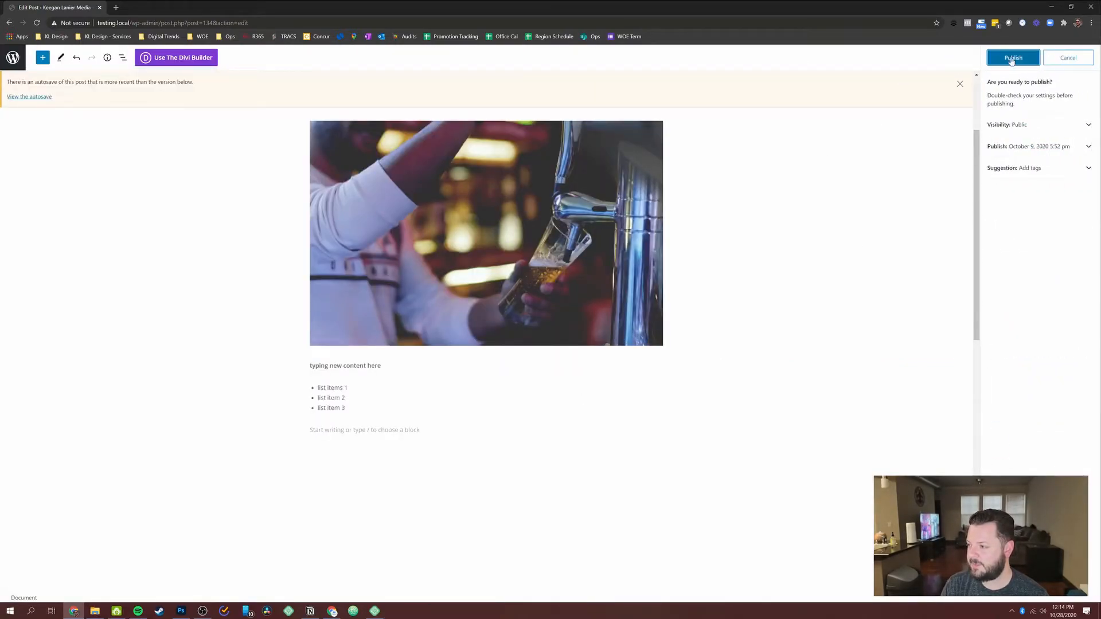
left_click(1012, 58)
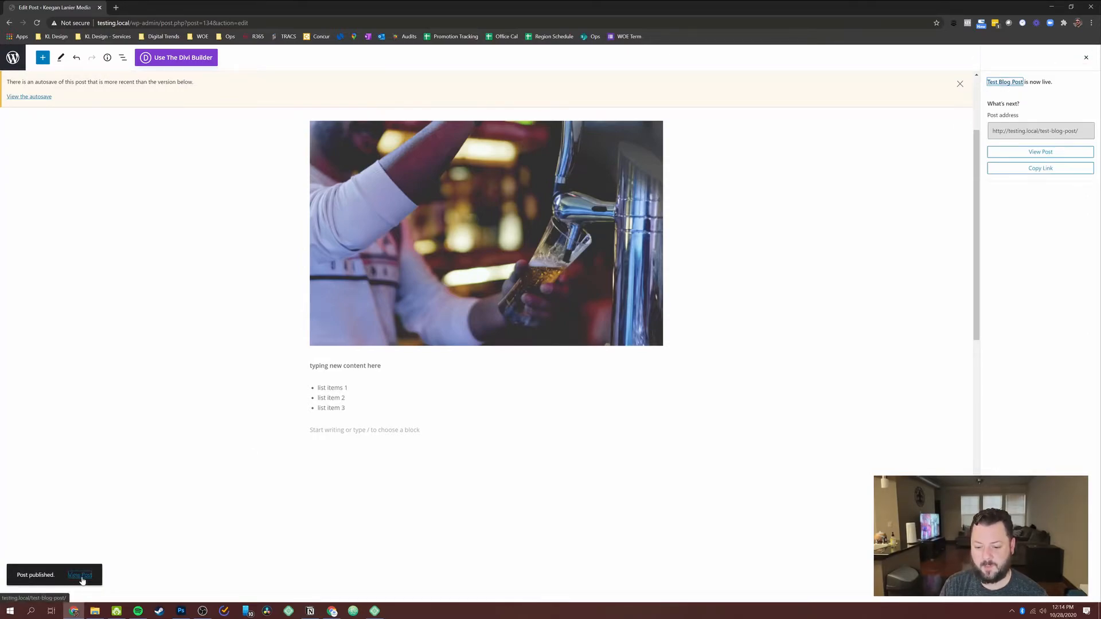
View the published Test Blog Post live, then bring up the site name's admin menu
left_click(80, 574)
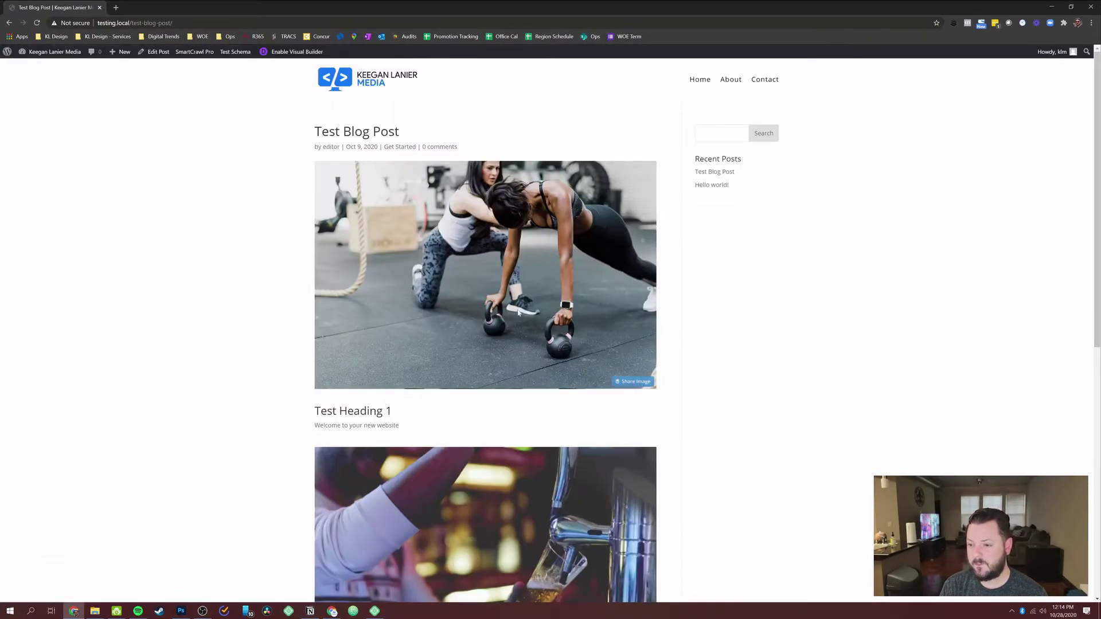
scroll("down", 3)
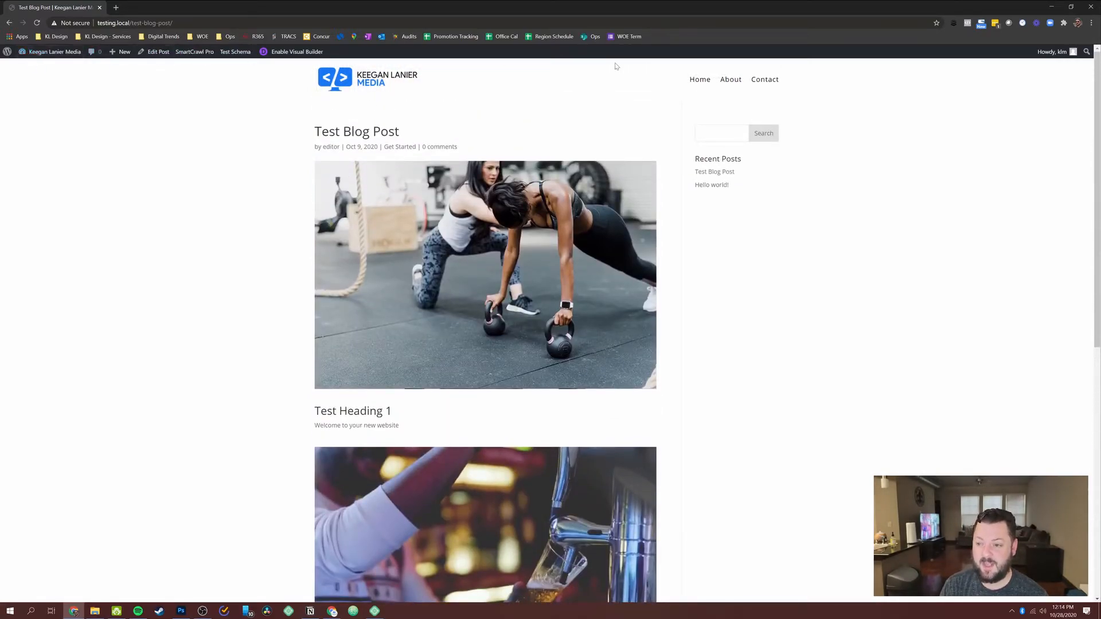
mouse_move(741, 82)
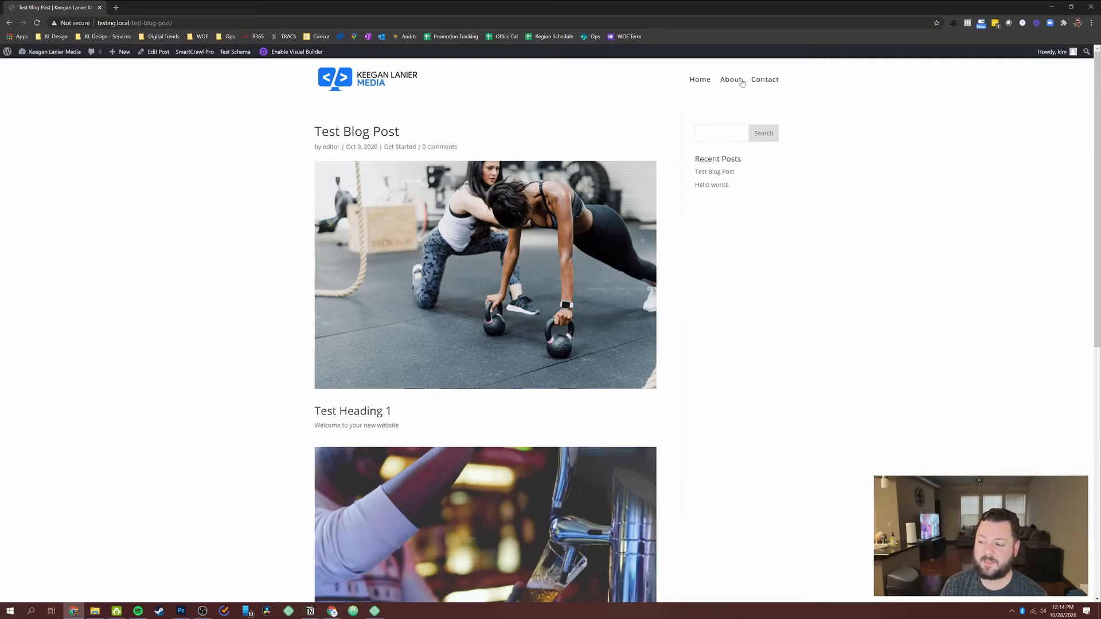
mouse_move(750, 95)
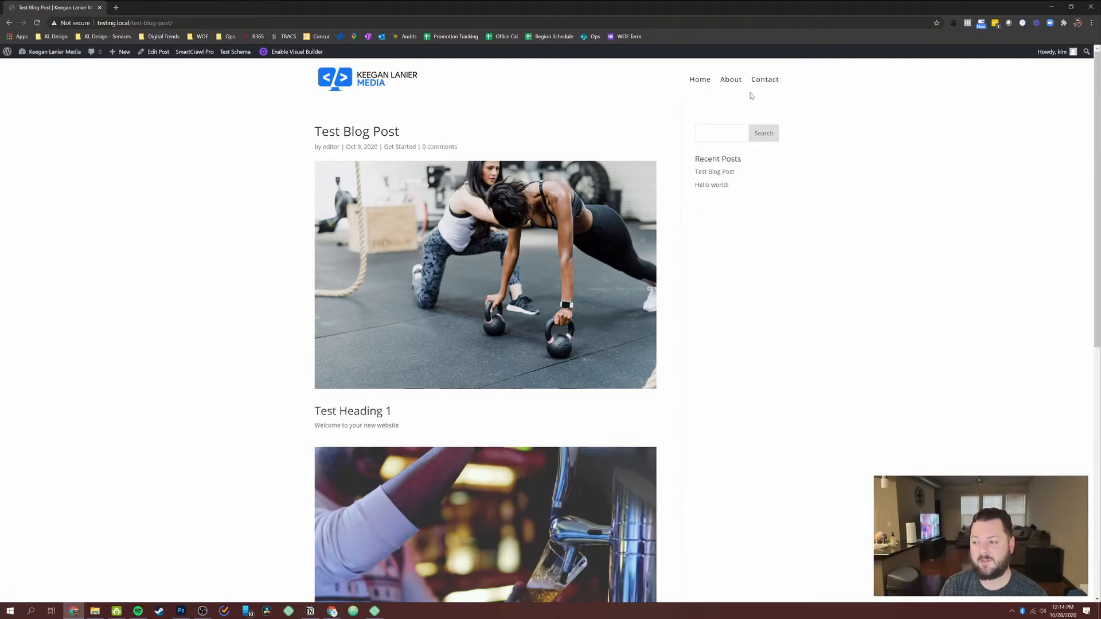
mouse_move(670, 205)
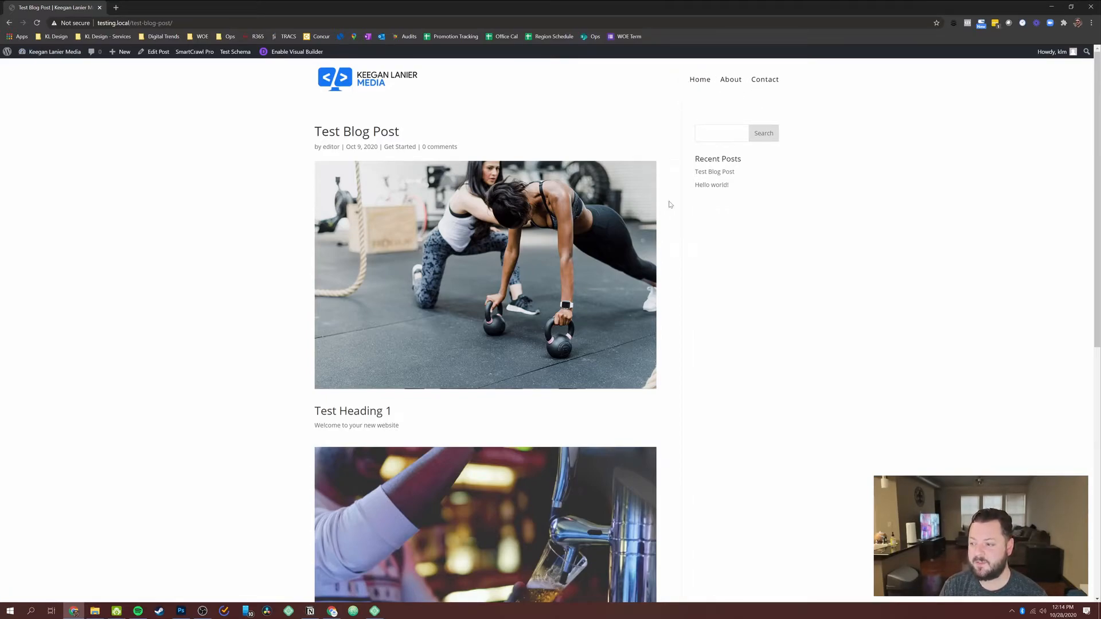
left_click(53, 52)
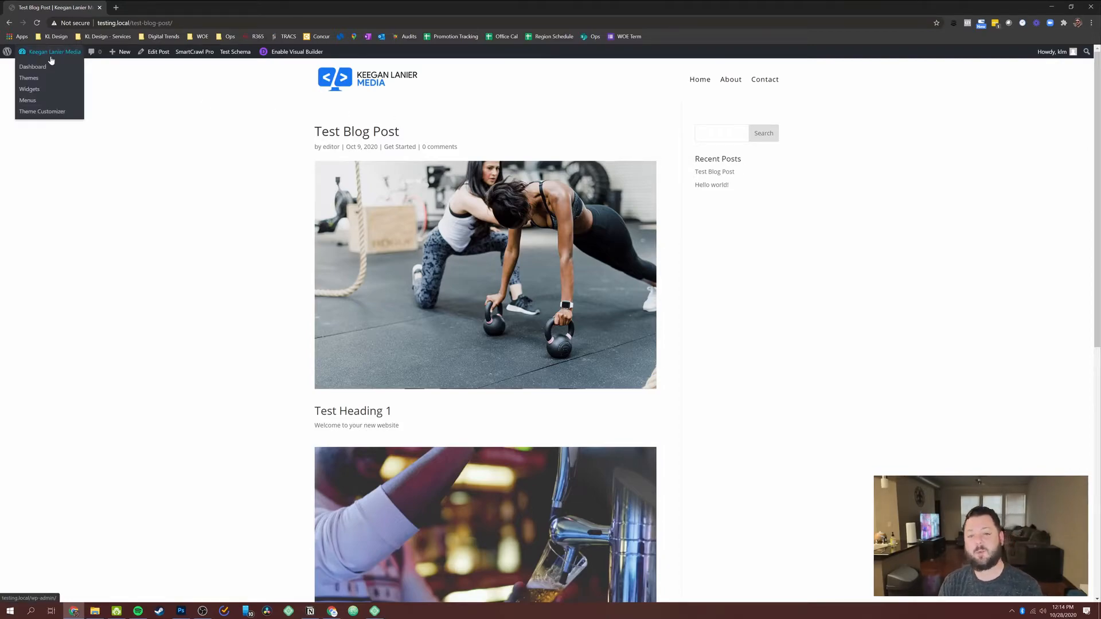
mouse_move(27, 101)
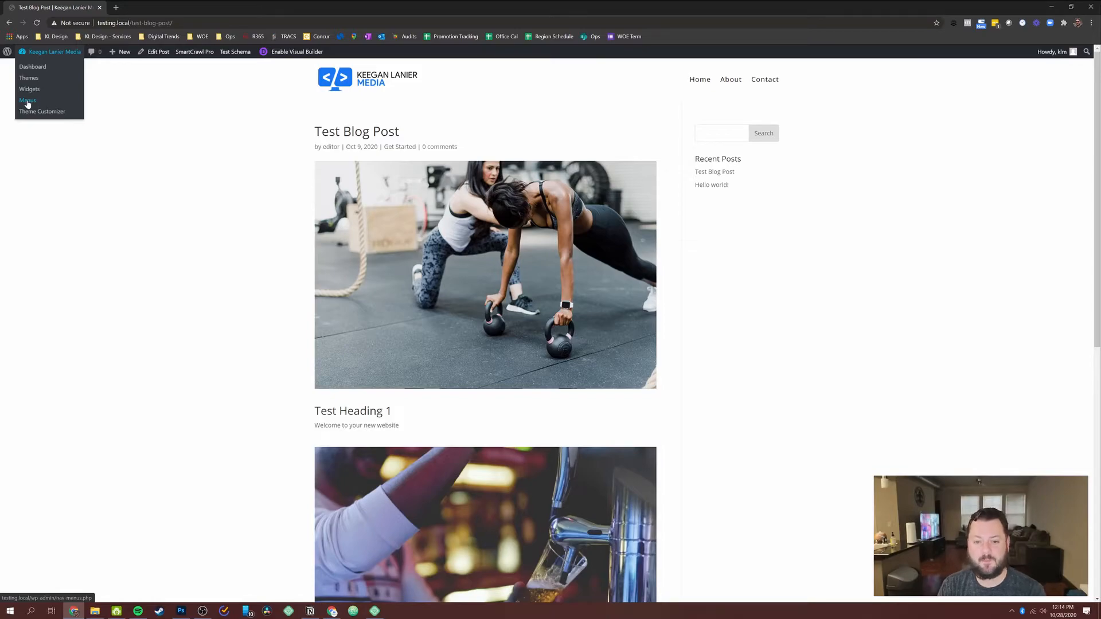
Add the Blog page to the Main Nav menu after Home and save the menu
left_click(27, 101)
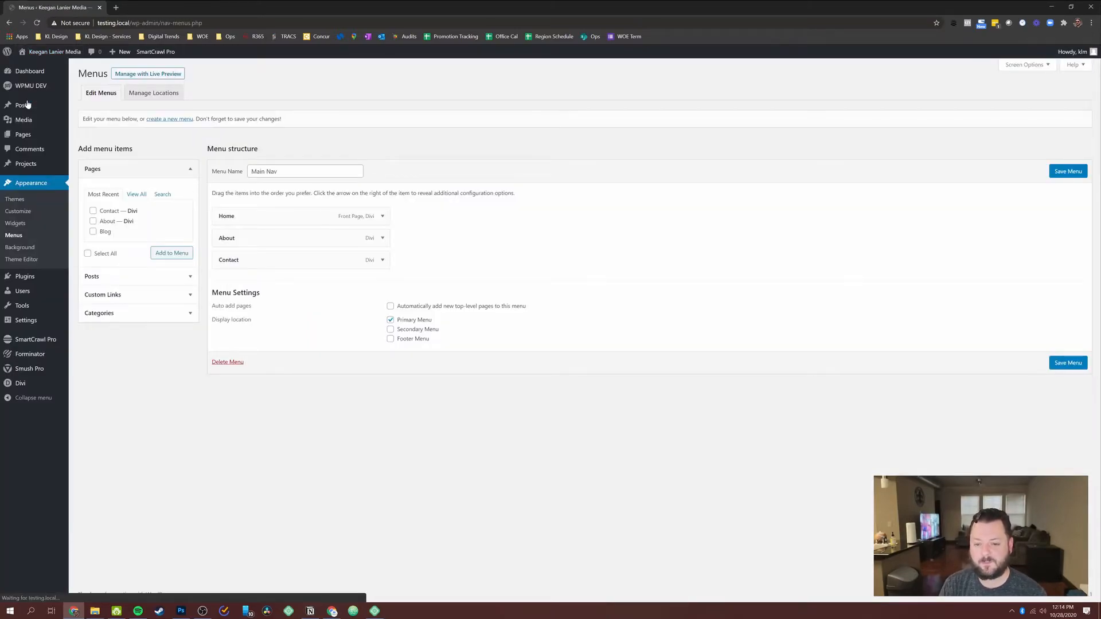
left_click(93, 231)
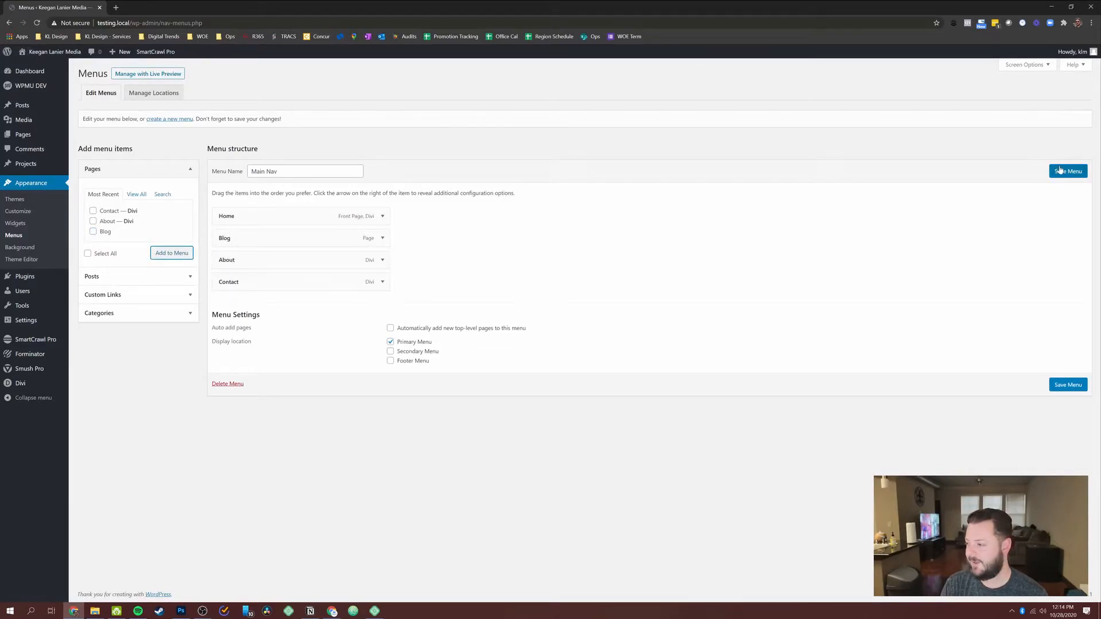
left_click(1068, 170)
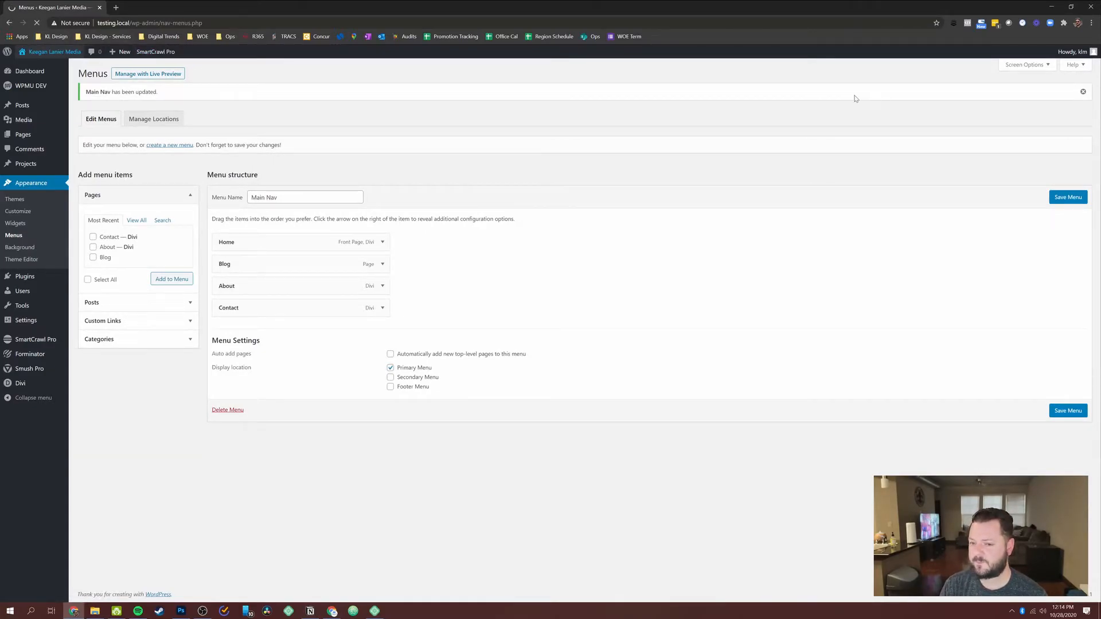
mouse_move(794, 102)
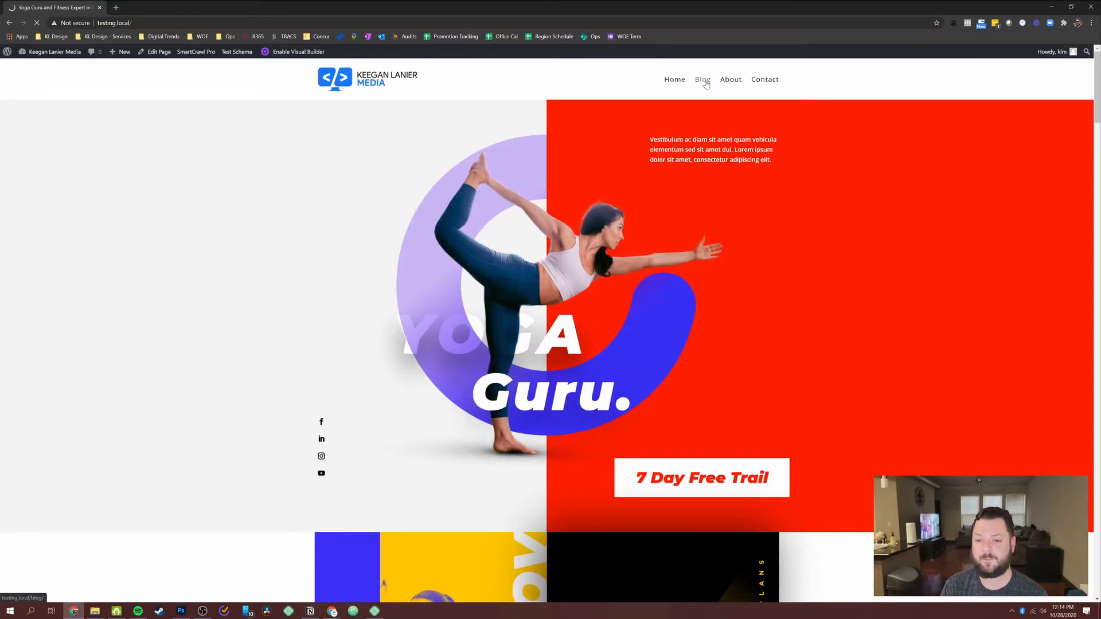
Open Blog from the site header, then head back to the admin dashboard
left_click(702, 79)
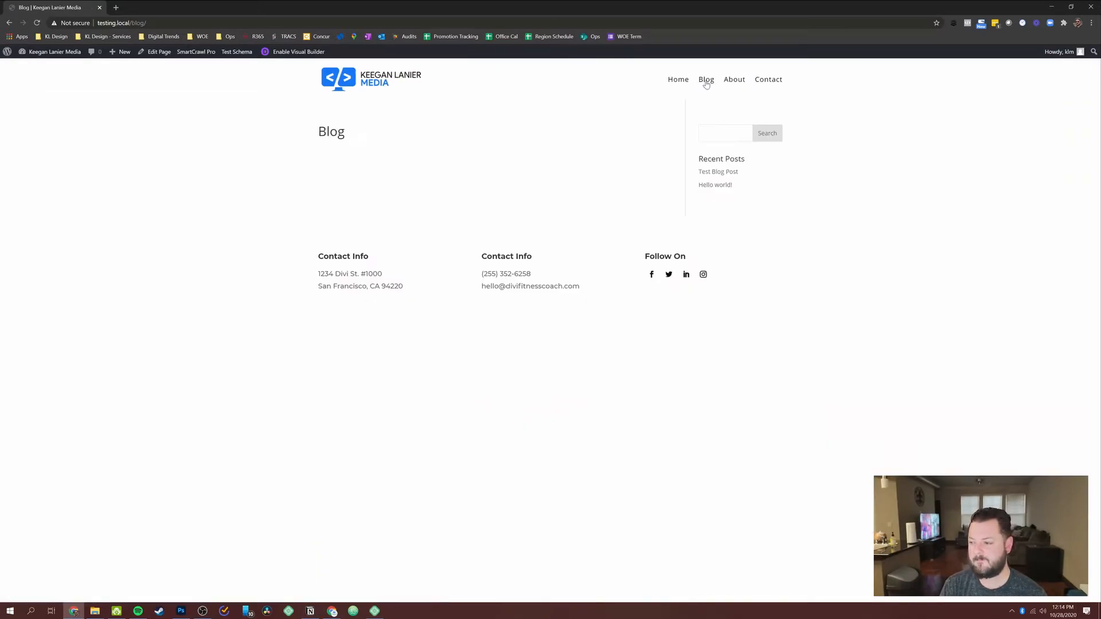
mouse_move(253, 132)
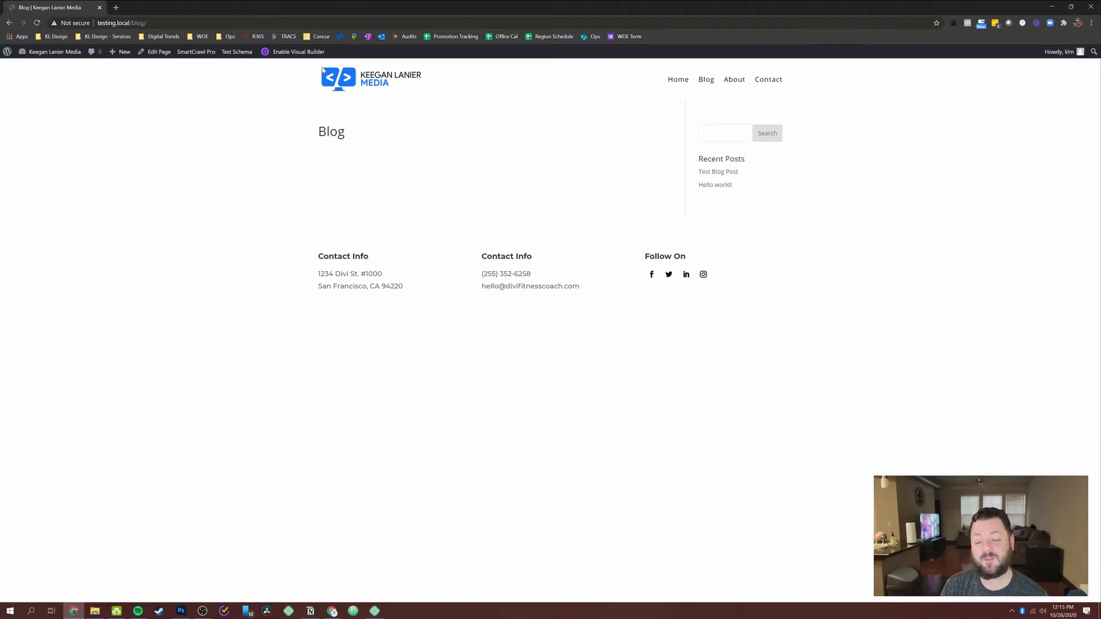
mouse_move(466, 91)
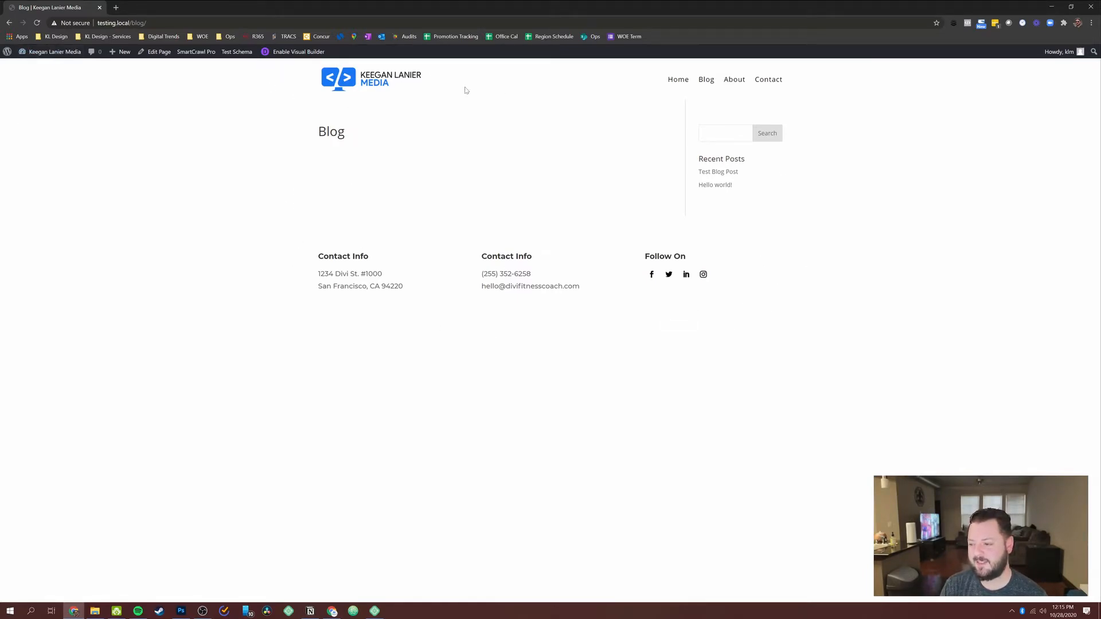
left_click(53, 52)
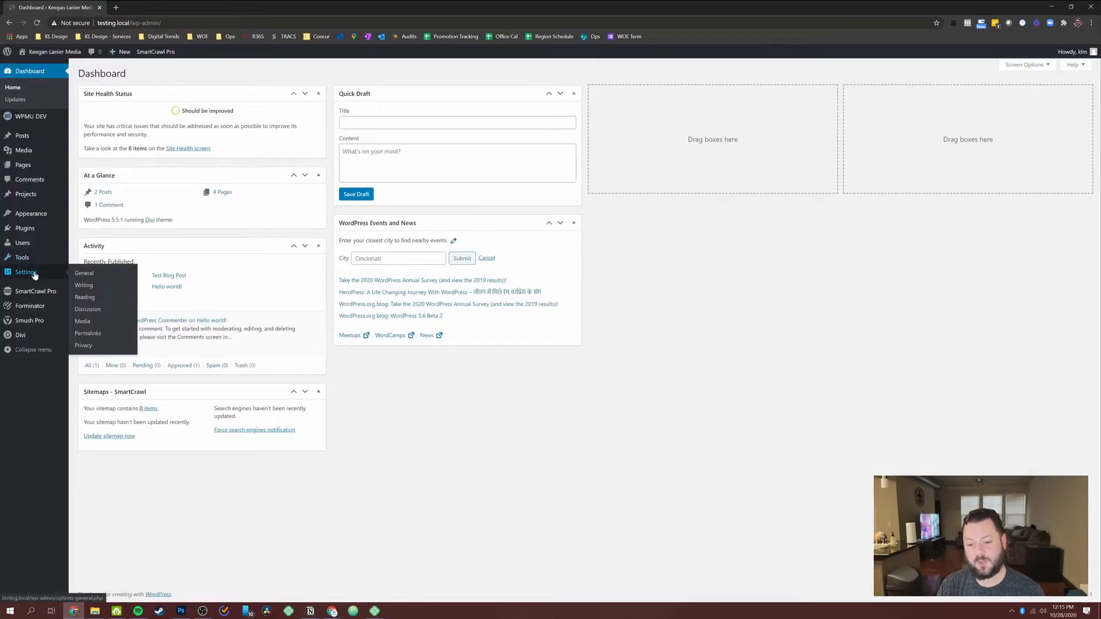
Under Settings > Reading, choose Blog as the posts page and save
left_click(84, 297)
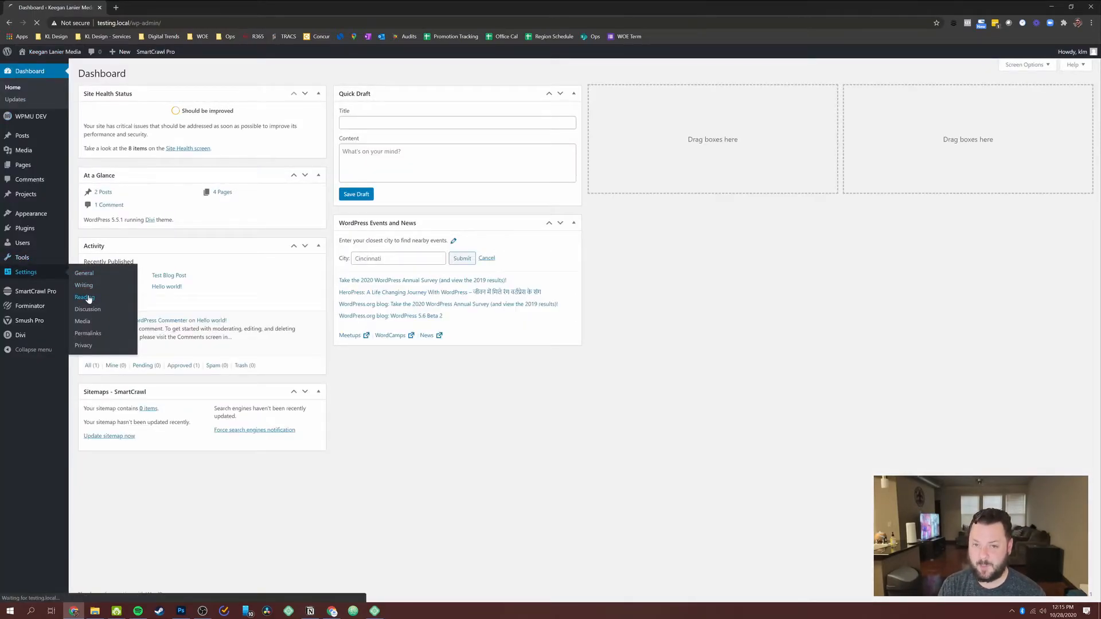
left_click(84, 297)
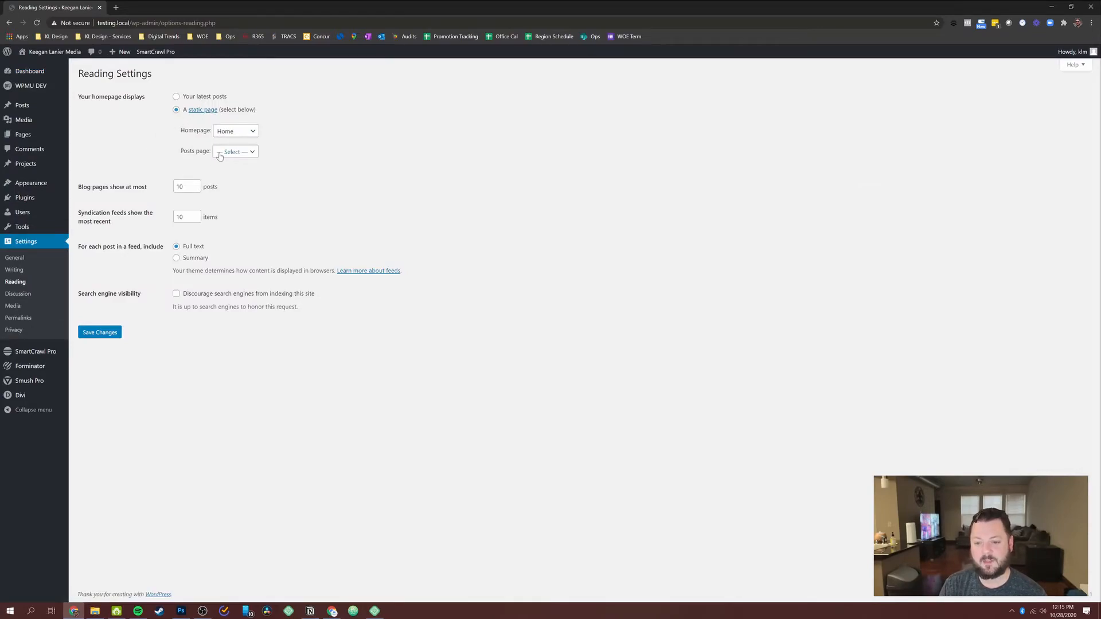
left_click(235, 151)
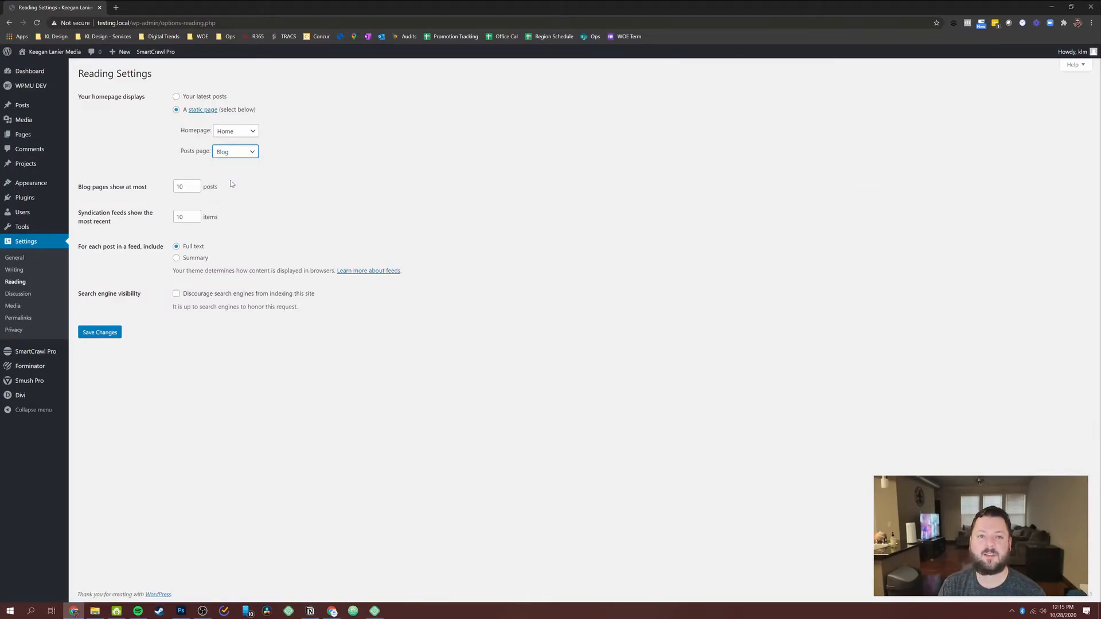
left_click(99, 333)
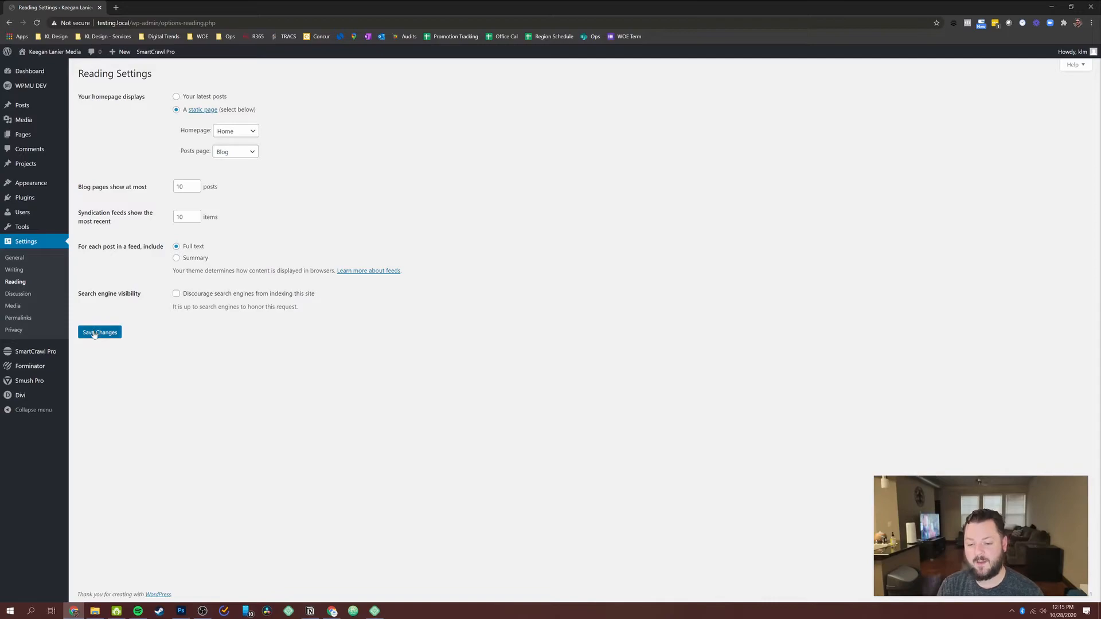
left_click(100, 332)
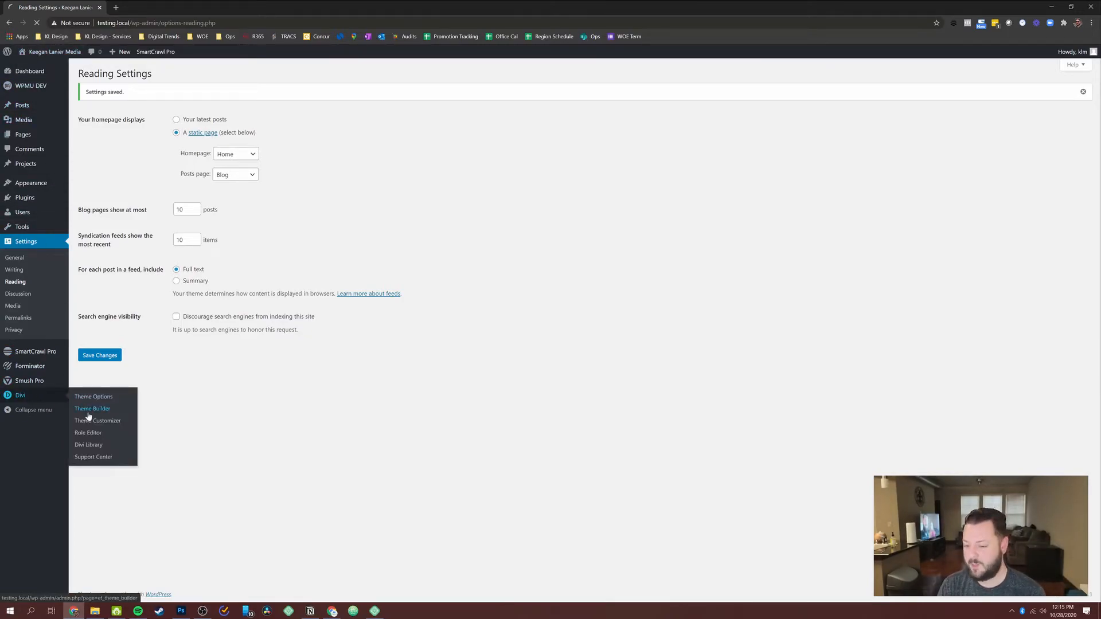
Visit the live Blog page and open the Test Blog Post card
left_click(92, 408)
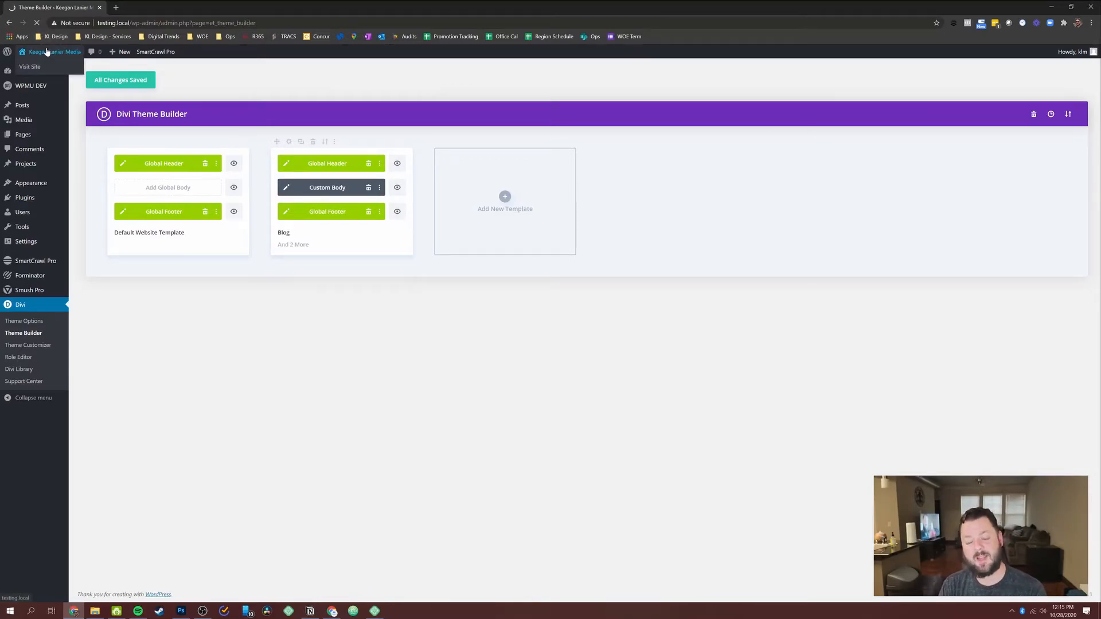
left_click(31, 66)
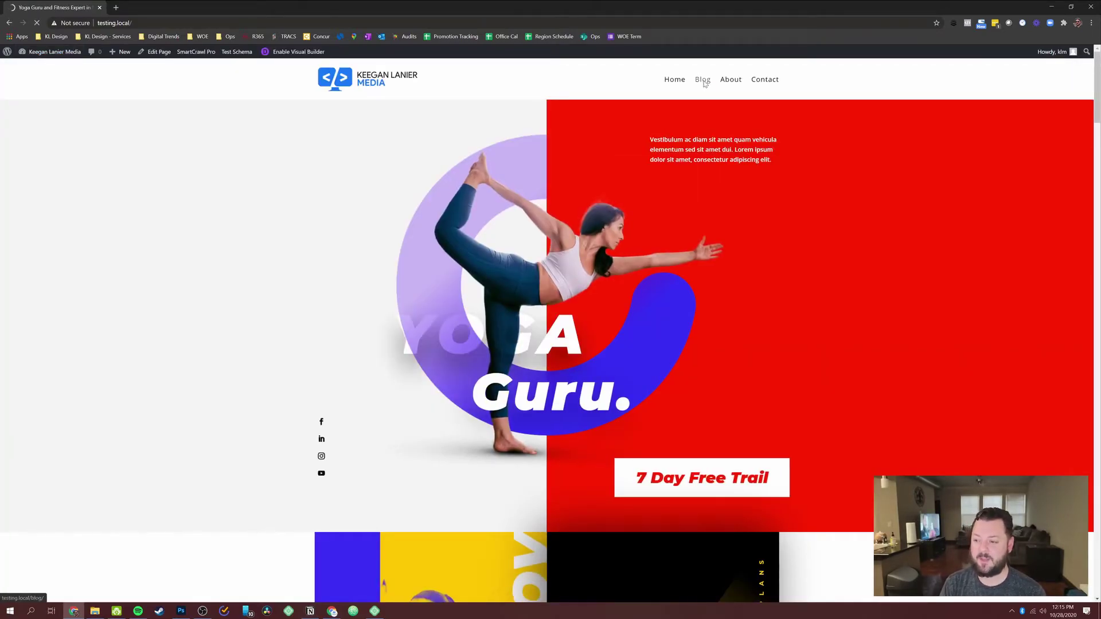
left_click(702, 79)
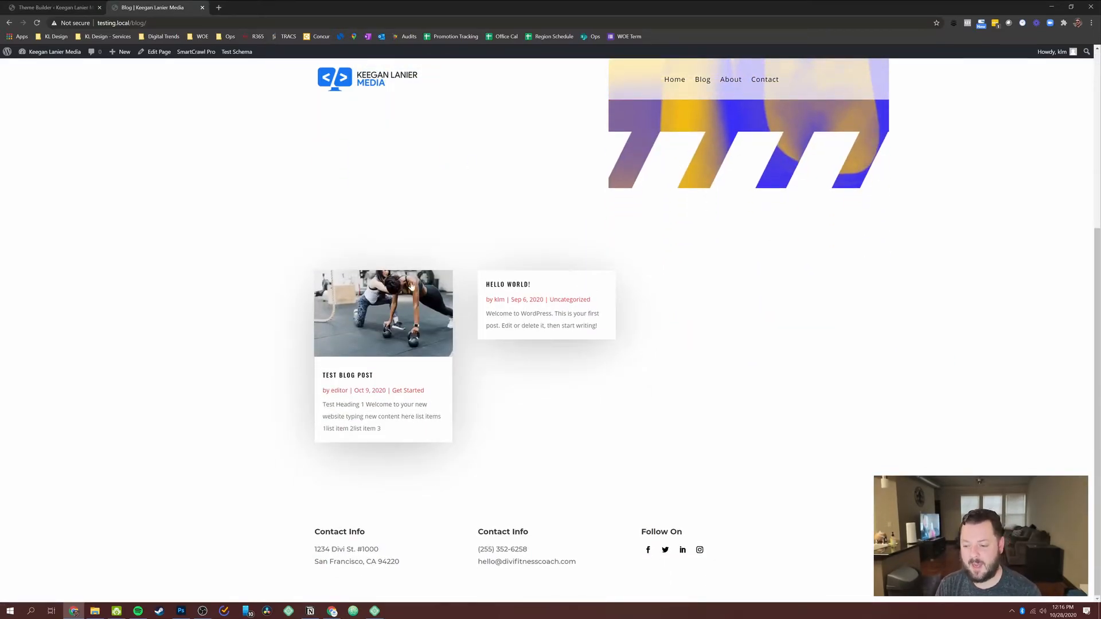
mouse_move(342, 375)
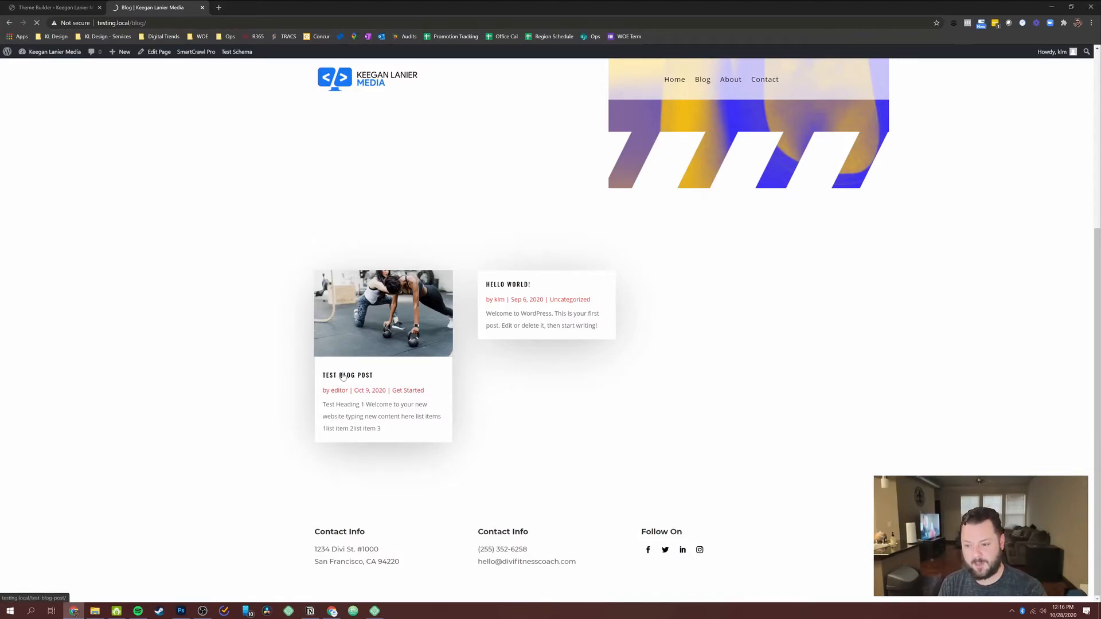
left_click(347, 374)
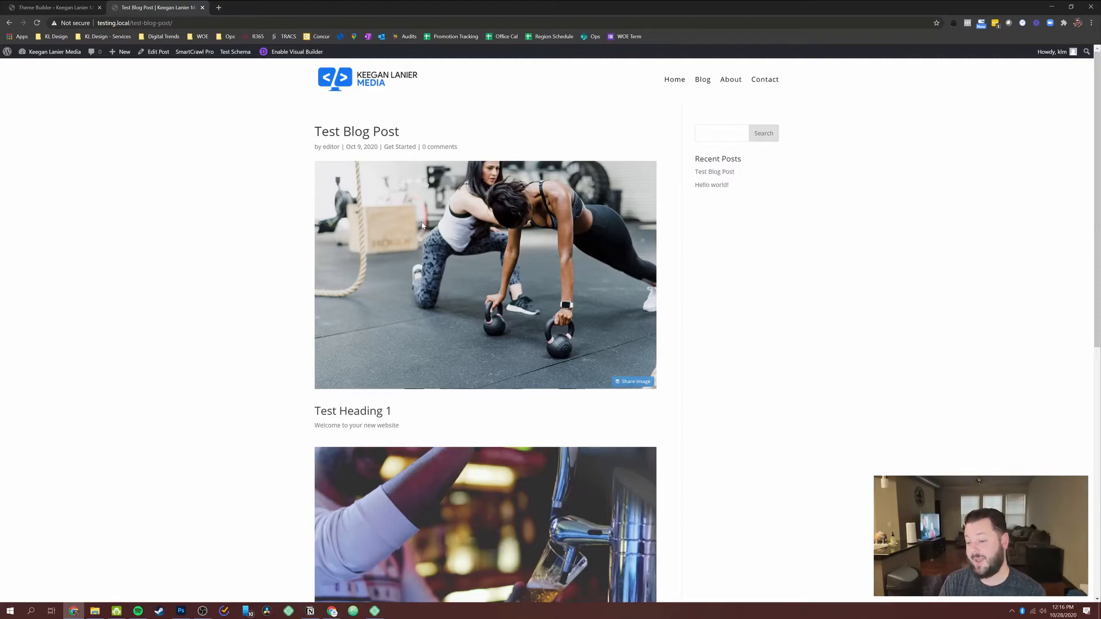
mouse_move(404, 237)
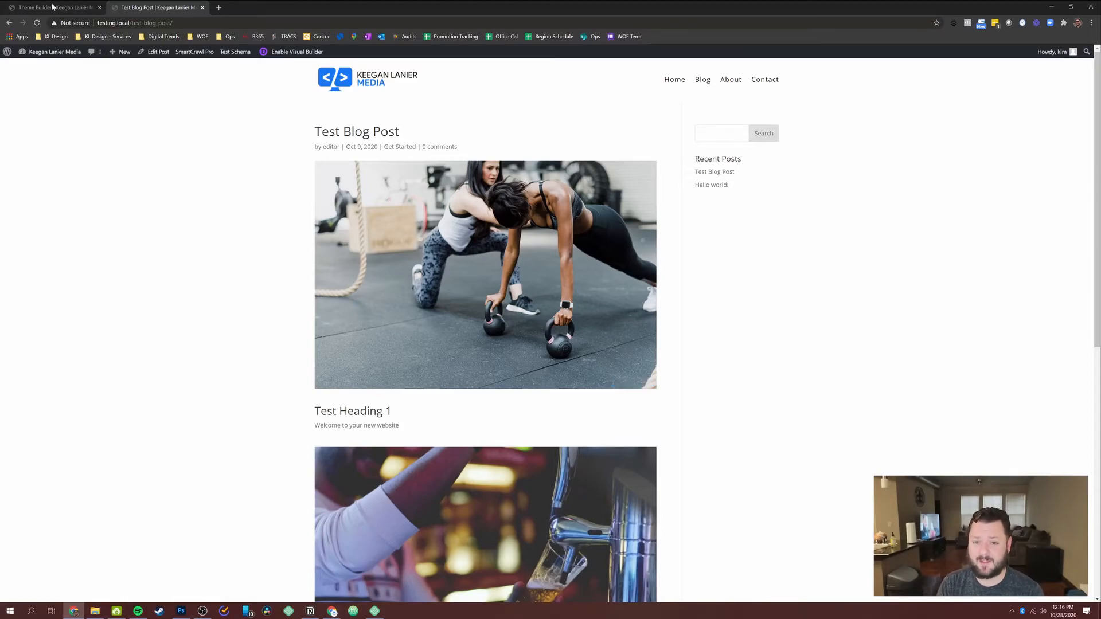
Add an All Posts template whose custom body is copied from the Blog template
left_click(43, 8)
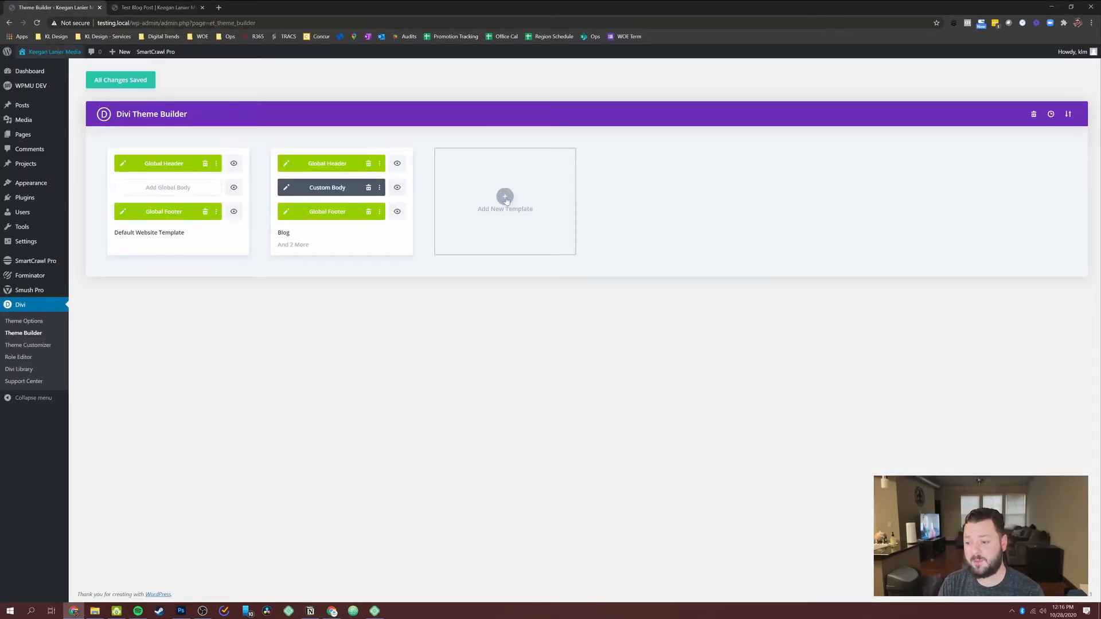
left_click(505, 196)
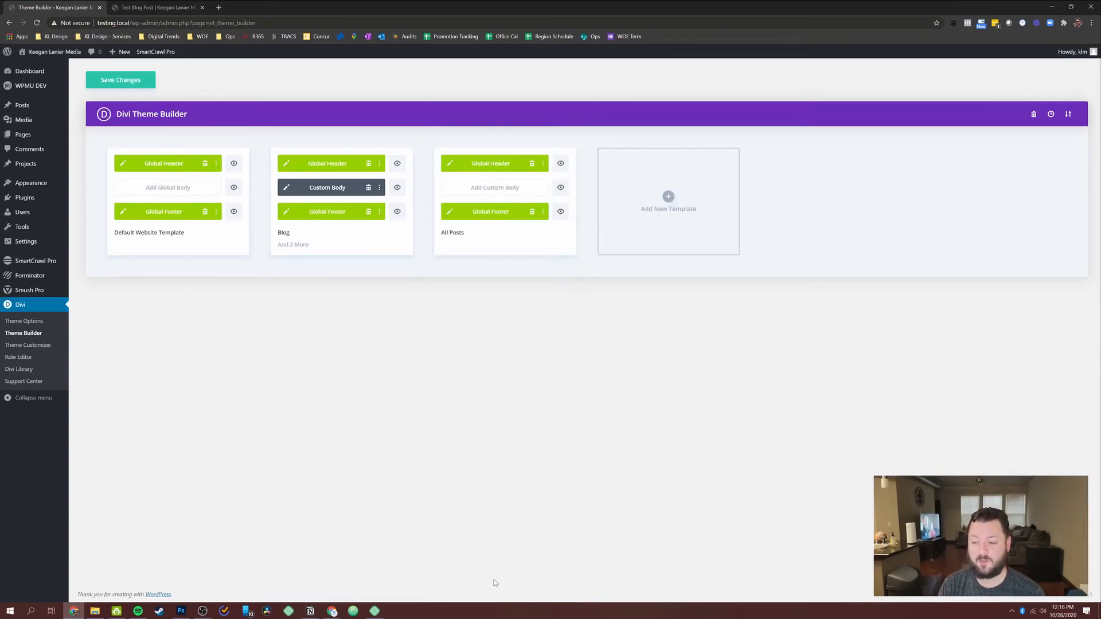
left_click(495, 188)
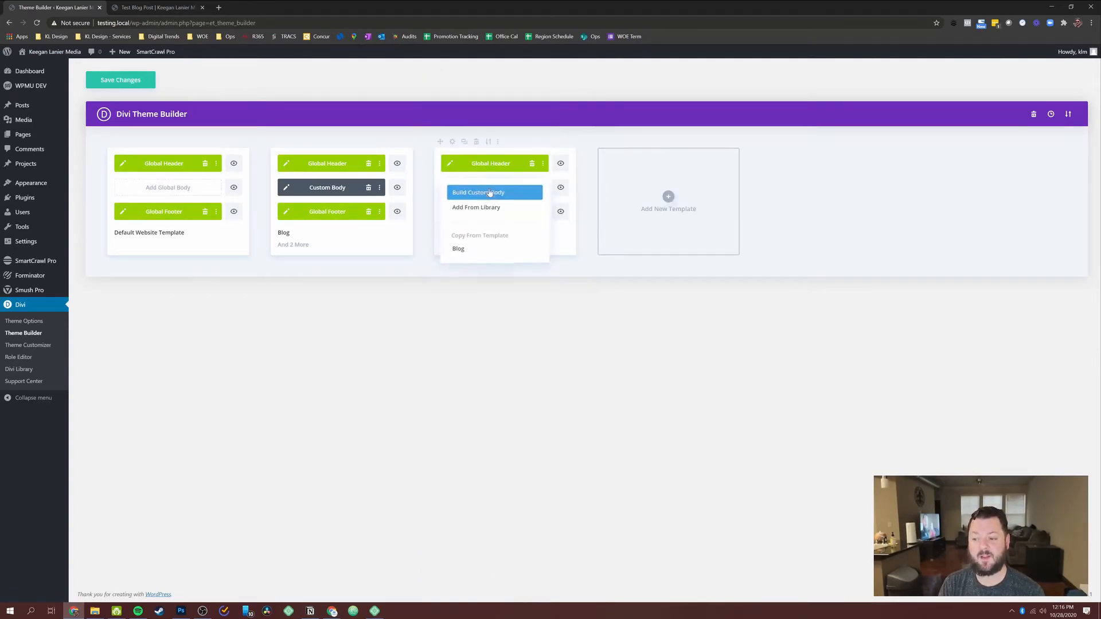
mouse_move(474, 248)
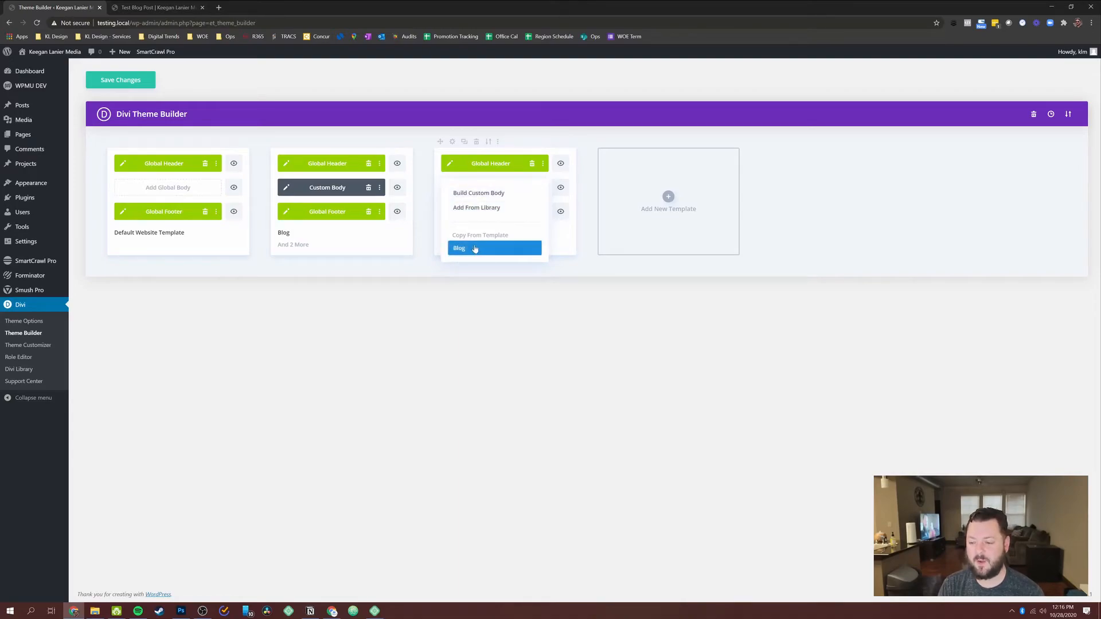
left_click(458, 247)
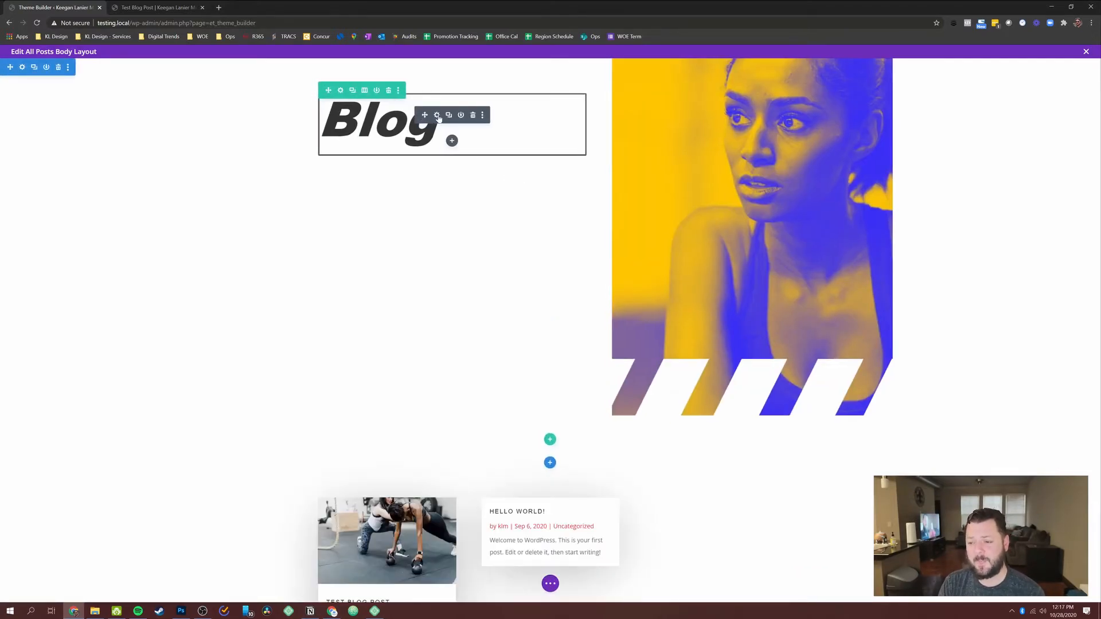
Make the heading dynamic Post/Archive Title wrapped in <h2> and </h2>, and save
left_click(437, 115)
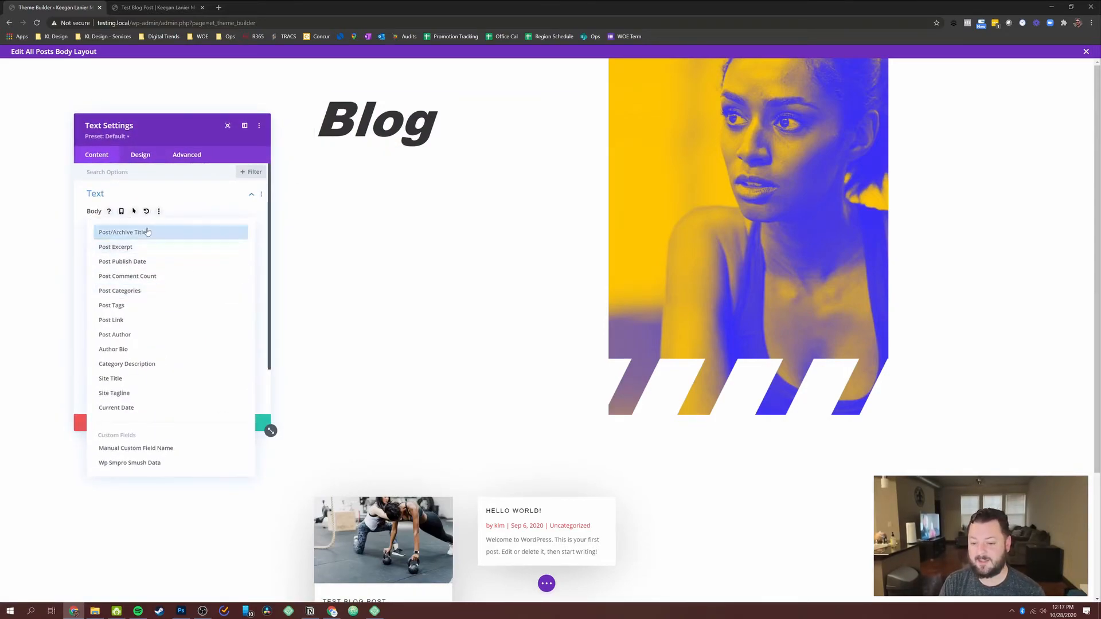
left_click(122, 232)
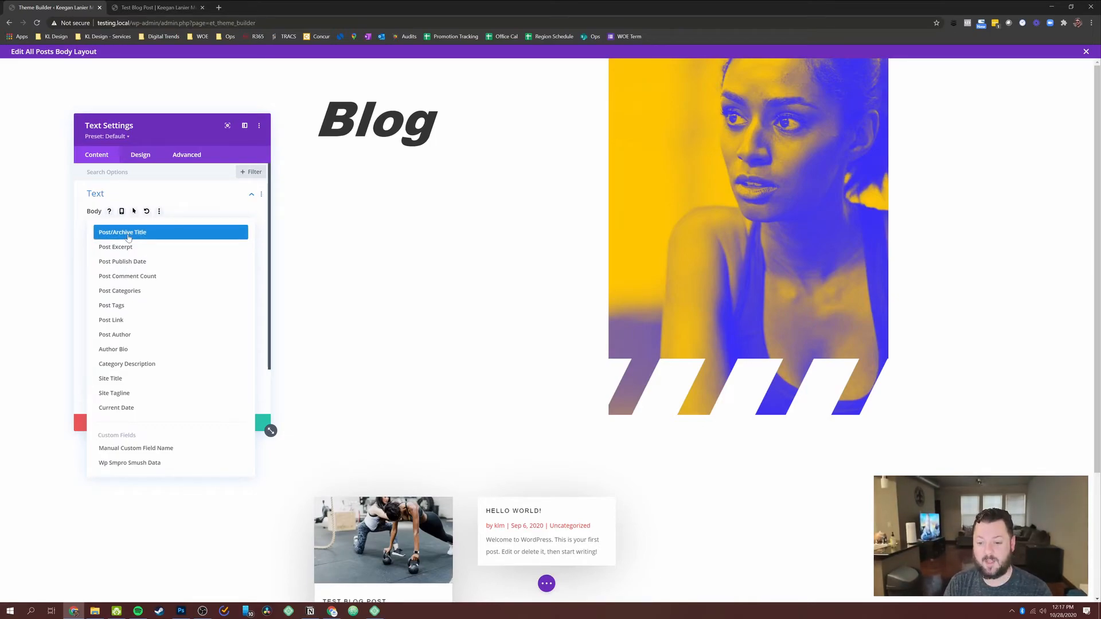
left_click(122, 232)
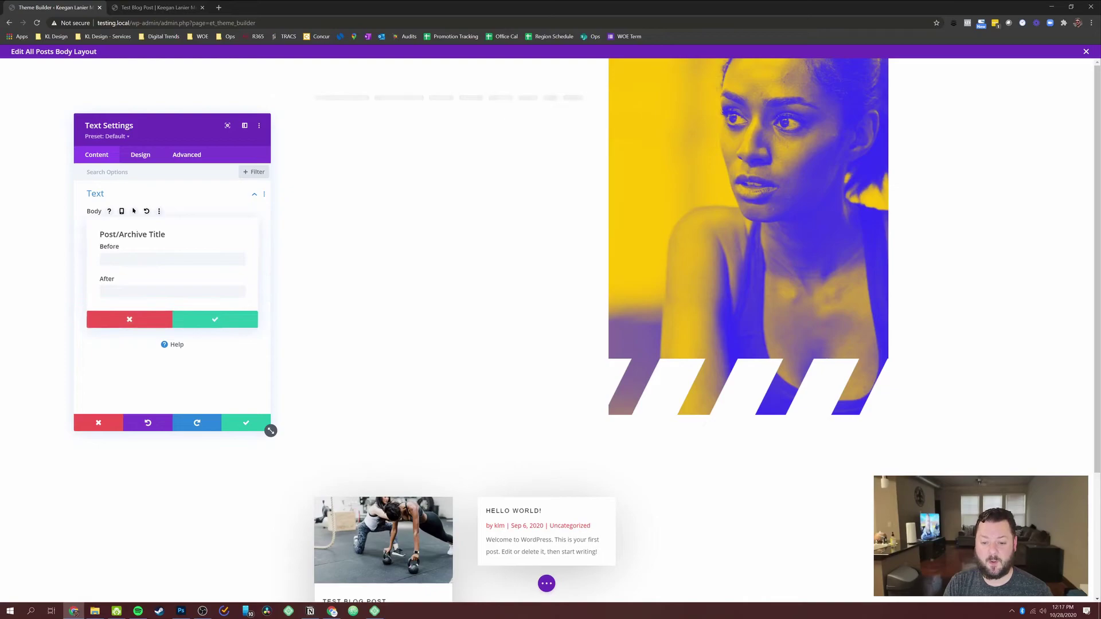
type("<h2")
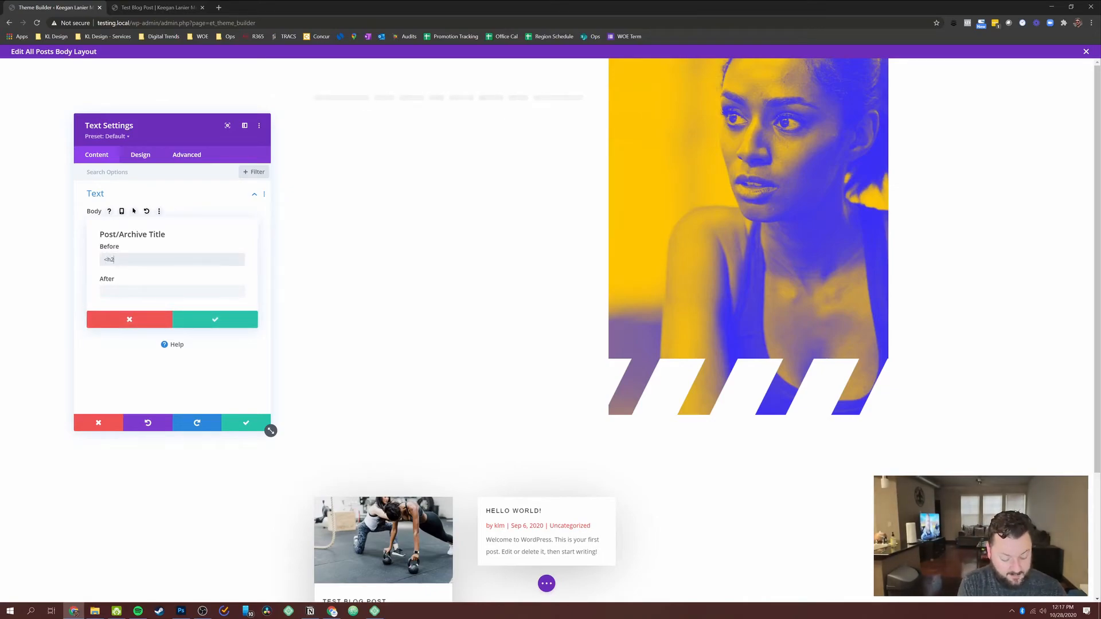
type("</h2>")
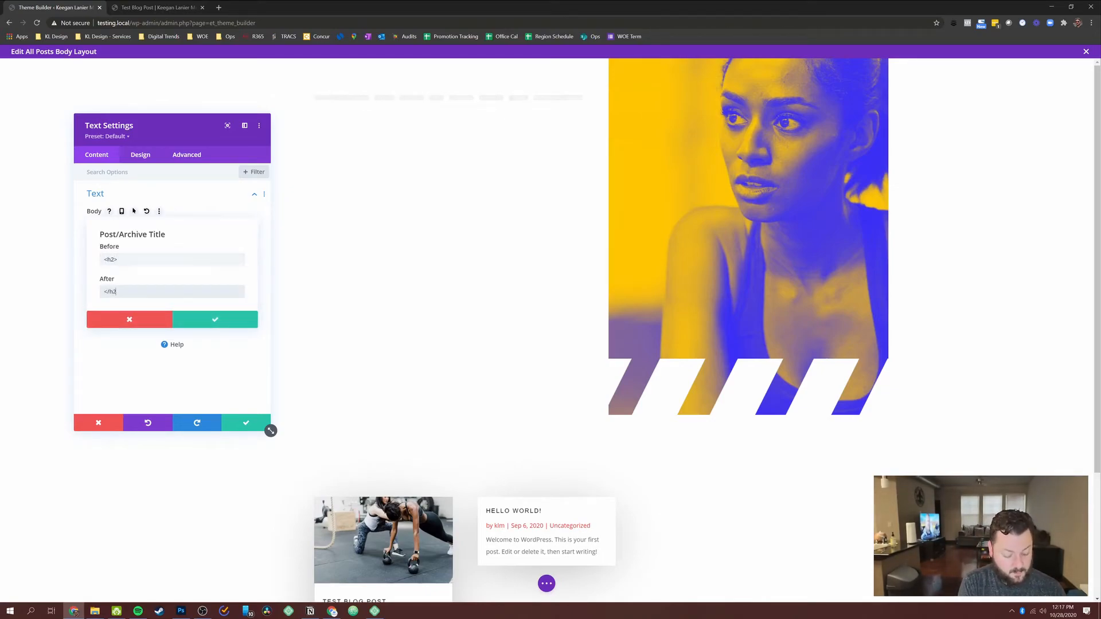
left_click(215, 320)
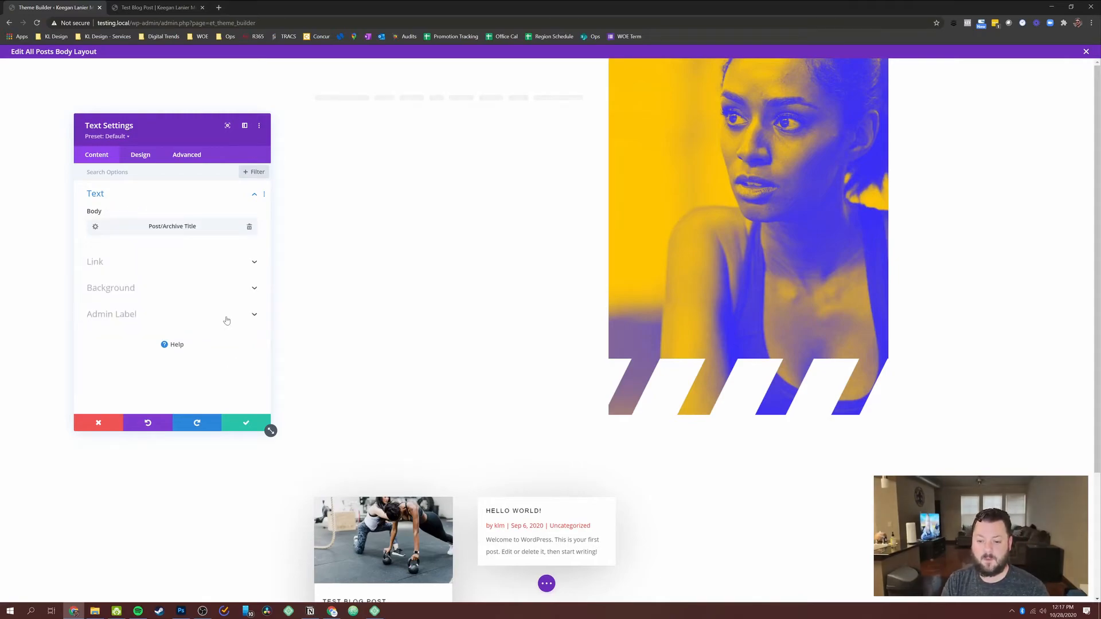
mouse_move(246, 423)
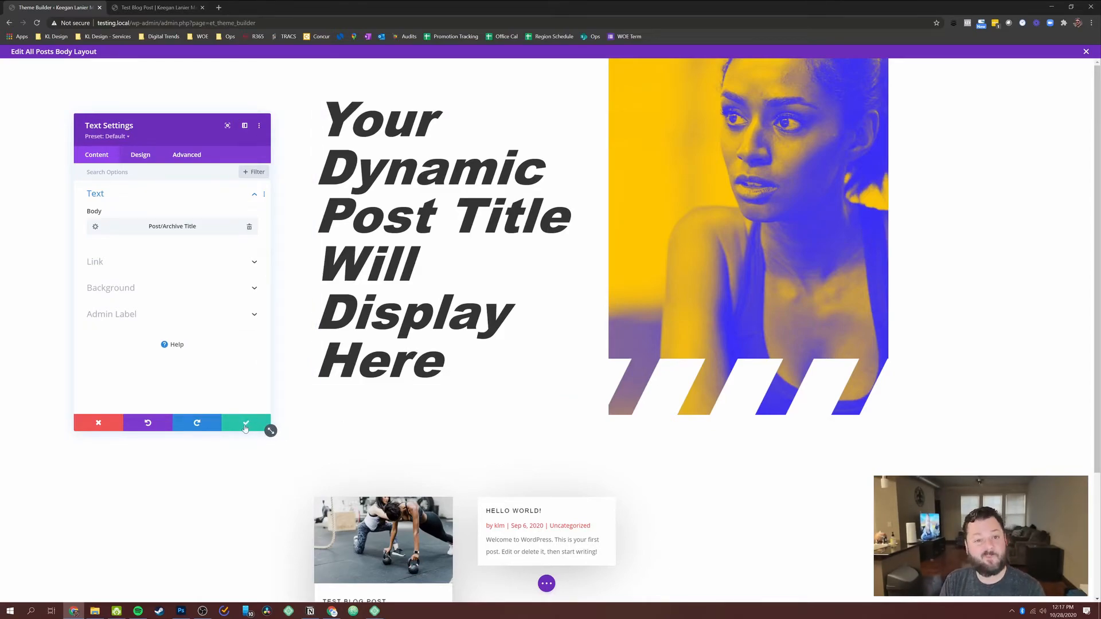
left_click(246, 422)
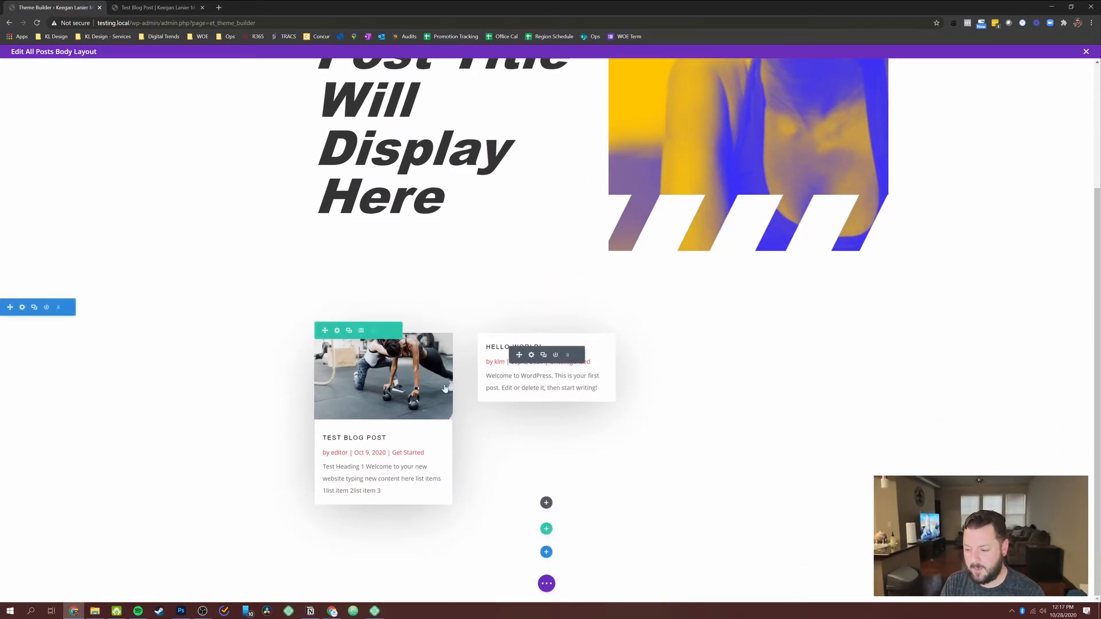
Replace the blog posts grid with a Post Content module and exit the builder
left_click(337, 329)
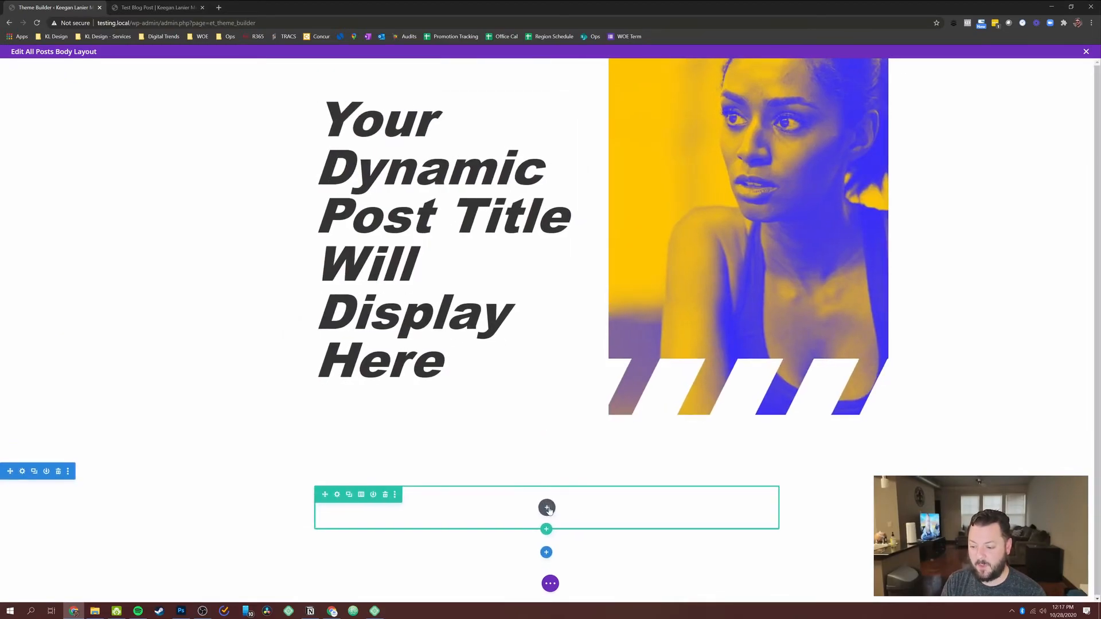
left_click(546, 508)
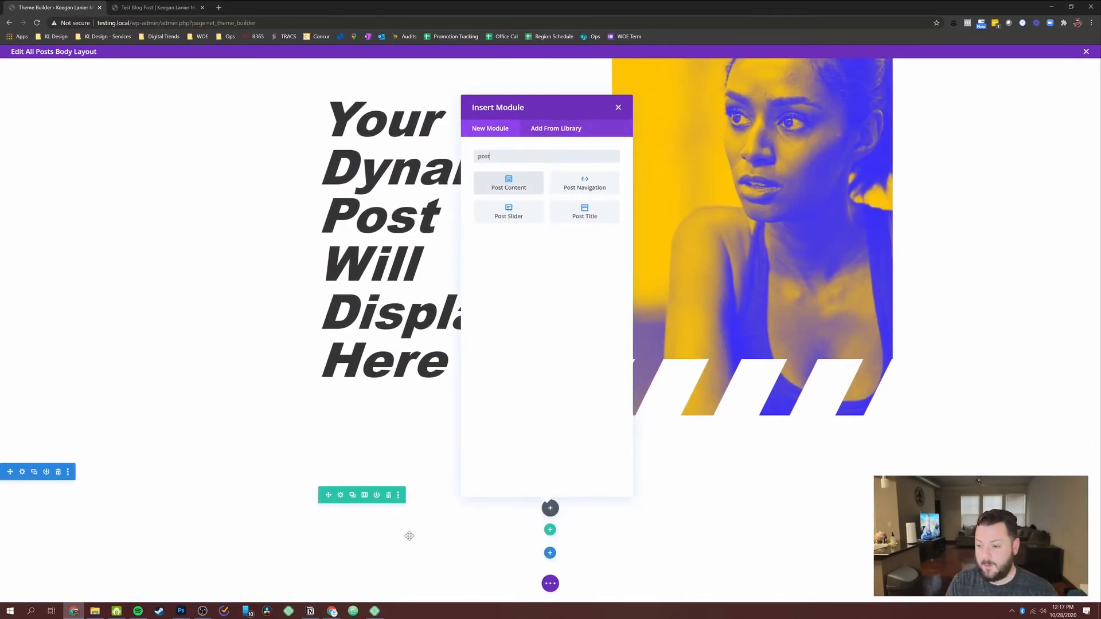
left_click(584, 211)
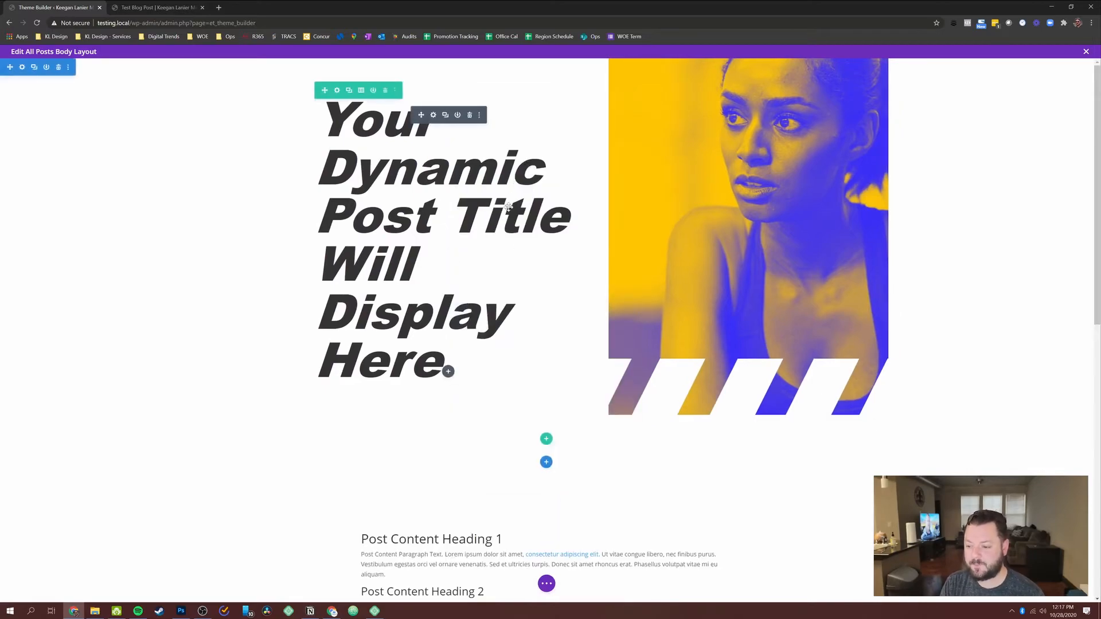
scroll("down", 3)
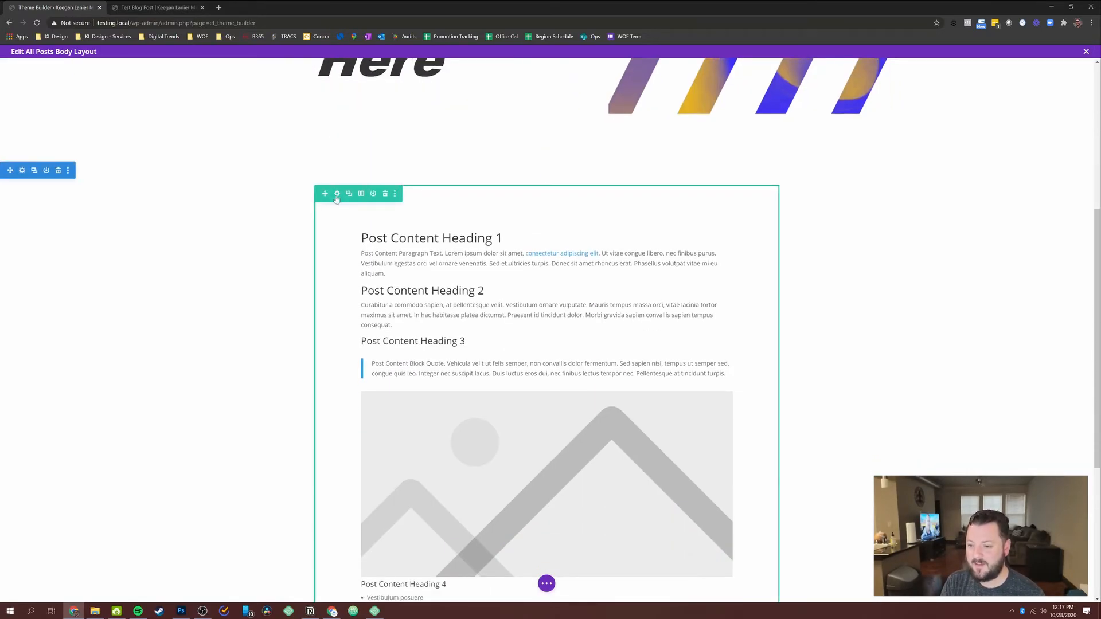
left_click(546, 584)
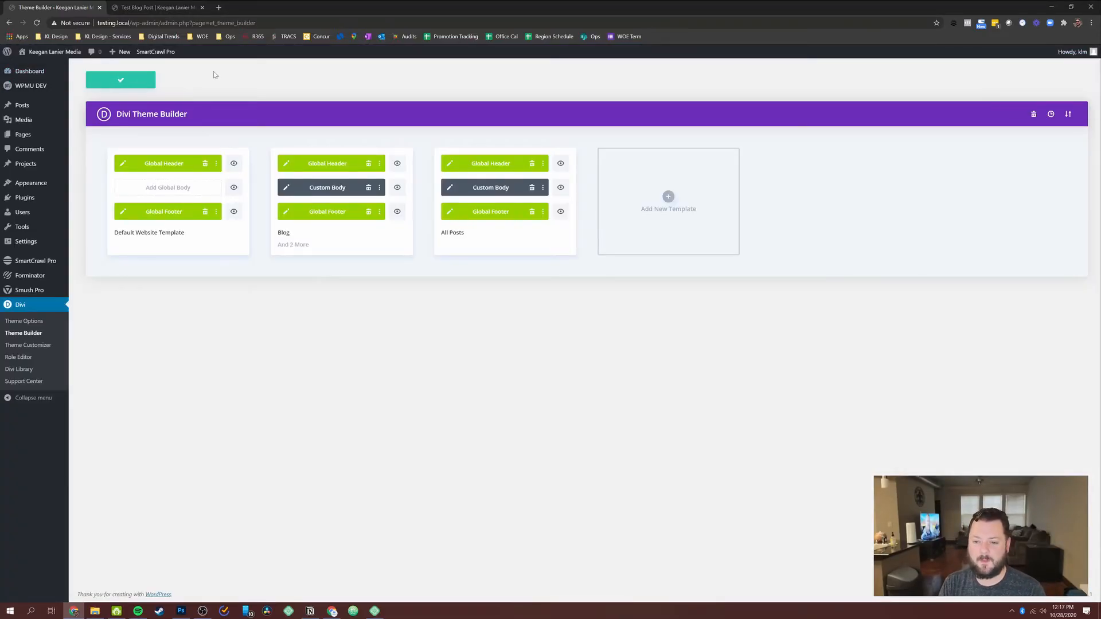
mouse_move(120, 79)
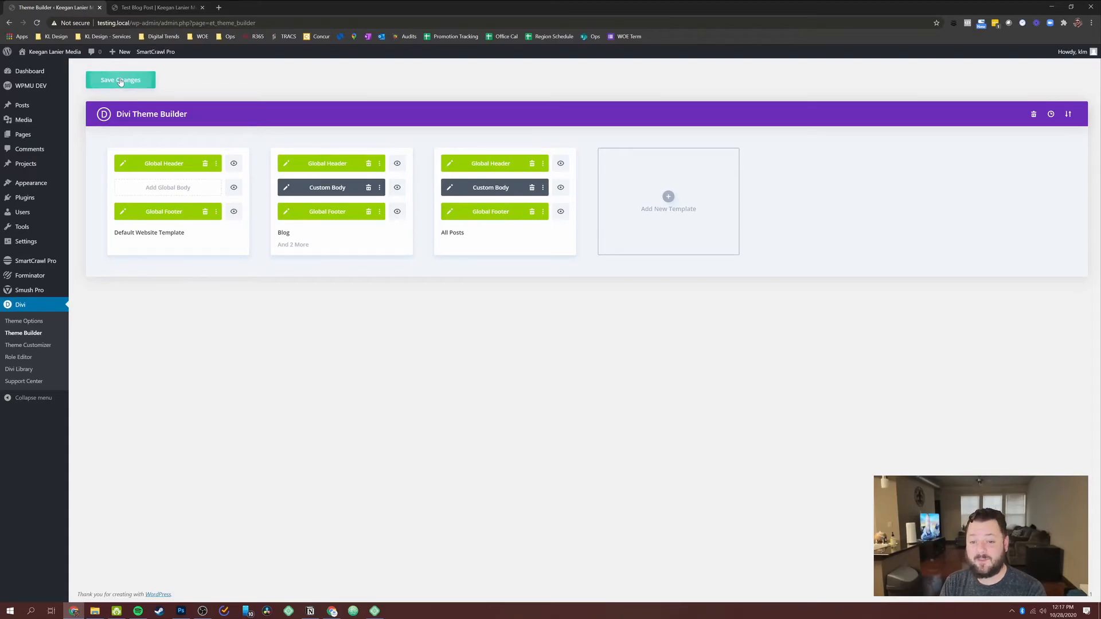
Save the Blog and All Posts templates, then view the live Blog page with its post cards
left_click(161, 8)
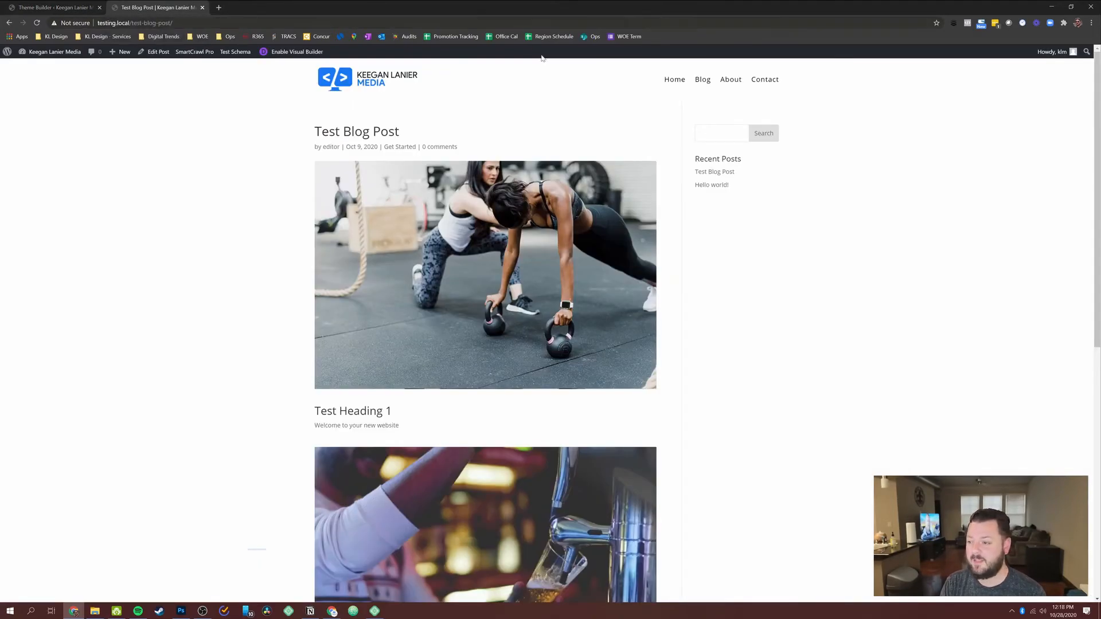
left_click(702, 79)
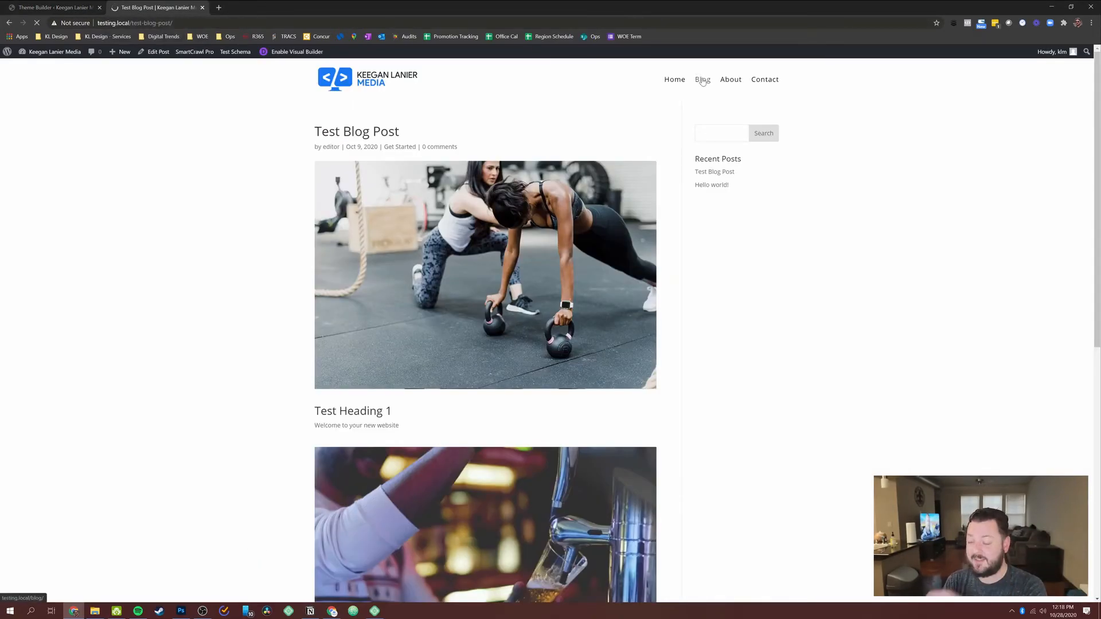
left_click(703, 79)
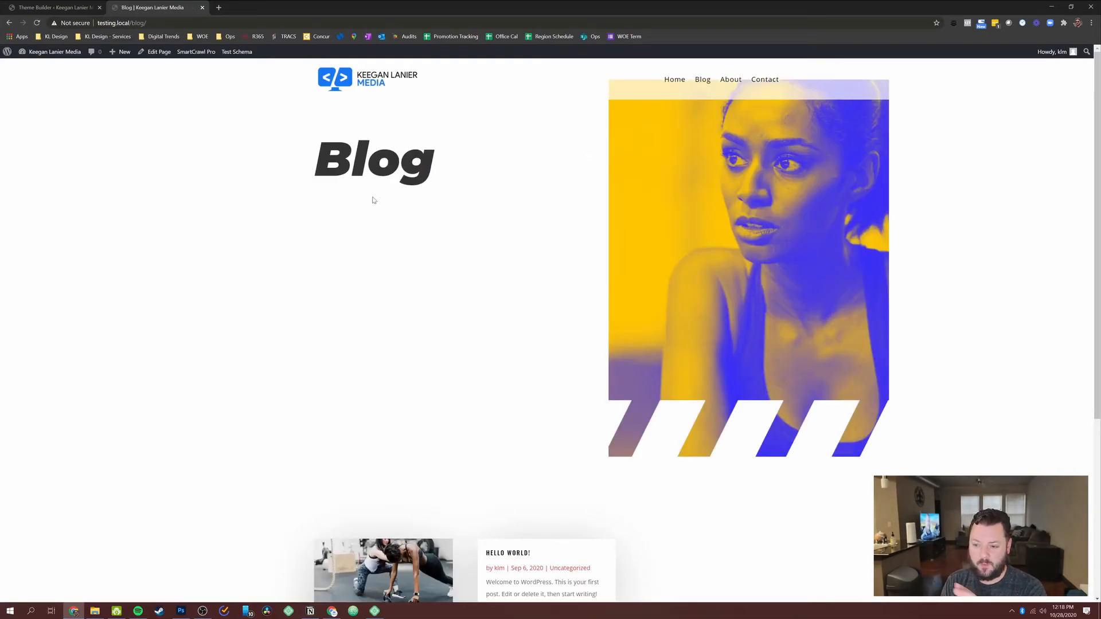
scroll("down", 3)
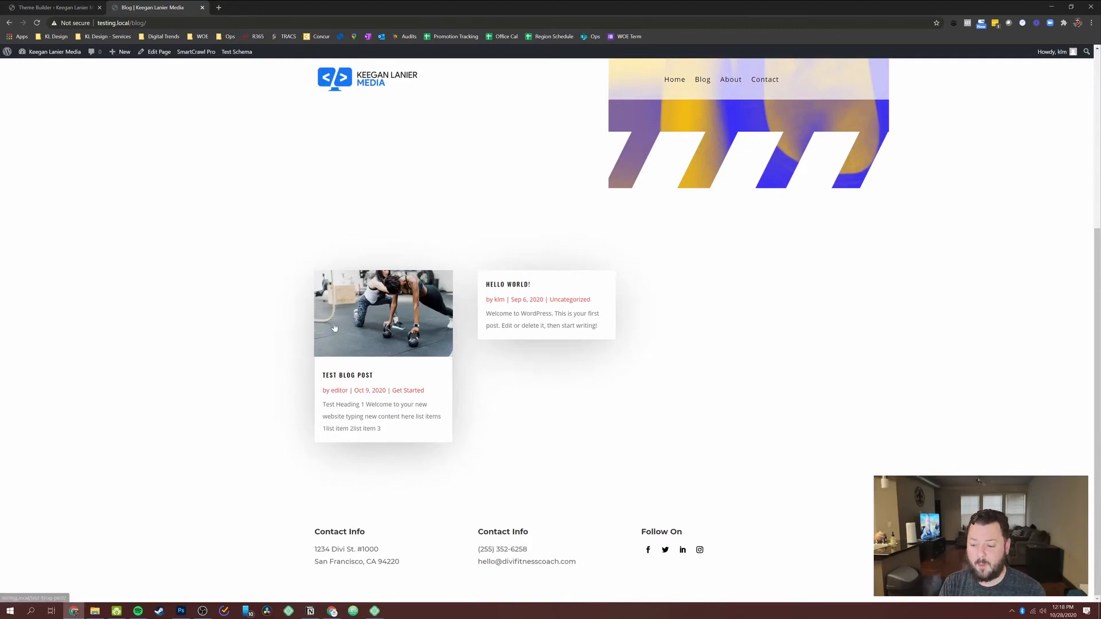
mouse_move(380, 329)
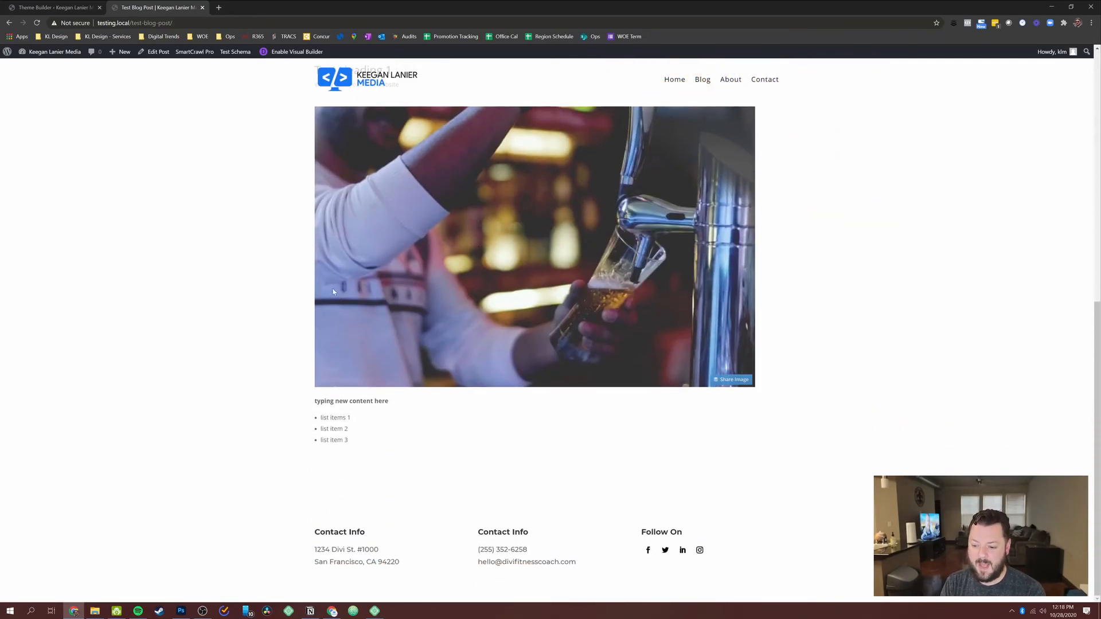
mouse_move(416, 358)
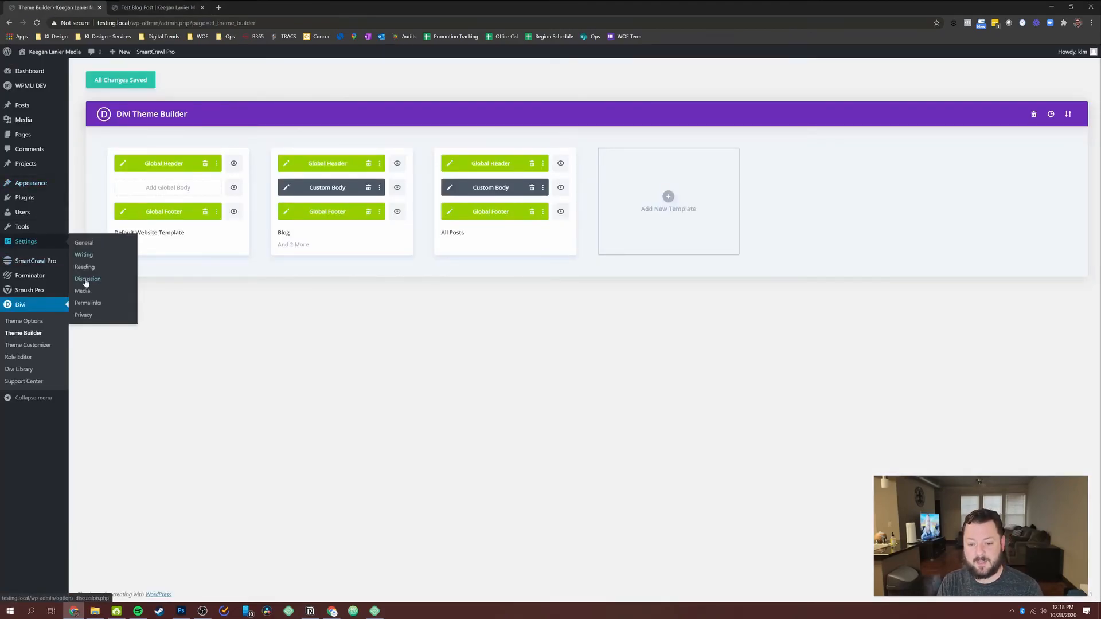
In Reading Settings, confirm Blog stays selected as the posts page
left_click(84, 267)
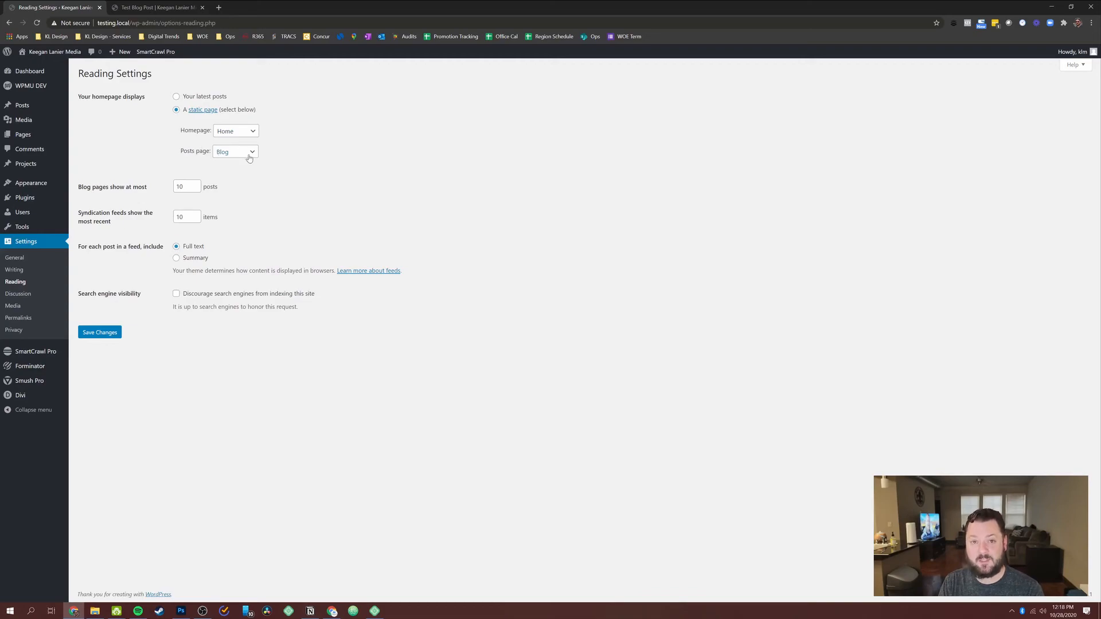
left_click(235, 152)
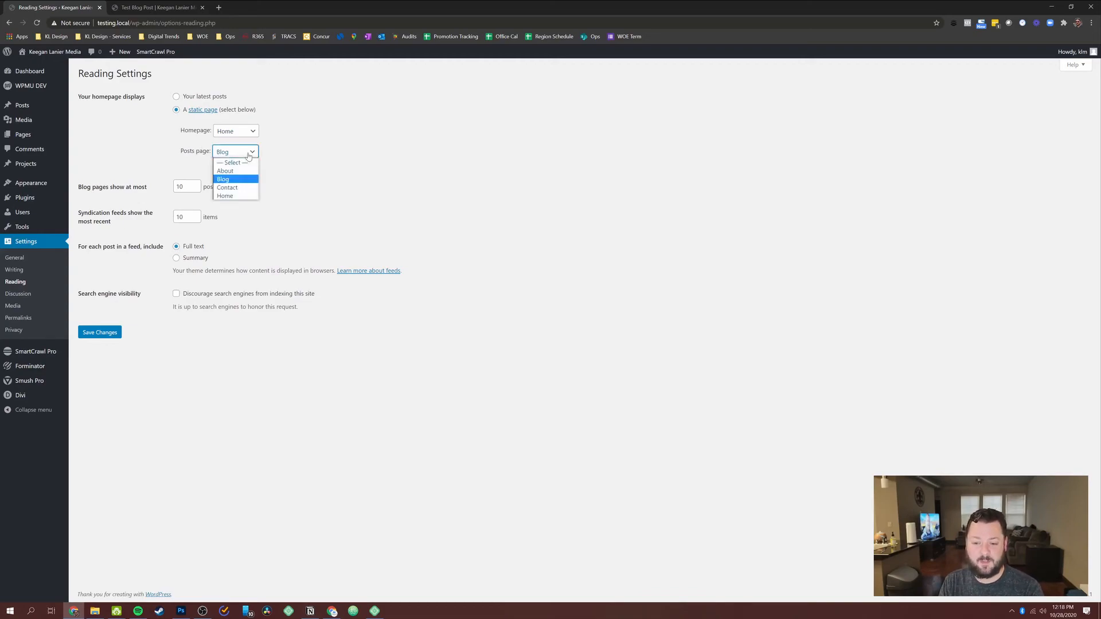
left_click(223, 179)
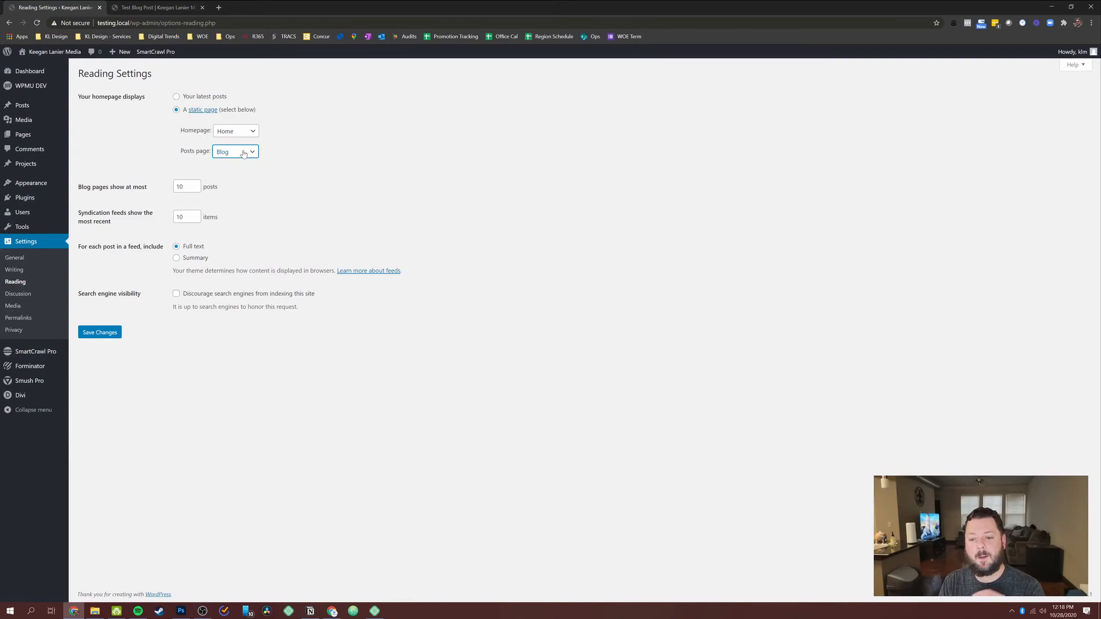